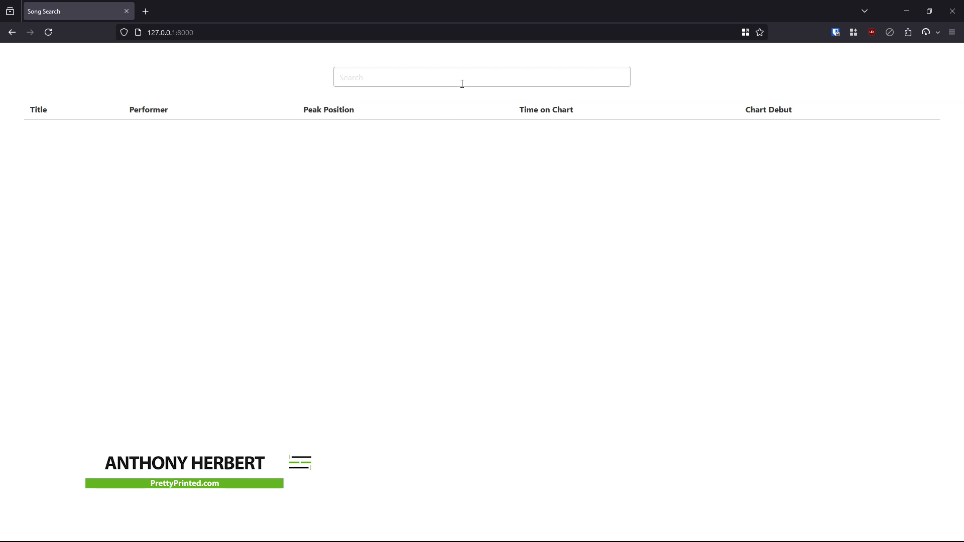
- Search Song Search for 'randy', then replace the term with 'cold' and scroll the results
click(481, 77)
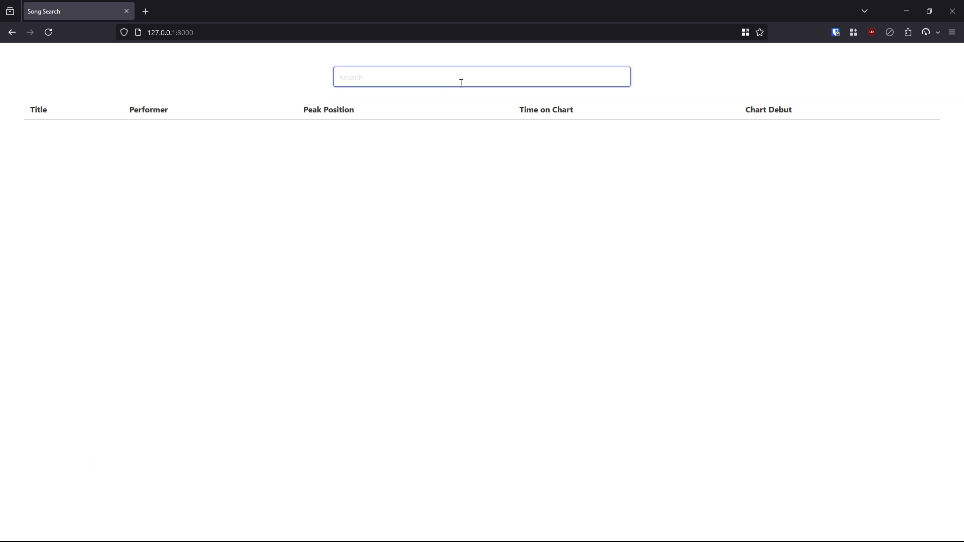
text(randy)
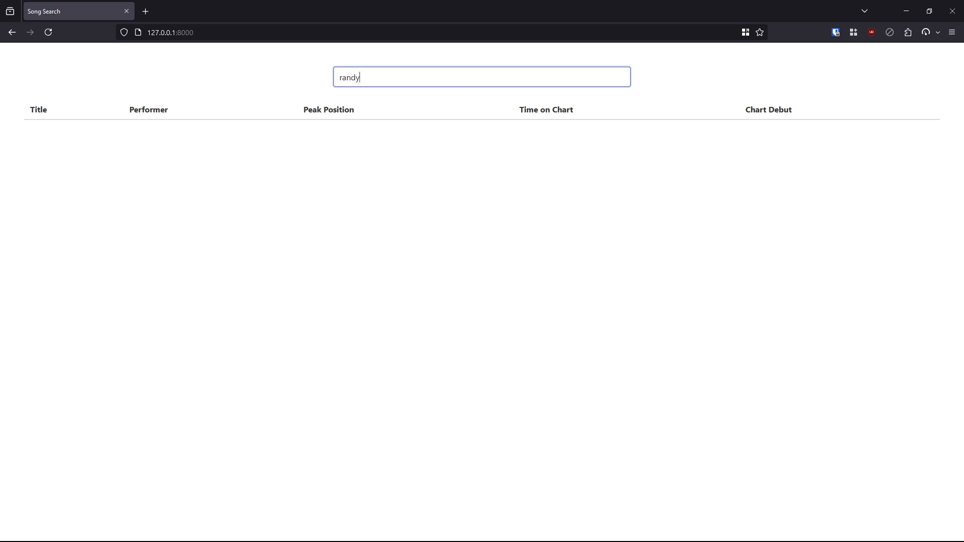
text(randy)
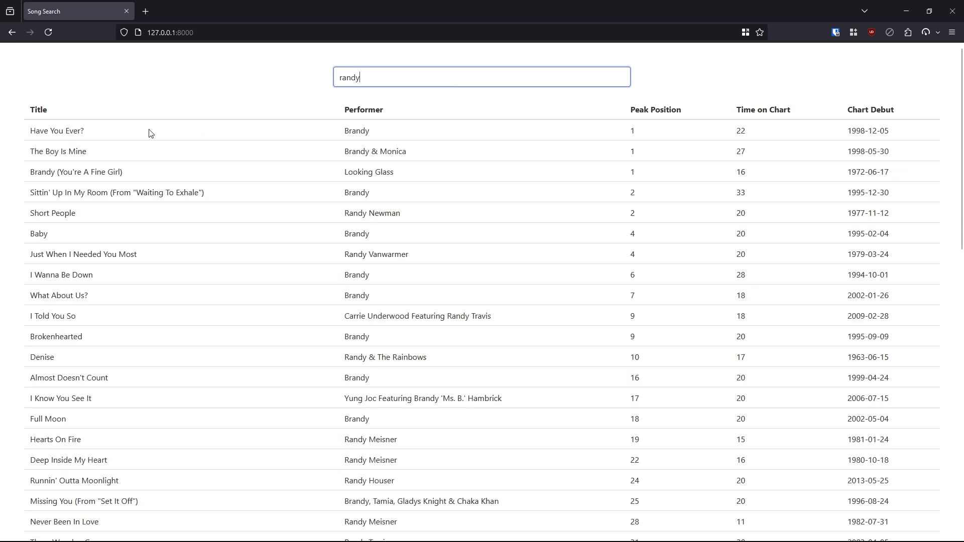
mouse_move(381, 126)
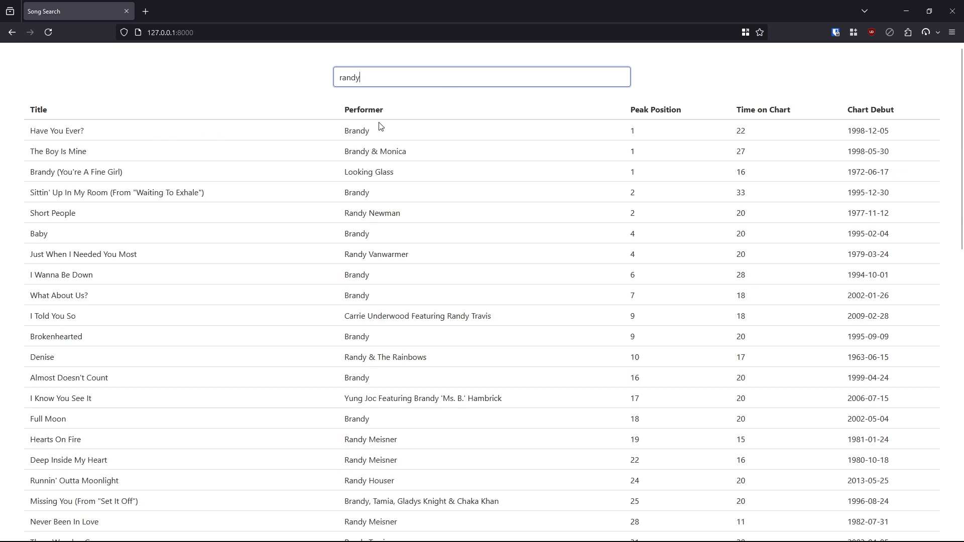
mouse_move(364, 74)
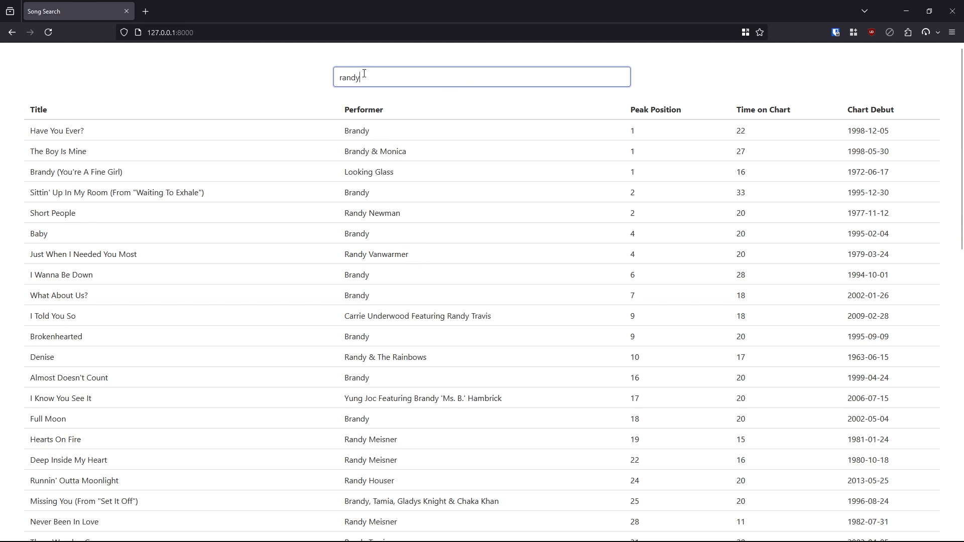
double_click(356, 130)
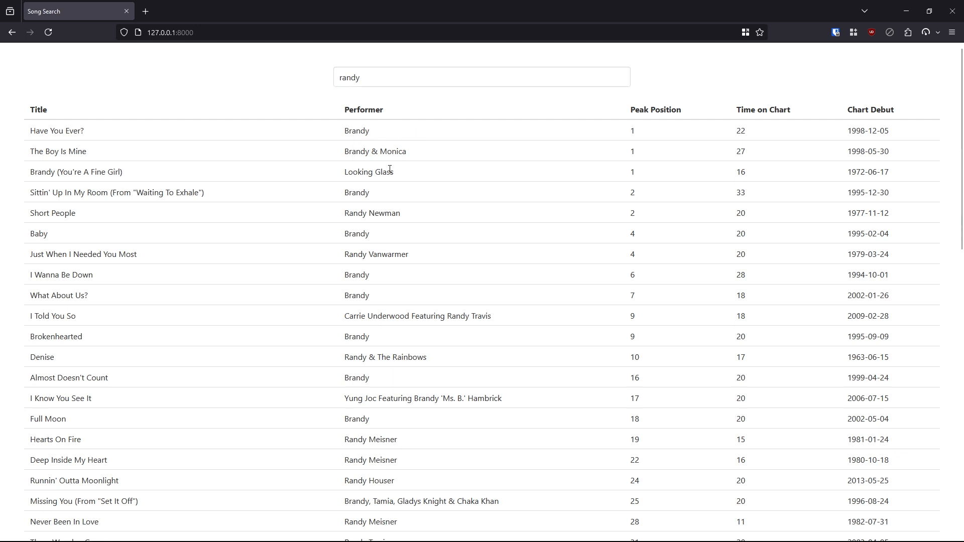
mouse_move(395, 235)
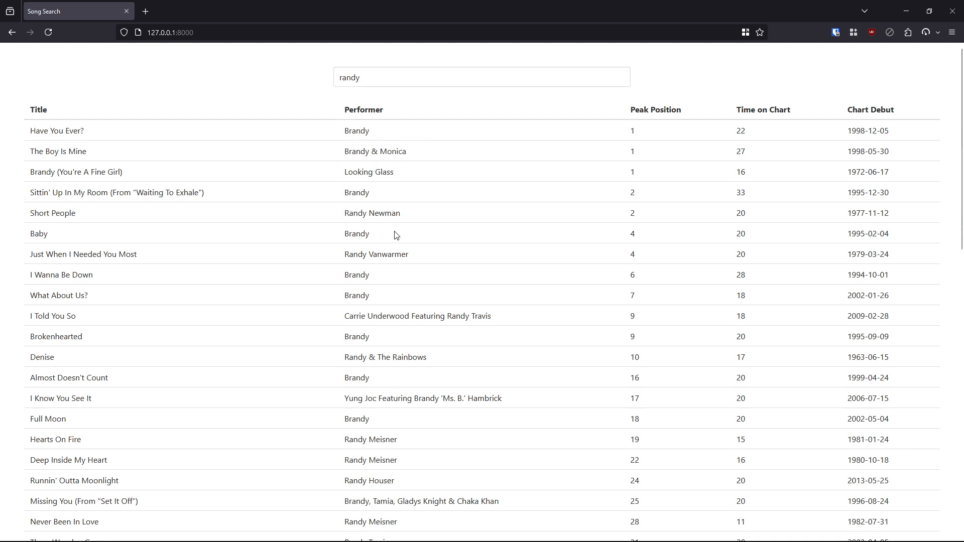
mouse_move(436, 186)
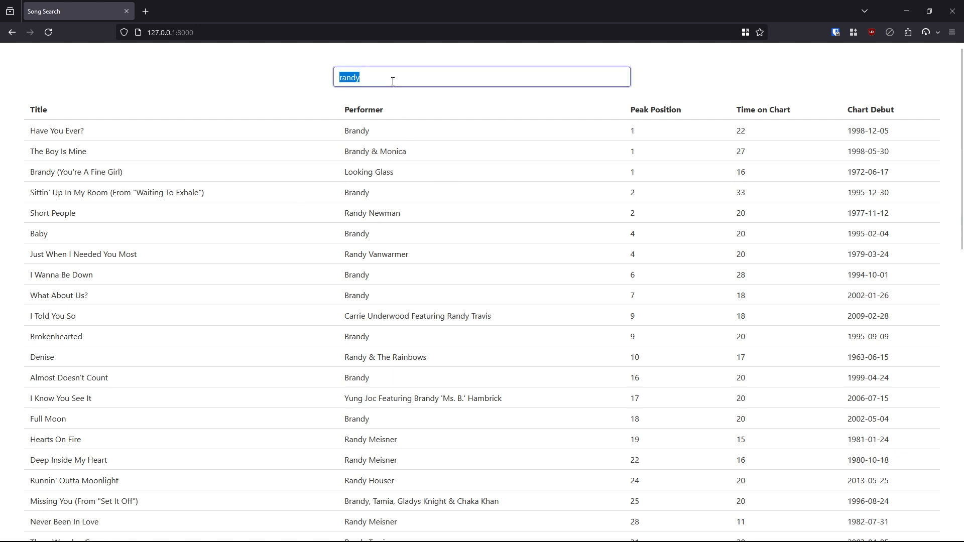
text(cold)
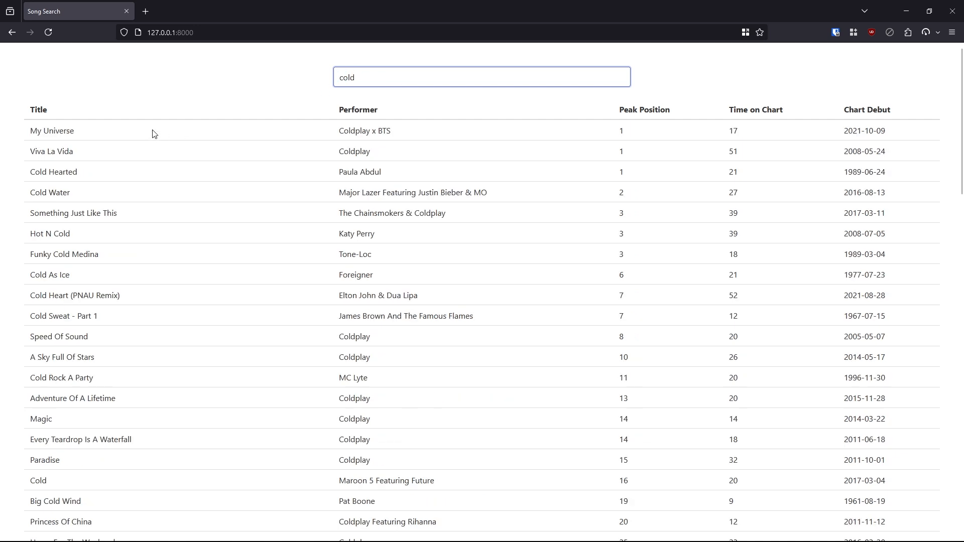
mouse_move(332, 121)
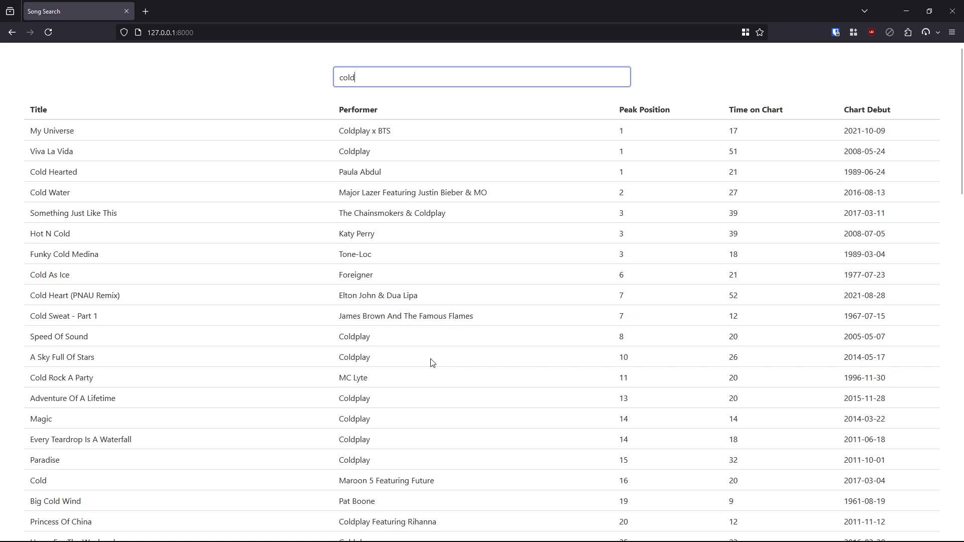
mouse_move(473, 313)
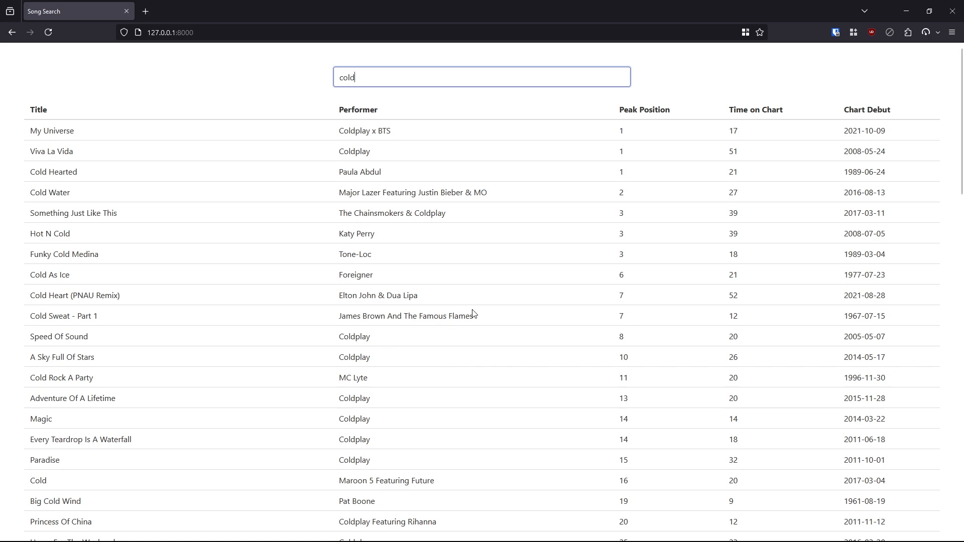
scroll(down, 3)
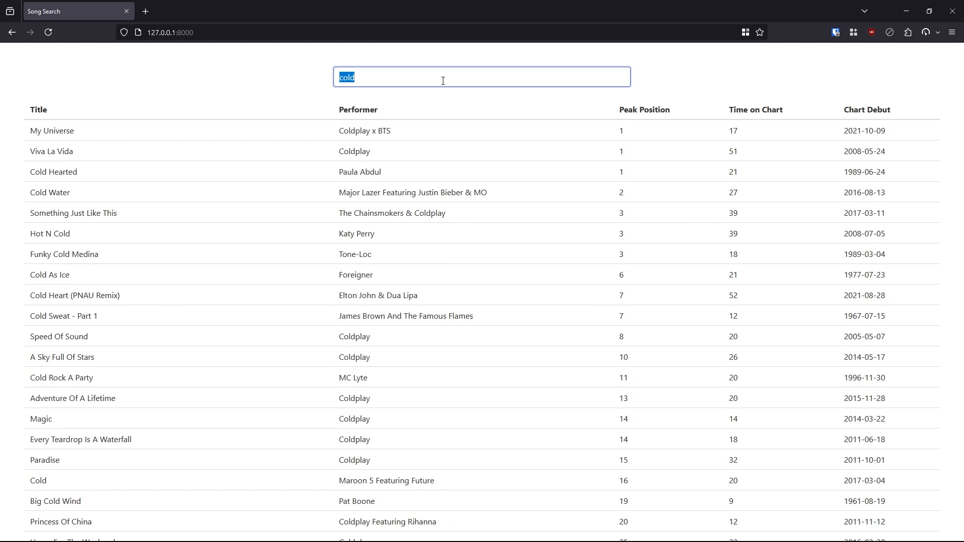
- Visit prettyprinted.com's coaching page in a new tab, then return to the Song Search tab
click(243, 11)
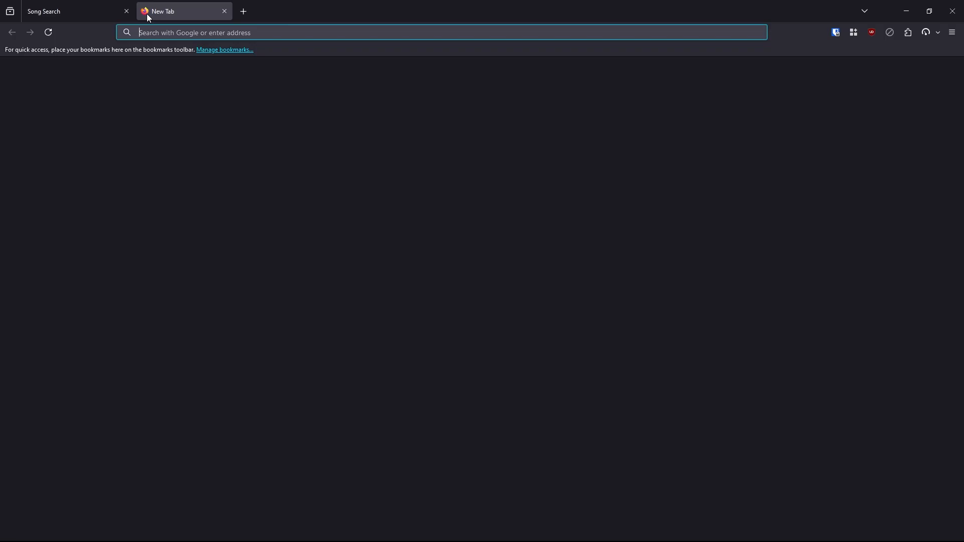
text(prettyprinted.com/coaching/)
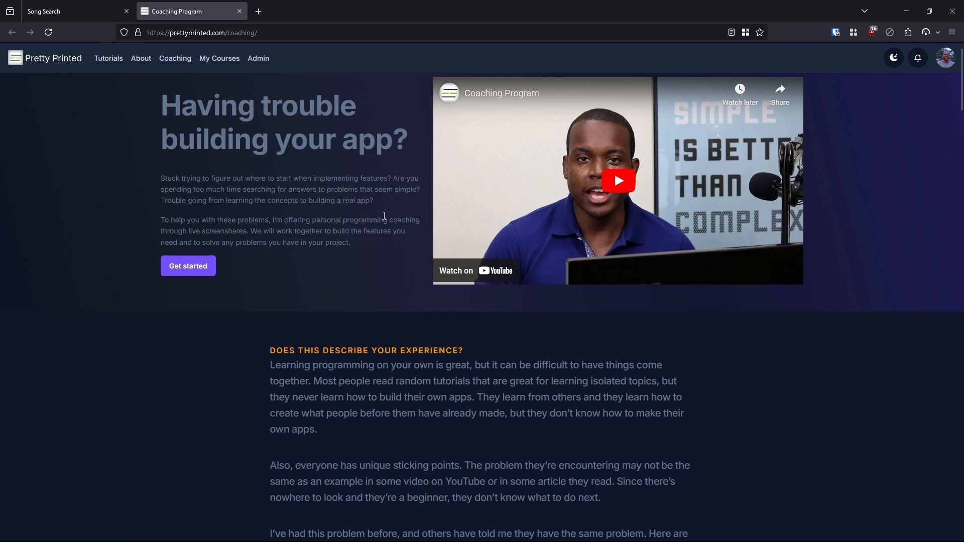
mouse_move(395, 222)
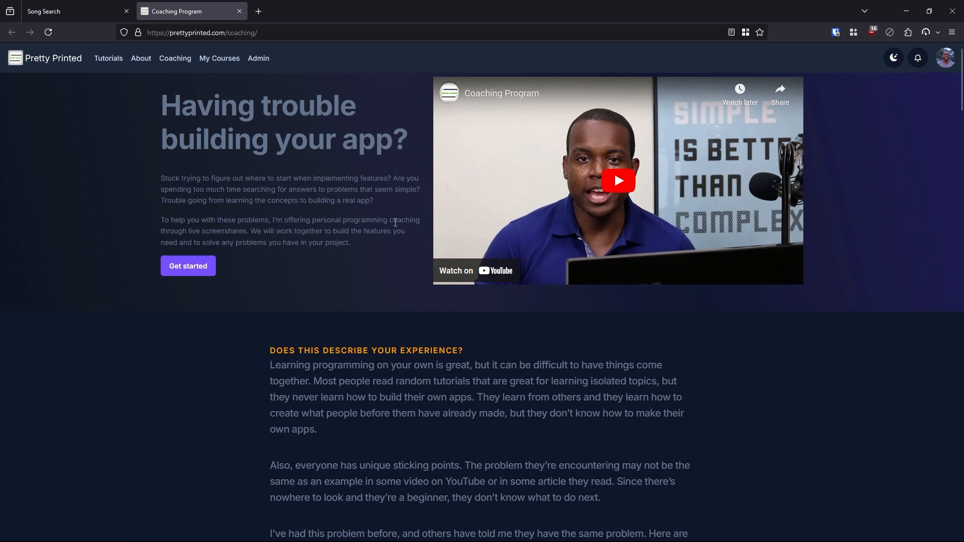
mouse_move(381, 205)
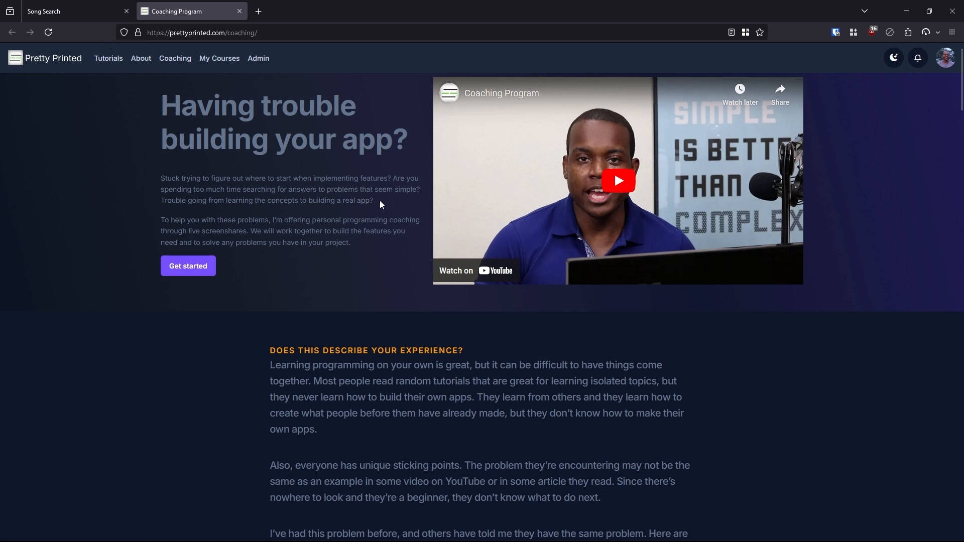
click(68, 12)
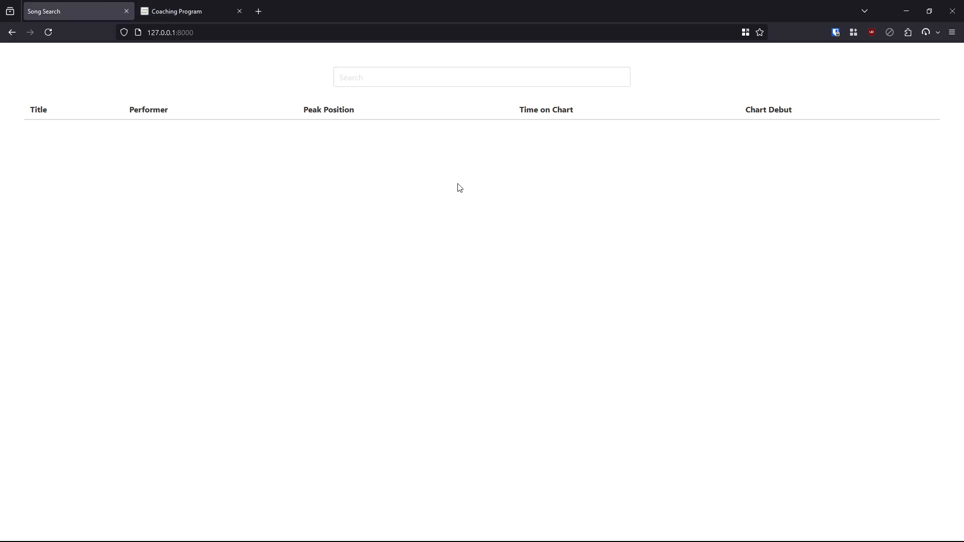
mouse_move(619, 233)
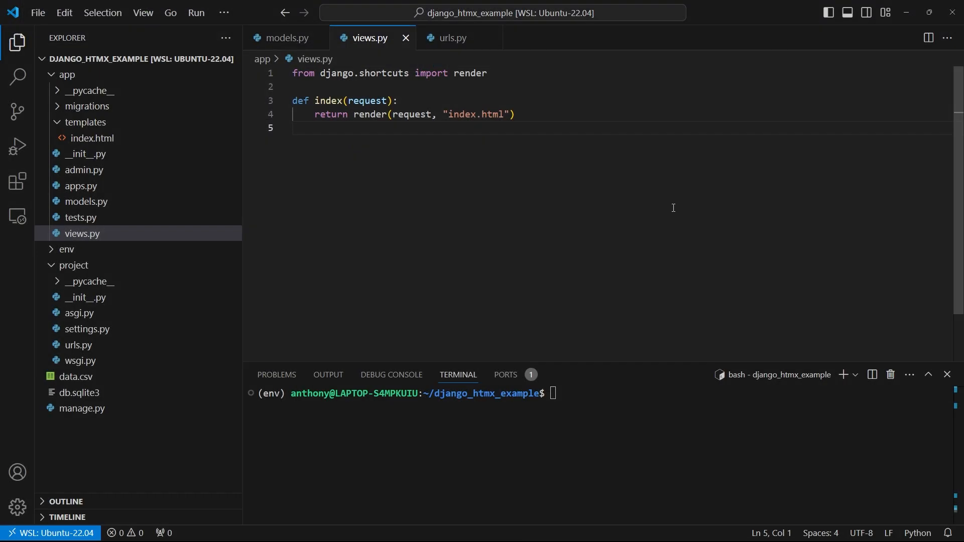
- Select the index view function name in views.py
click(316, 101)
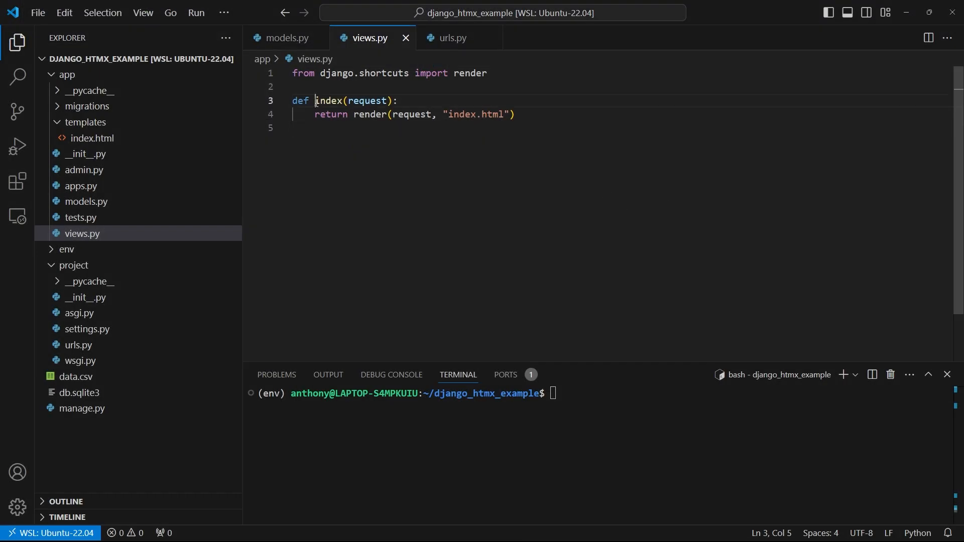
double_click(328, 101)
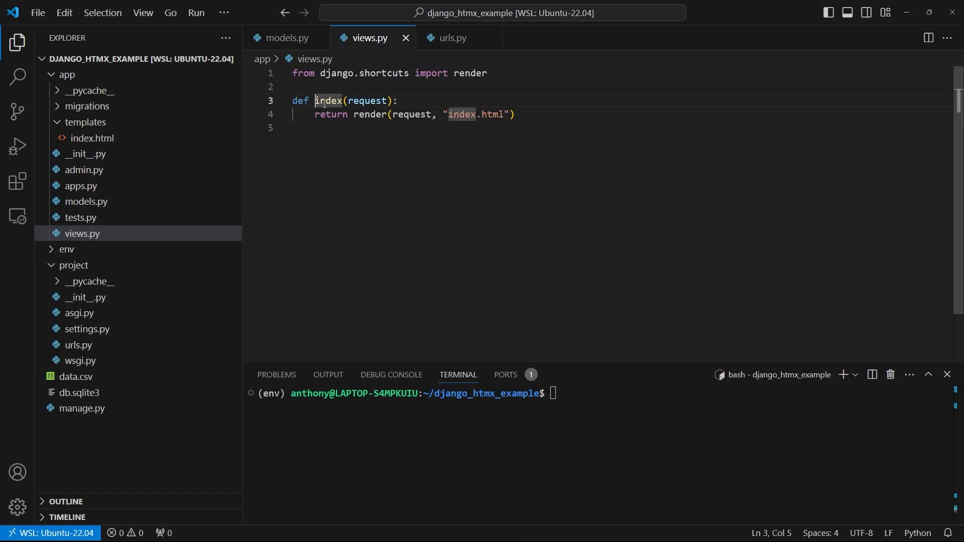
mouse_move(477, 134)
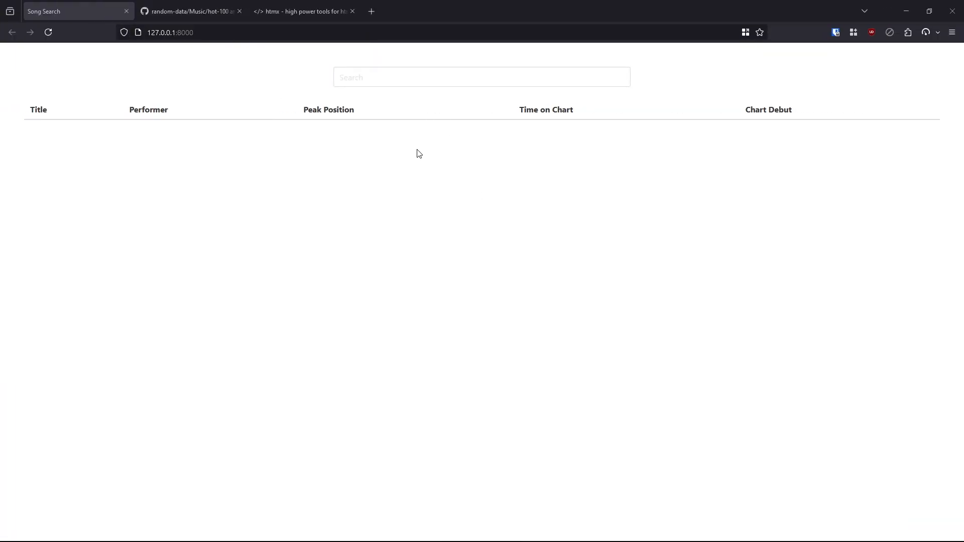
- Click into the empty Song Search bar
click(481, 77)
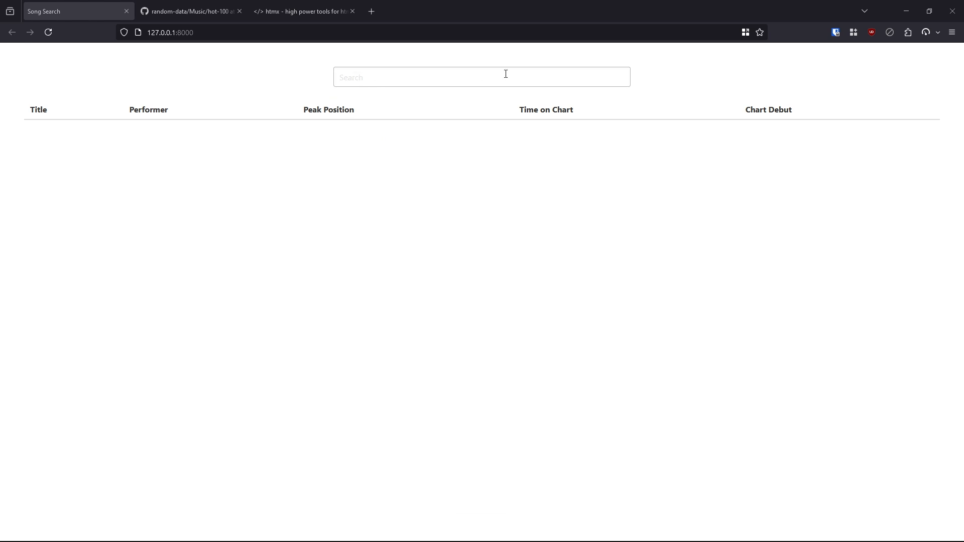
mouse_move(672, 126)
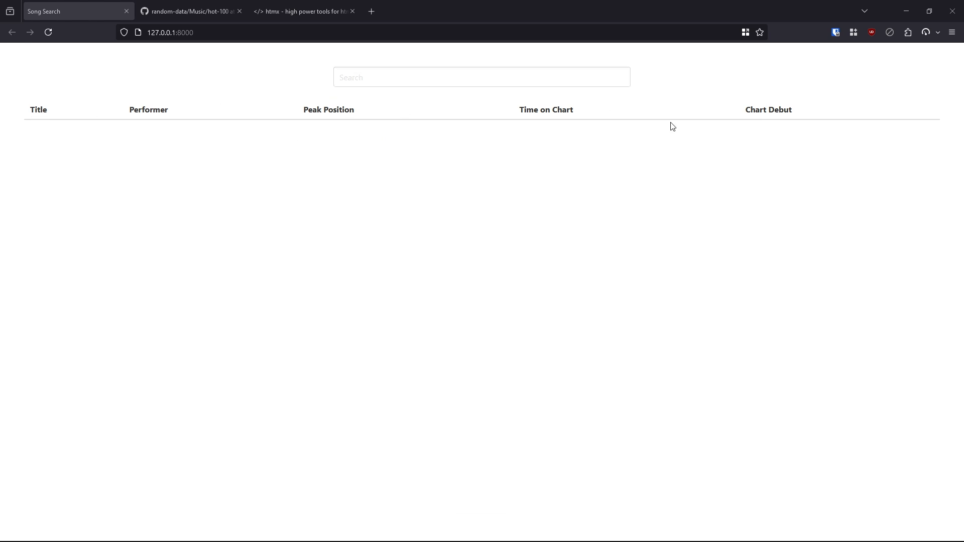
mouse_move(383, 205)
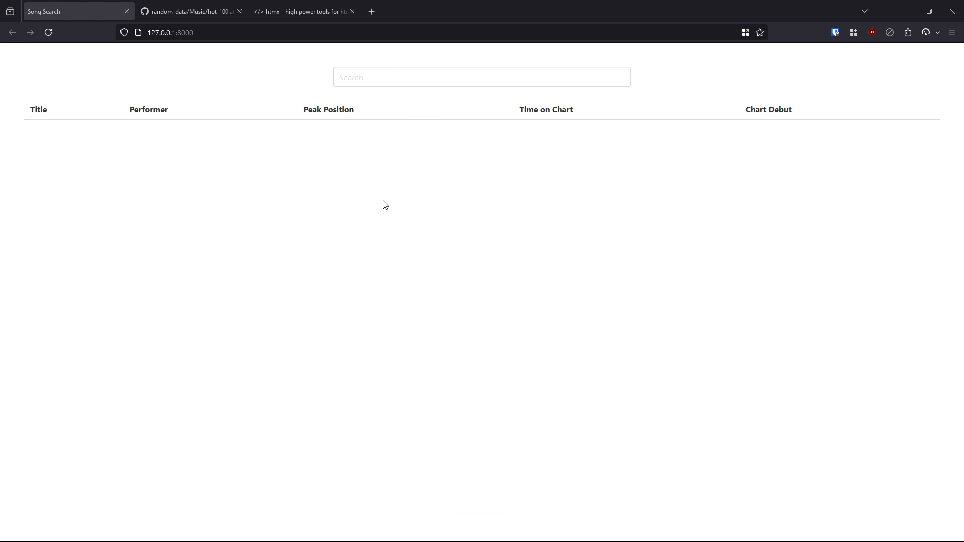
mouse_move(367, 131)
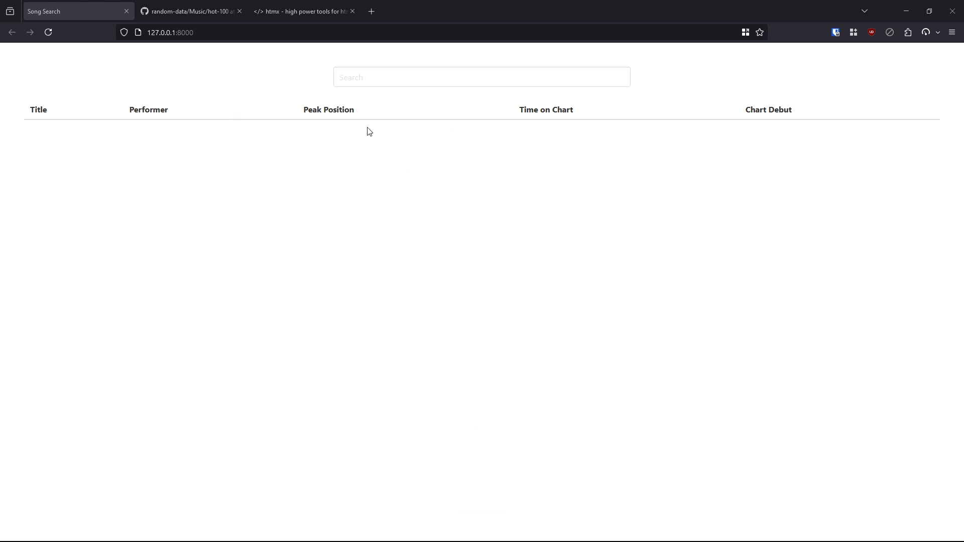
mouse_move(559, 217)
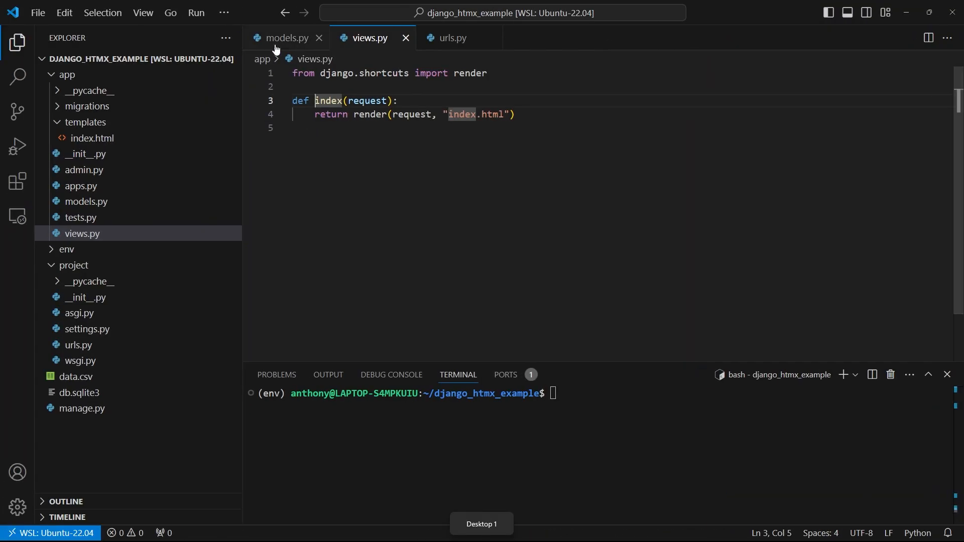
- Read through the Song model and load_data function in models.py
click(285, 38)
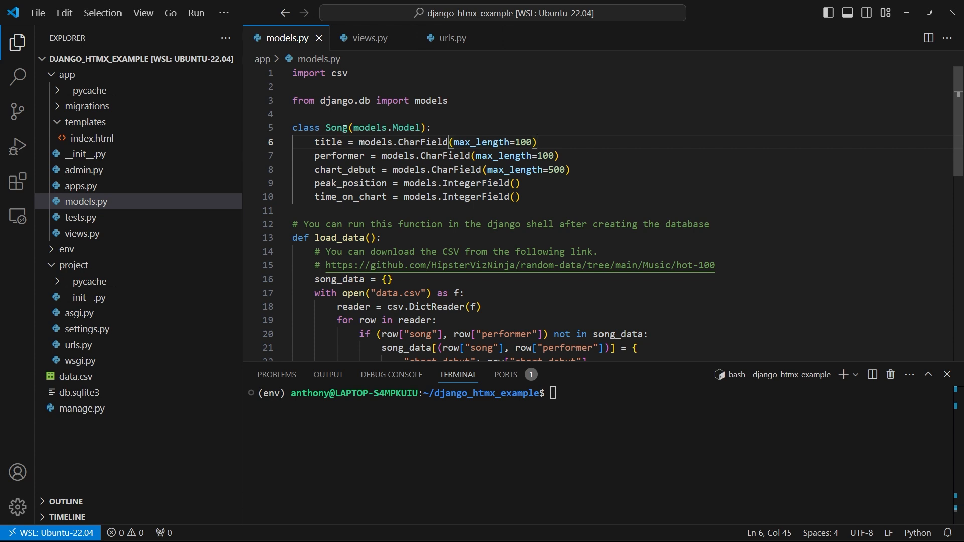
scroll(down, 3)
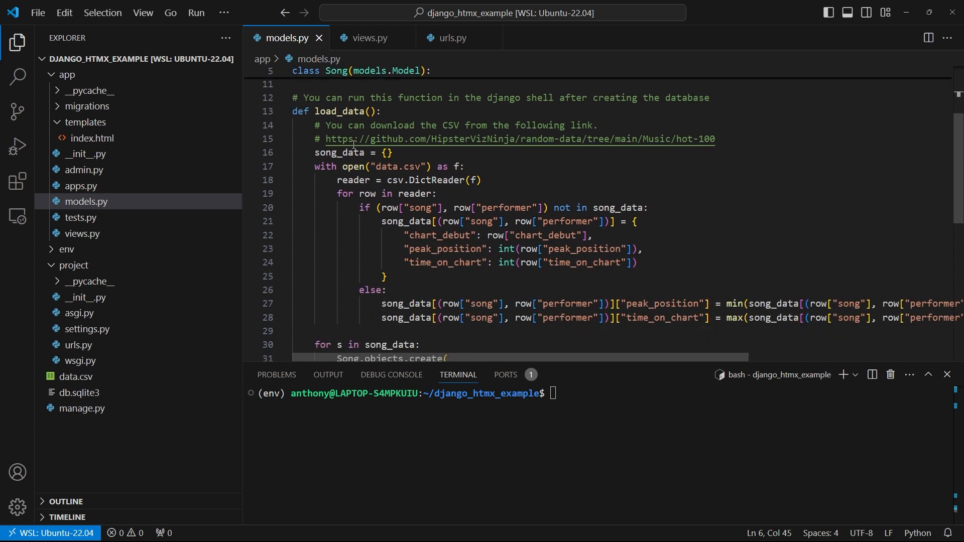
scroll(down, 3)
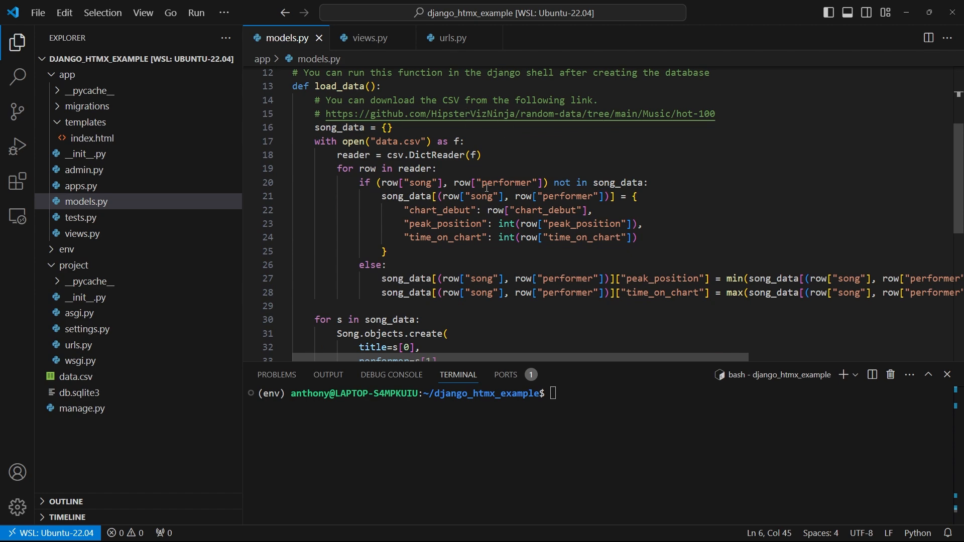
drag(325, 114, 715, 114)
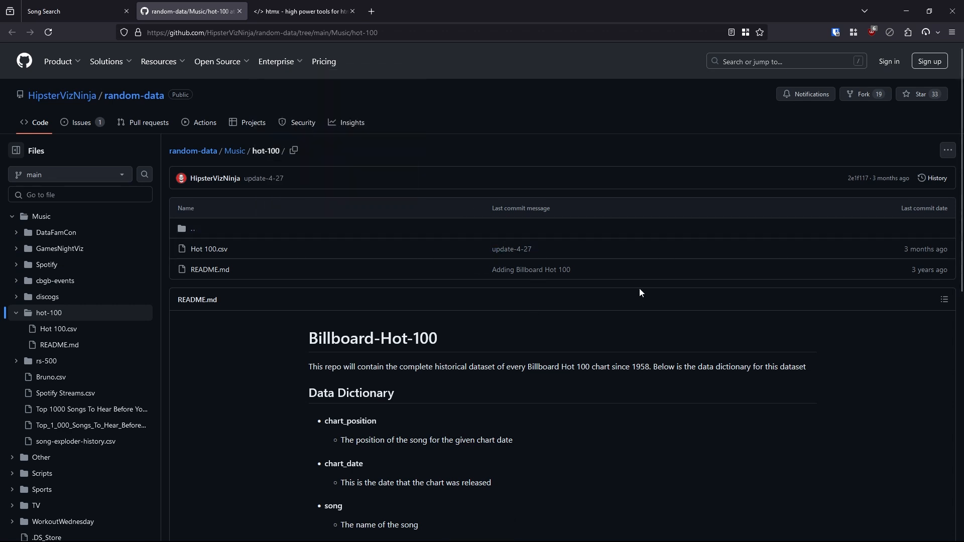
mouse_move(520, 322)
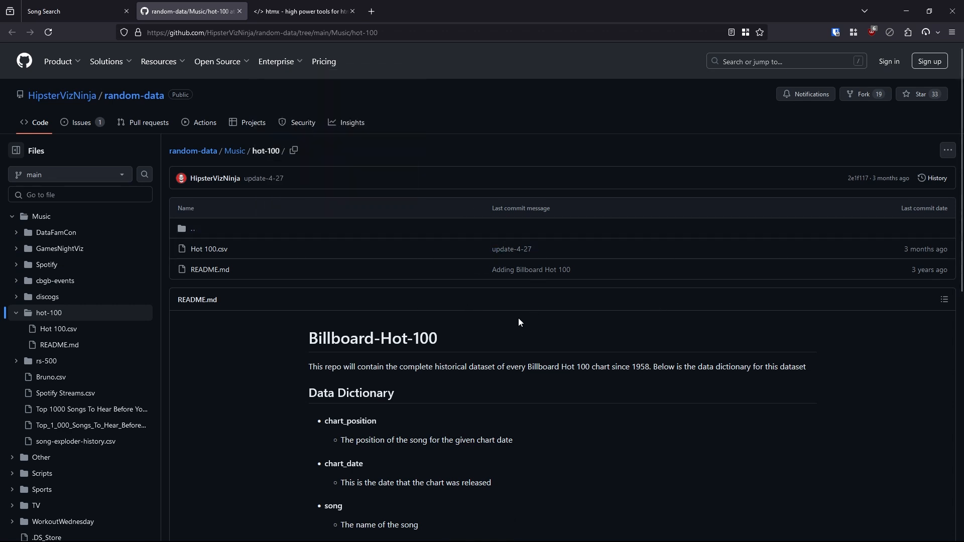
mouse_move(668, 372)
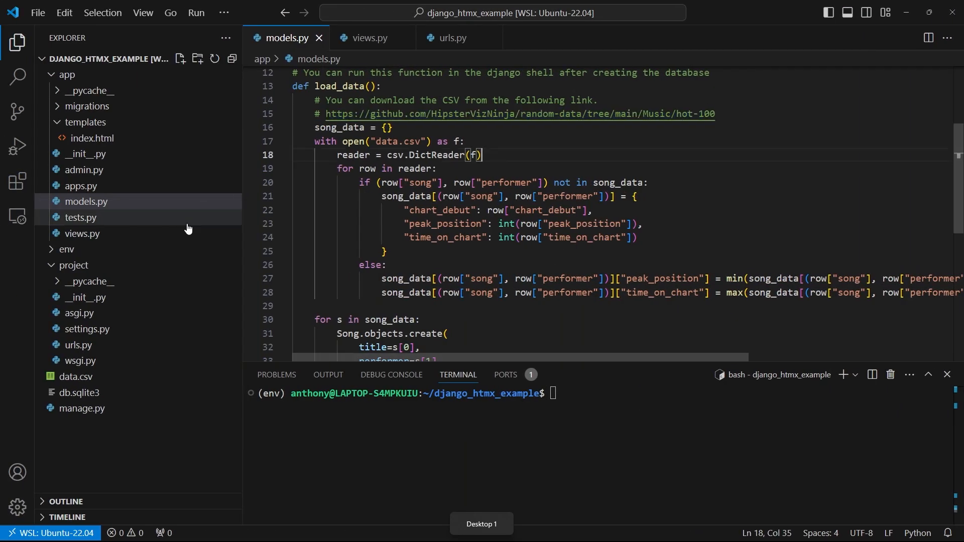
mouse_move(74, 376)
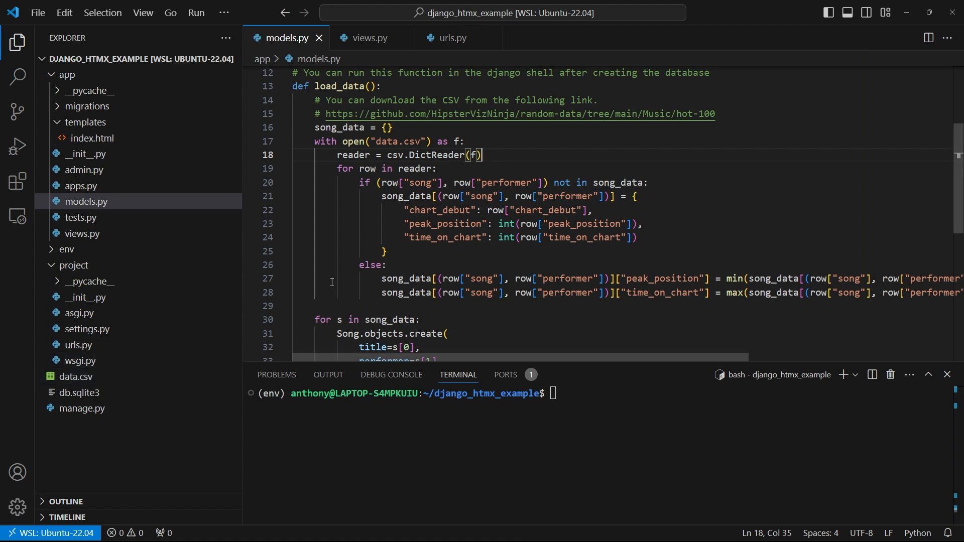
click(75, 377)
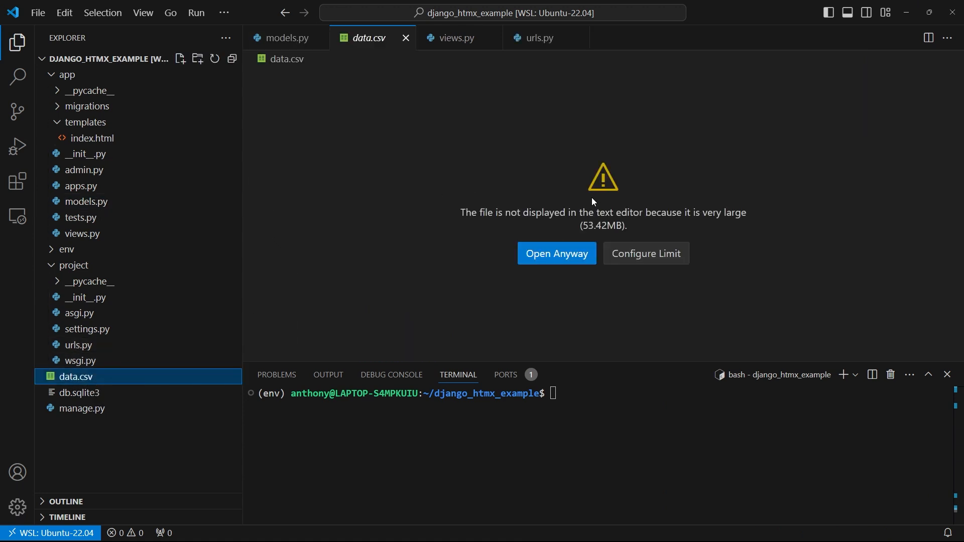
mouse_move(413, 49)
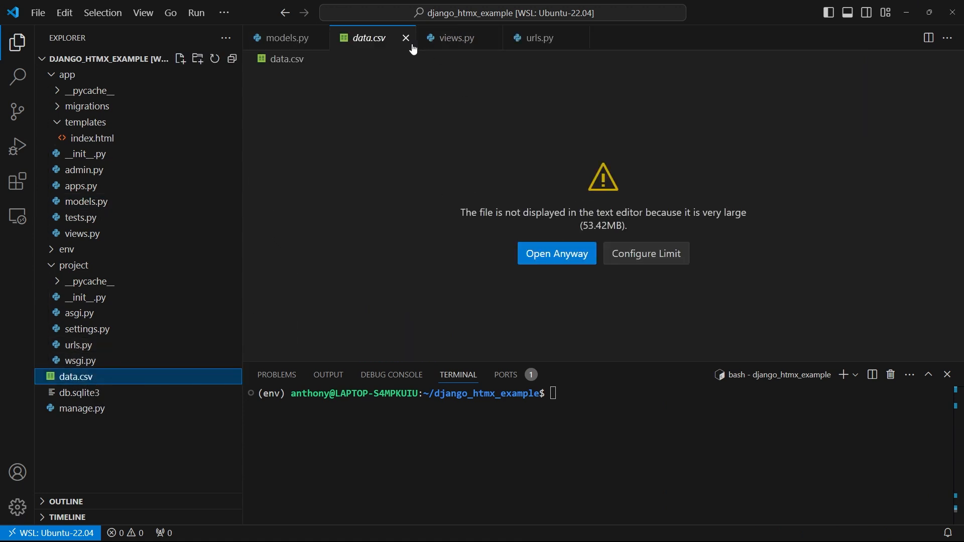
click(405, 38)
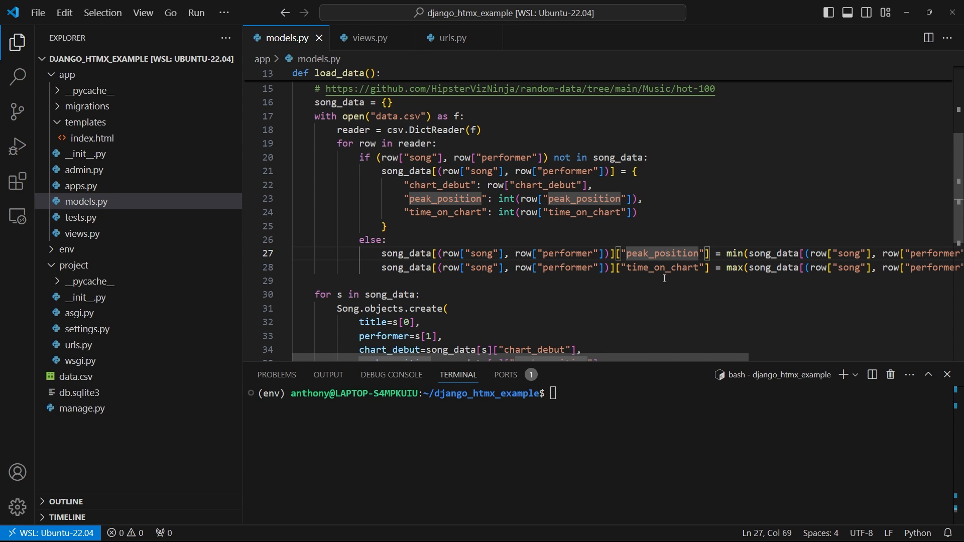
double_click(663, 267)
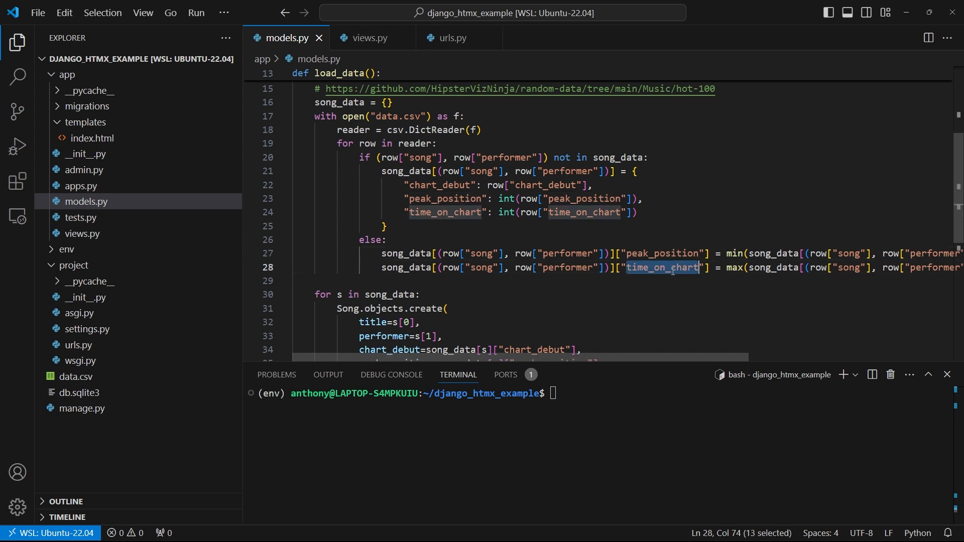
scroll(right, 3)
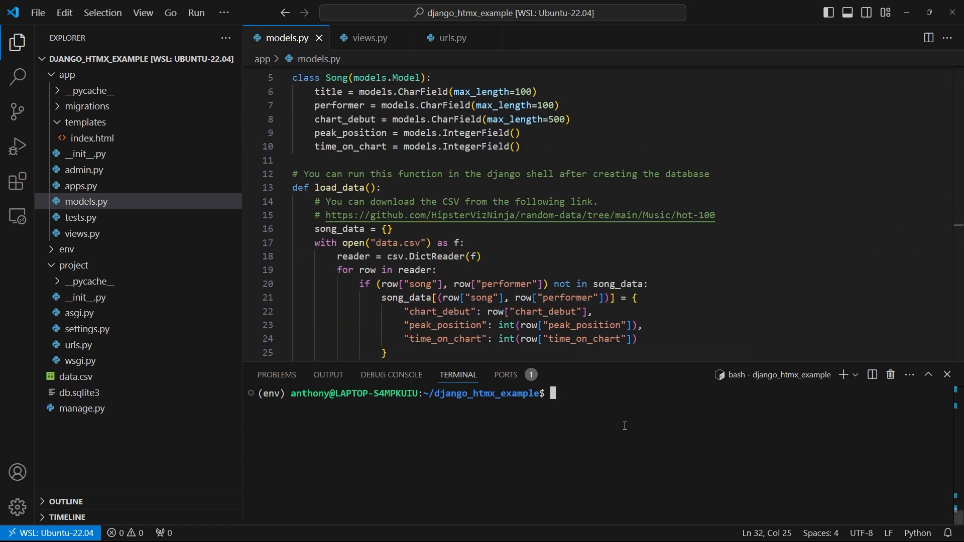
- Import and run load_data() from app.models in the Django shell, then exit
text(python manage.py shell)
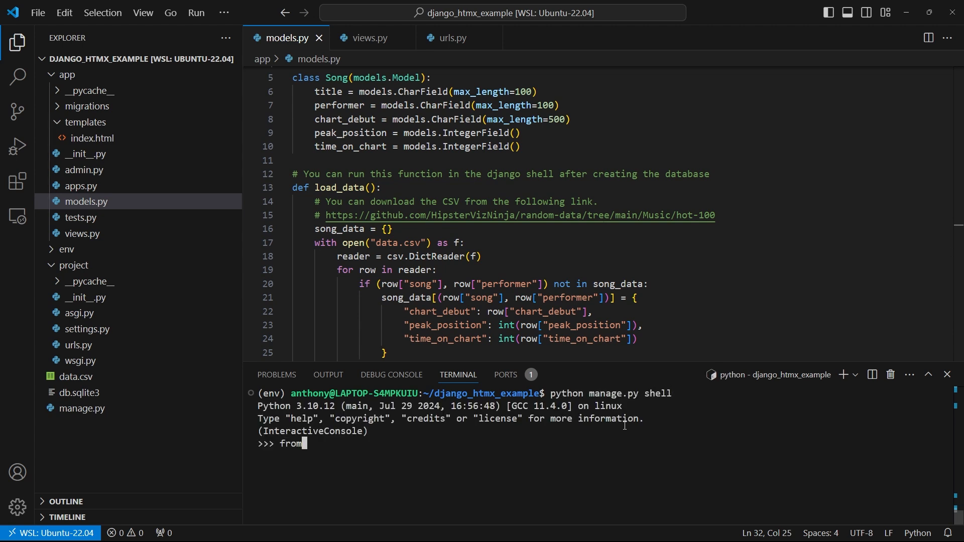
text(app.models impor)
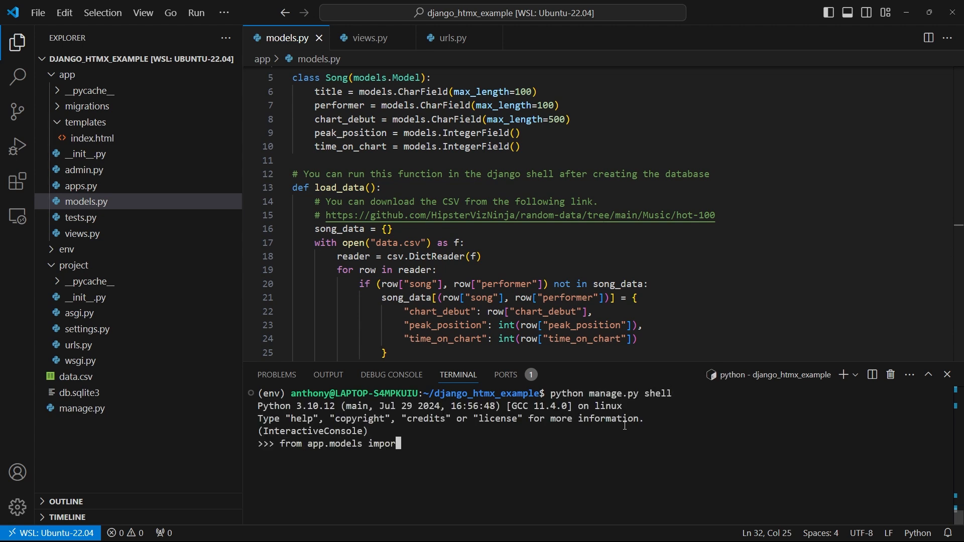
text(load_data)
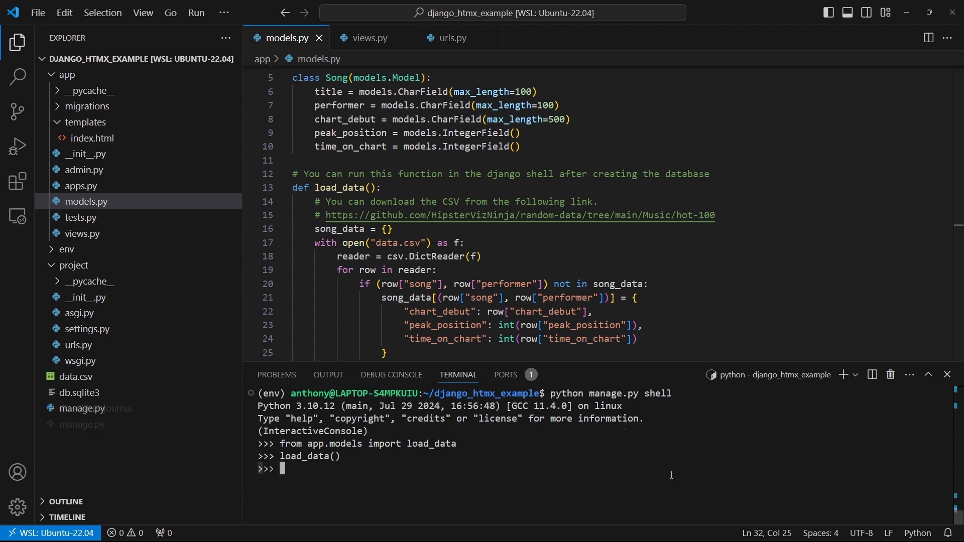
text(exit())
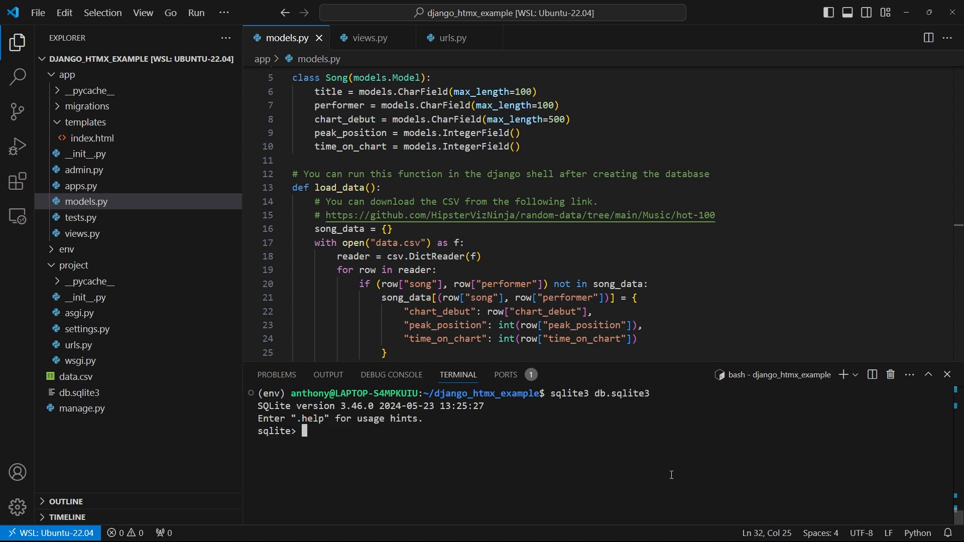
- Select all rows from the app song table in sqlite3, then exit
text(select * from)
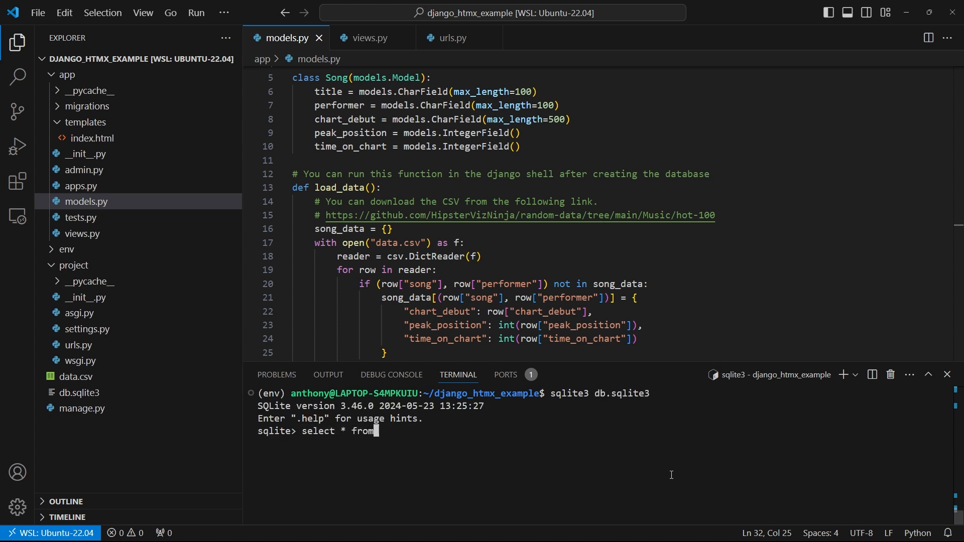
text(app)
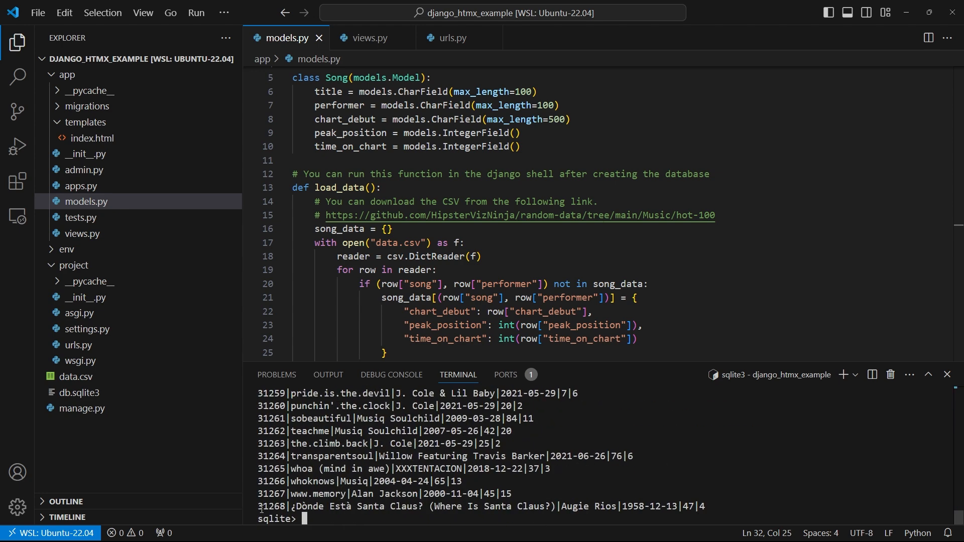
text(.exit)
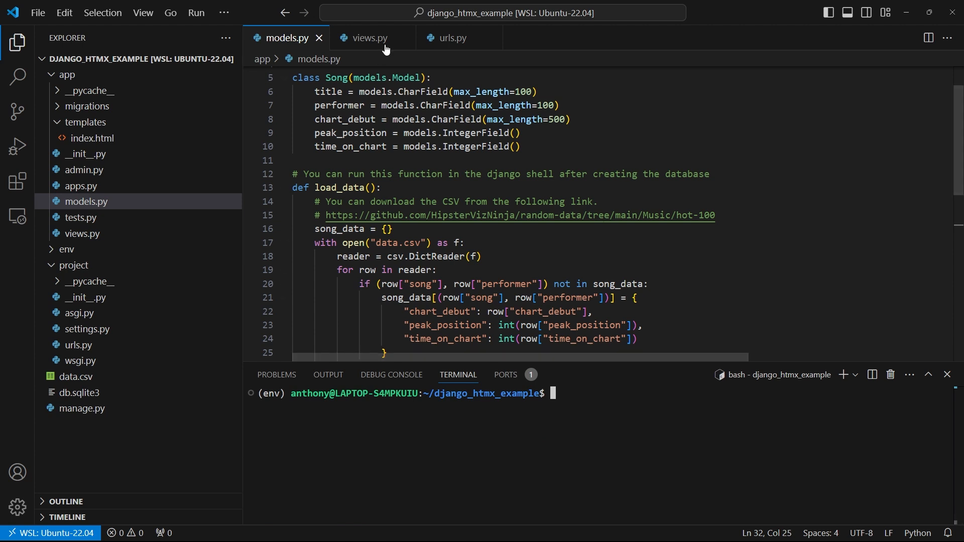
- Add a search(request) function below the index view in views.py
click(369, 38)
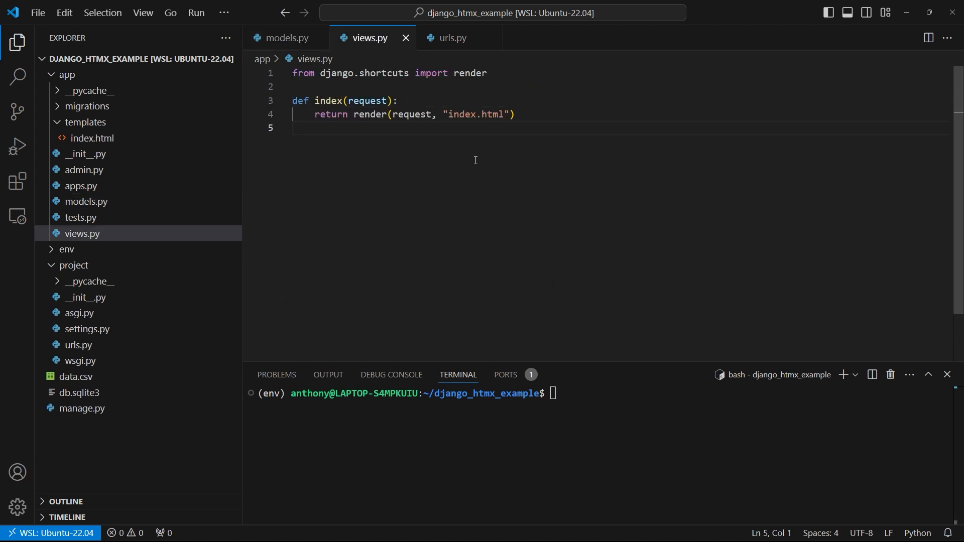
key(enter)
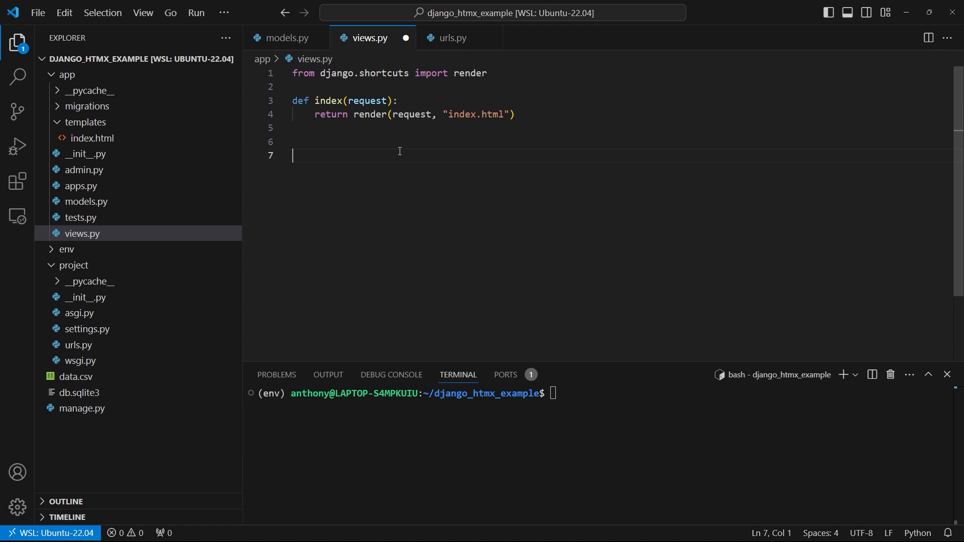
text(def se)
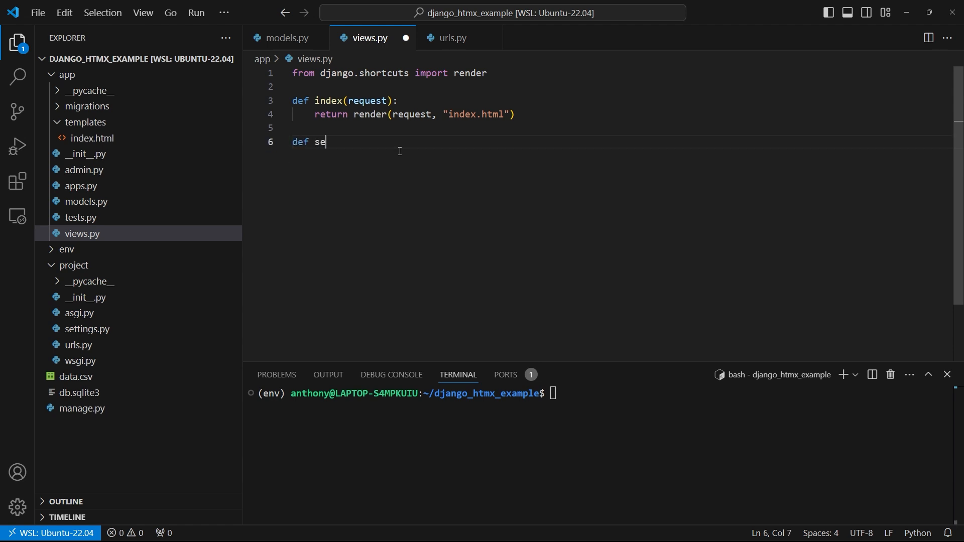
text(arch))
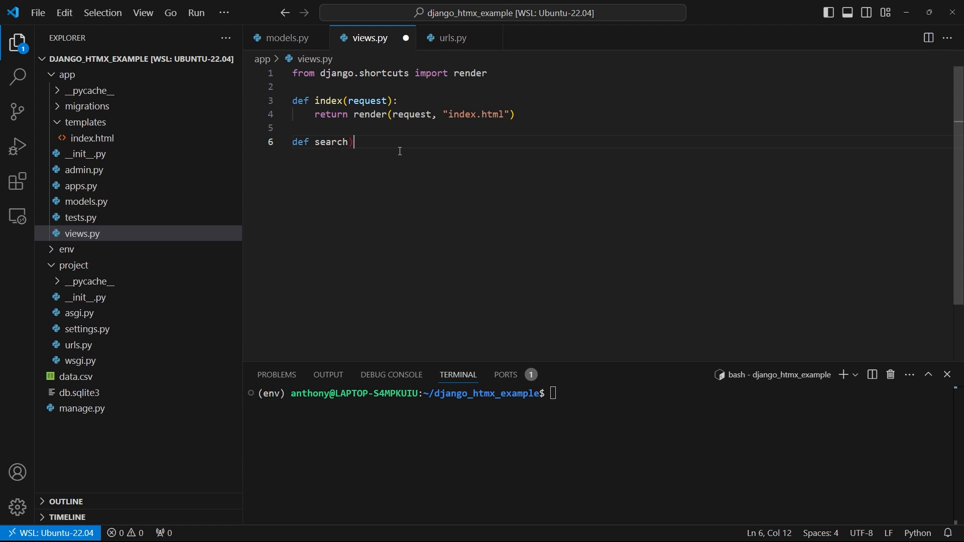
text((request))
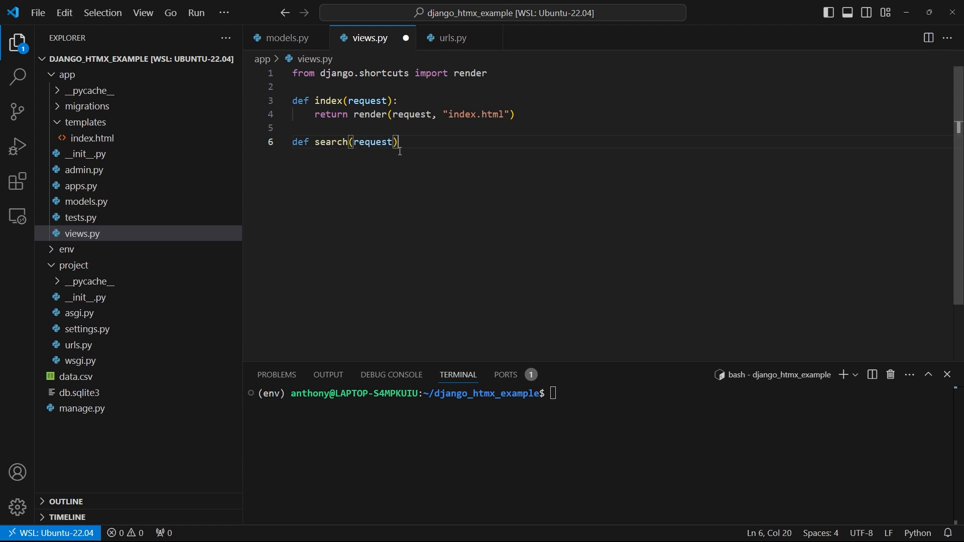
key(enter)
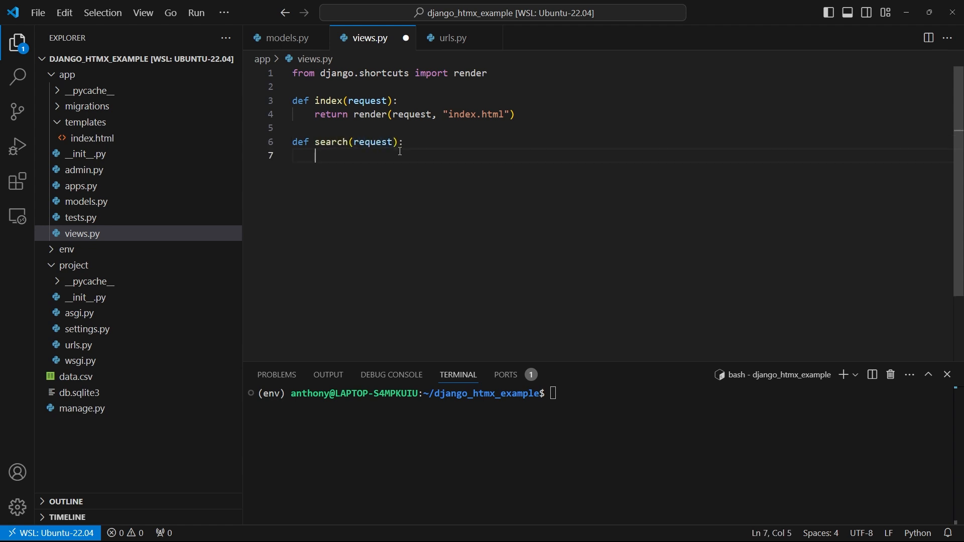
- Make search read q from request.GET, print it, and return render(request, "")
text(q =)
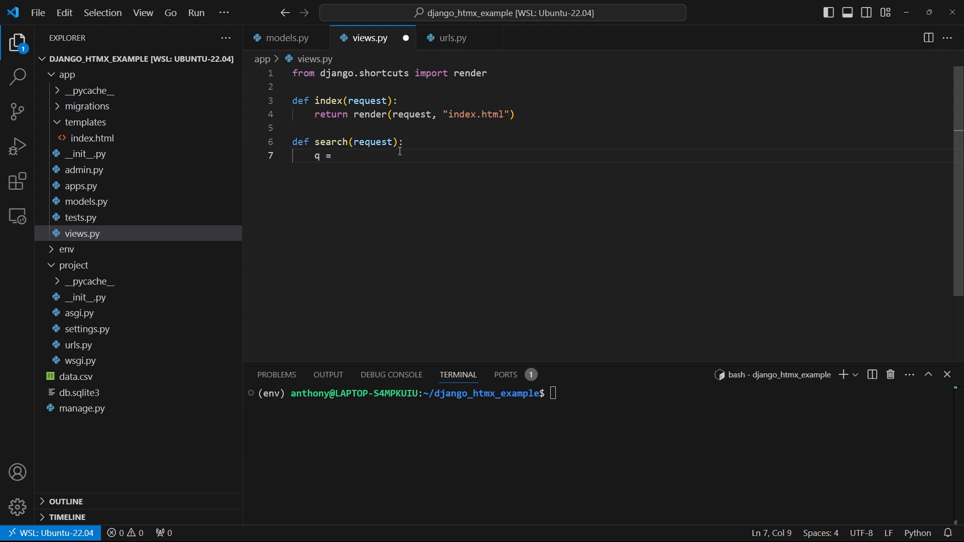
text(request.)
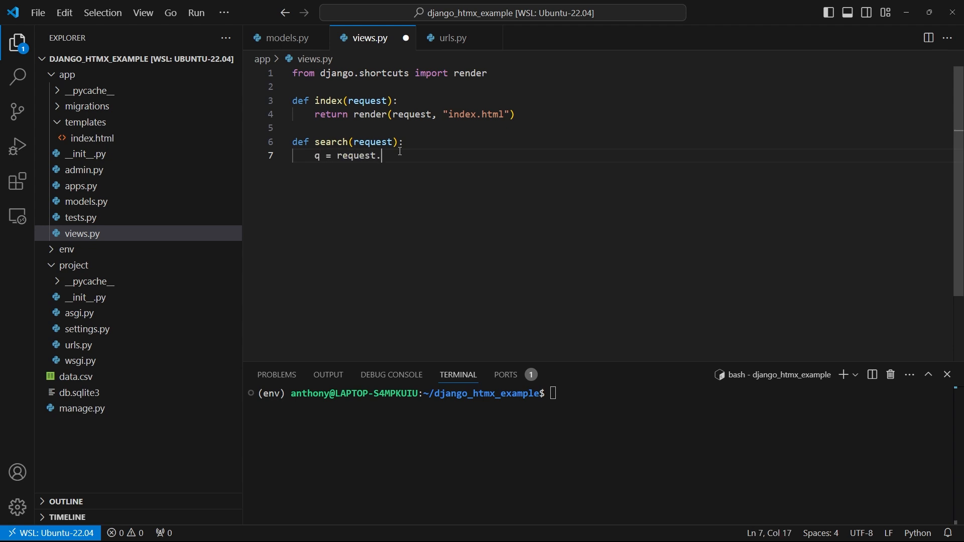
text(GET.)
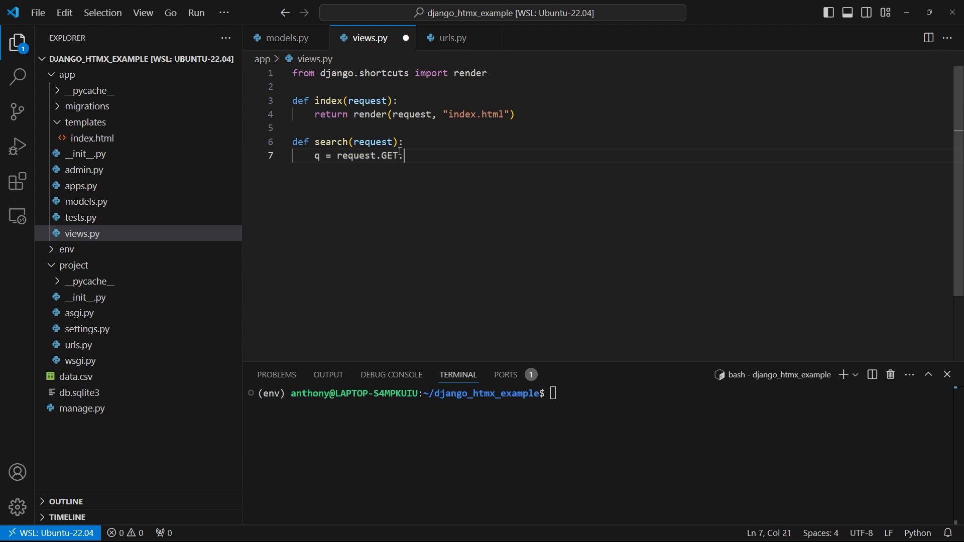
text(get('q'))
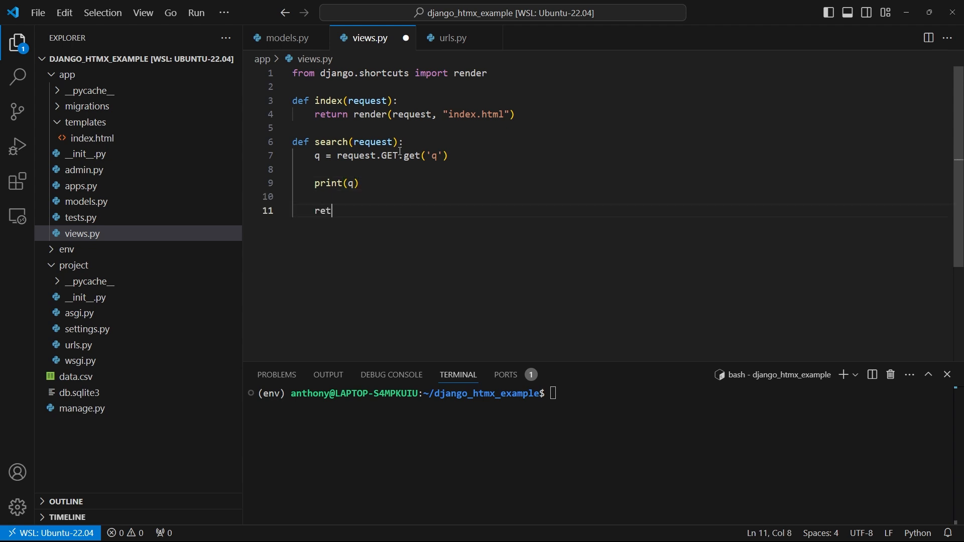
text(urn)
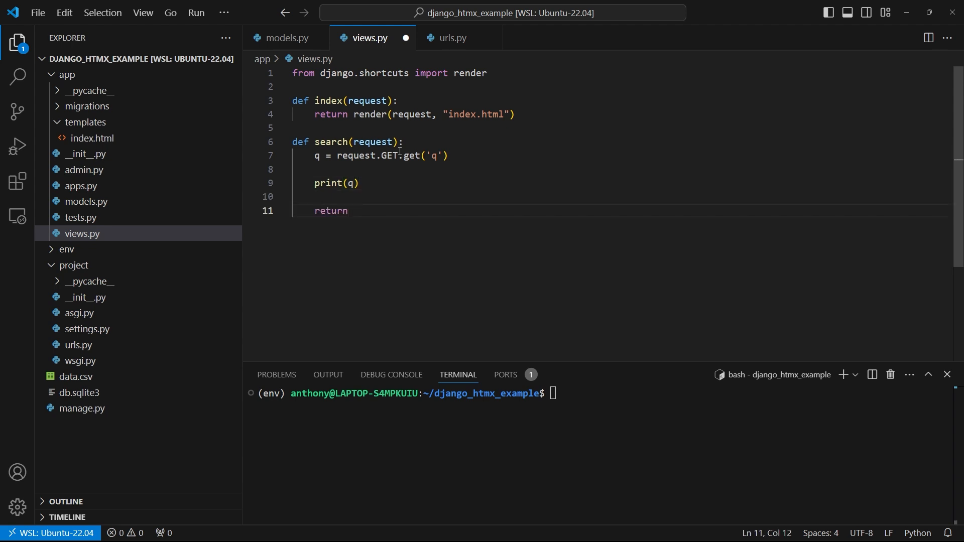
text(render)
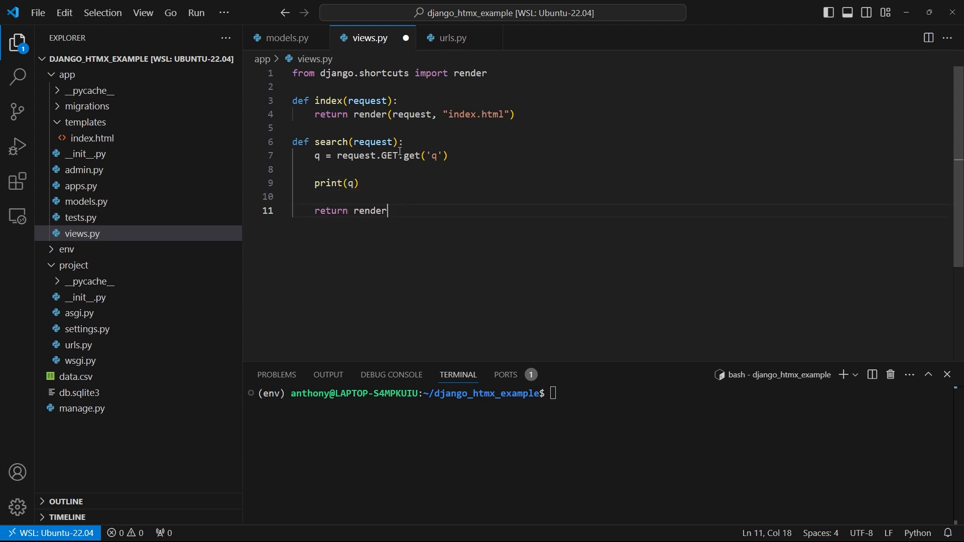
text((request, ""))
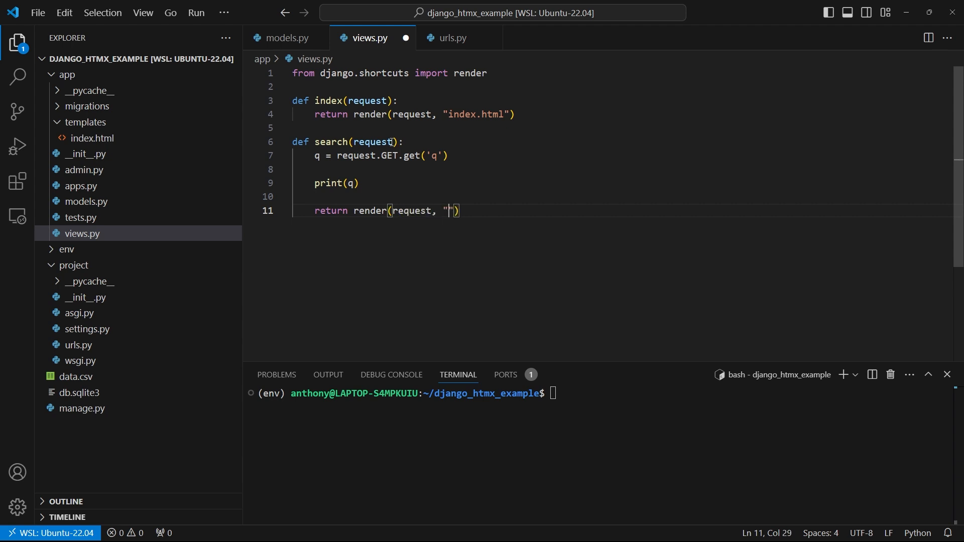
- Create a partials folder under templates containing a new results.html file
right_click(85, 122)
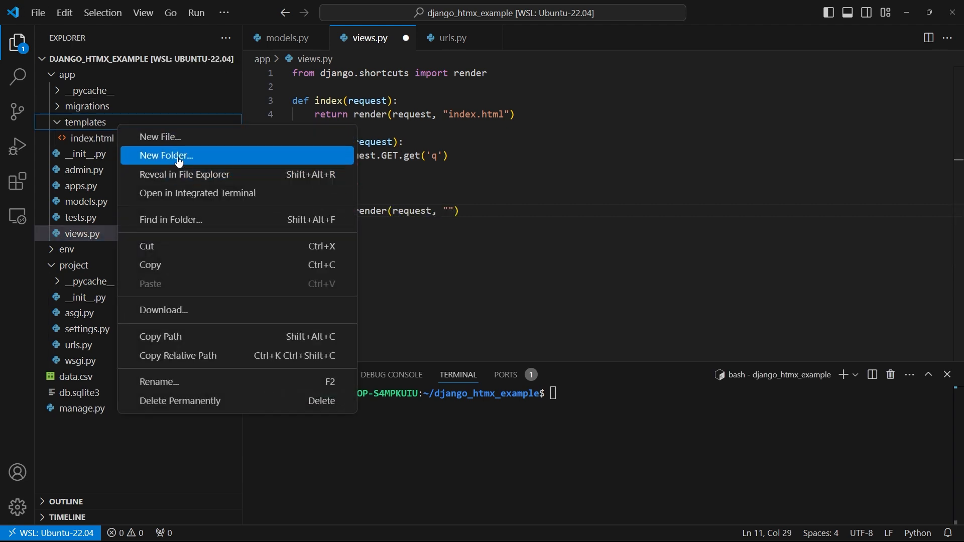
click(165, 155)
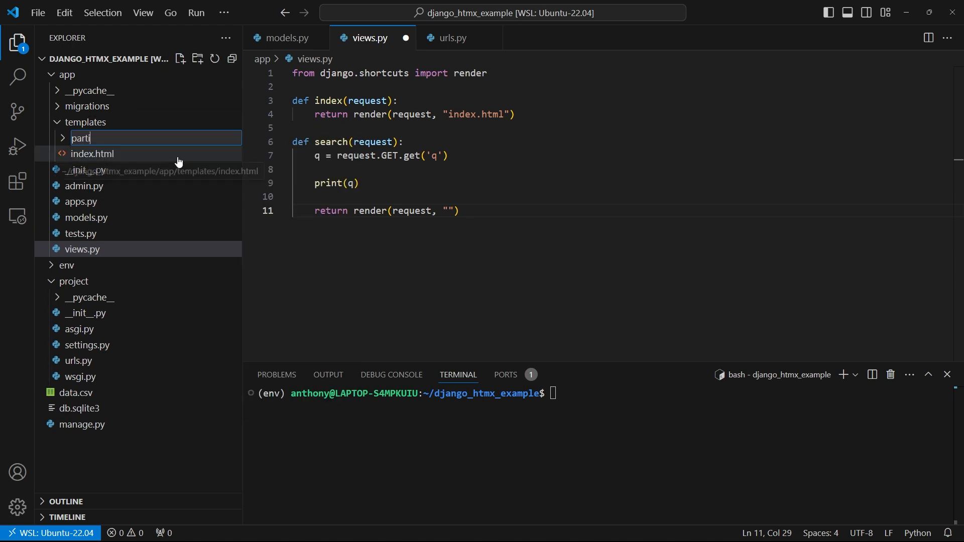
text(als)
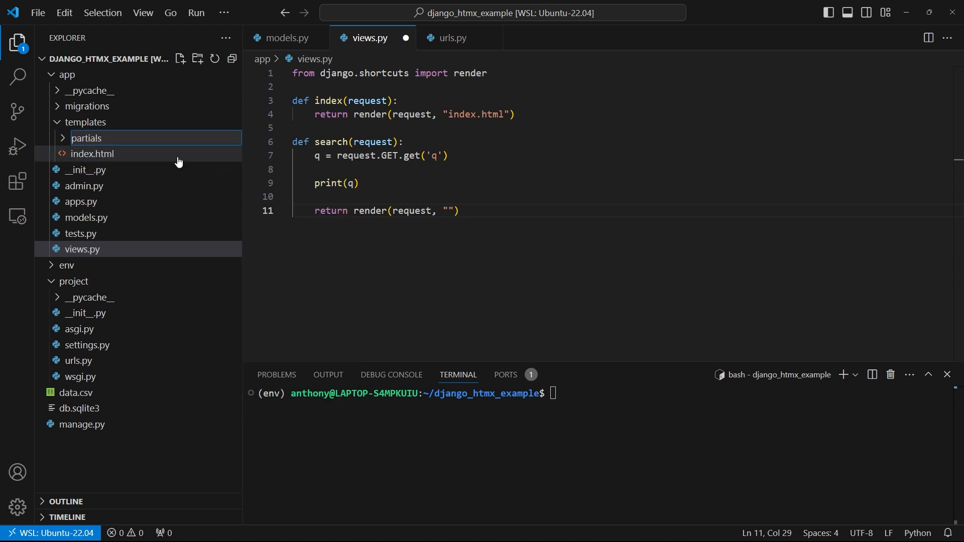
click(85, 137)
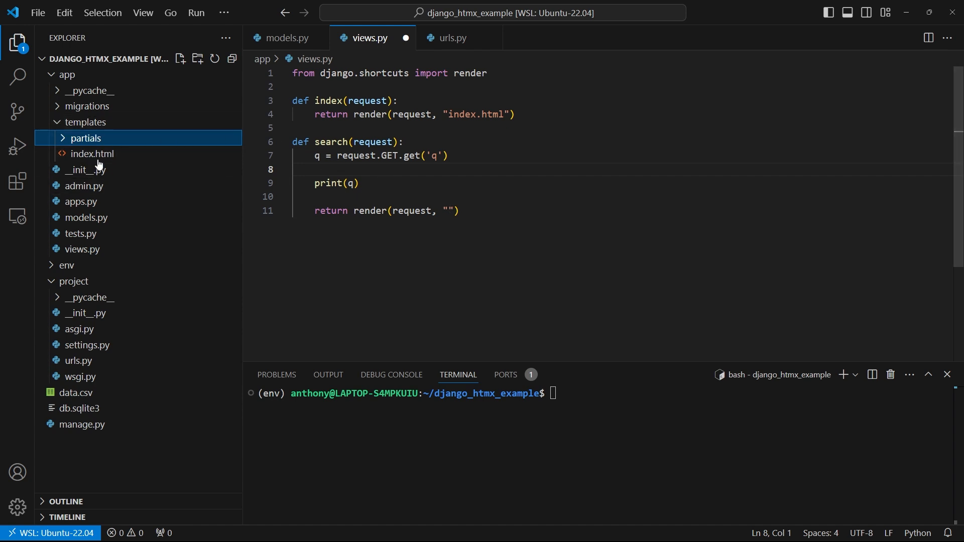
right_click(85, 137)
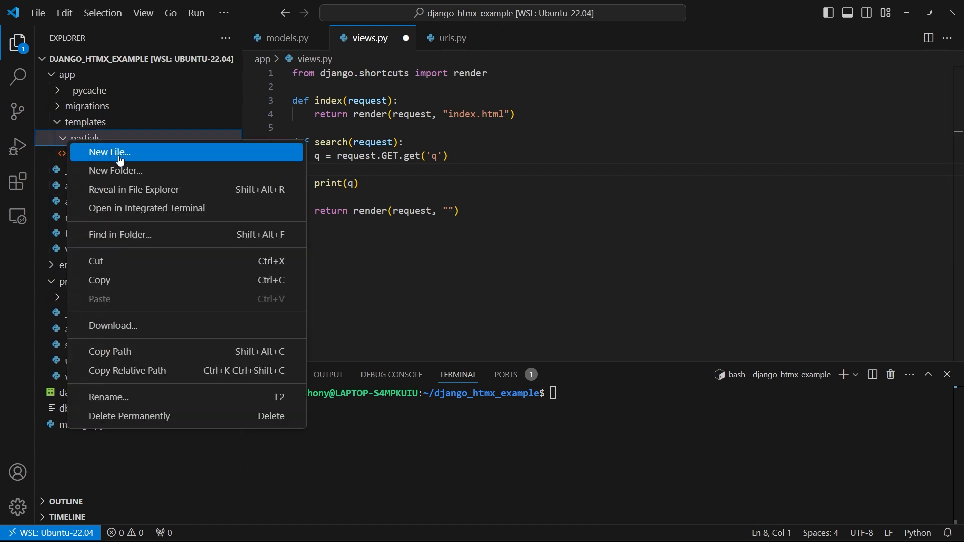
click(109, 151)
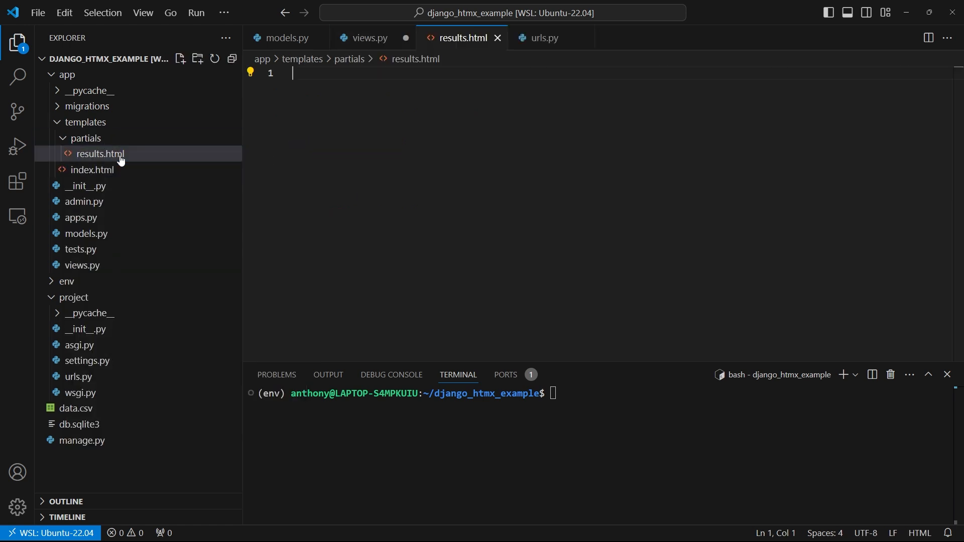
- Make the search view render "partials/results.html" with an empty {} context
click(369, 38)
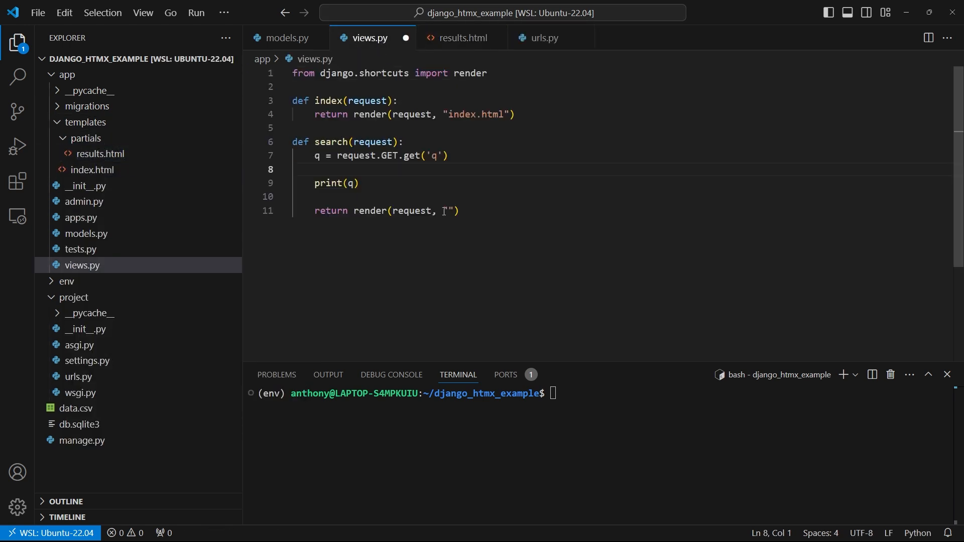
text(partials/)
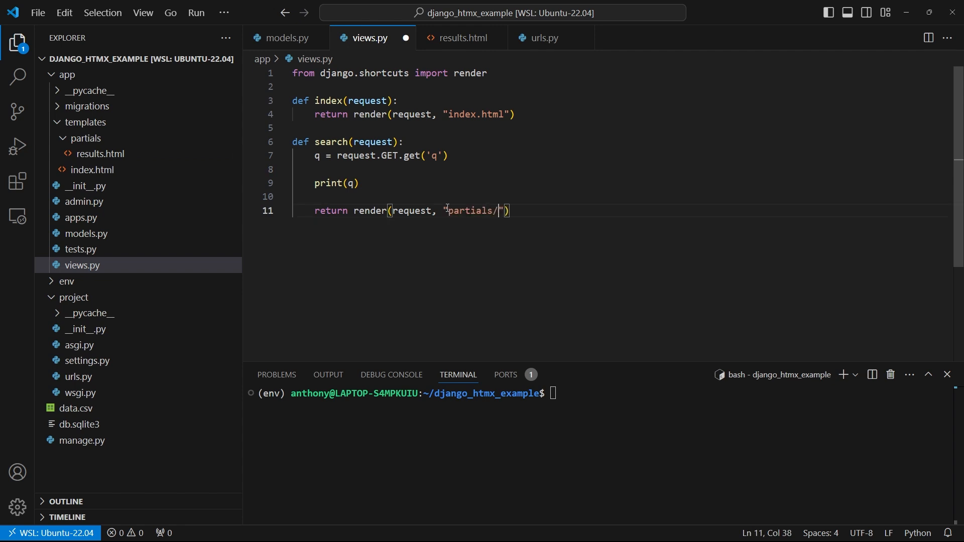
text(results.html)
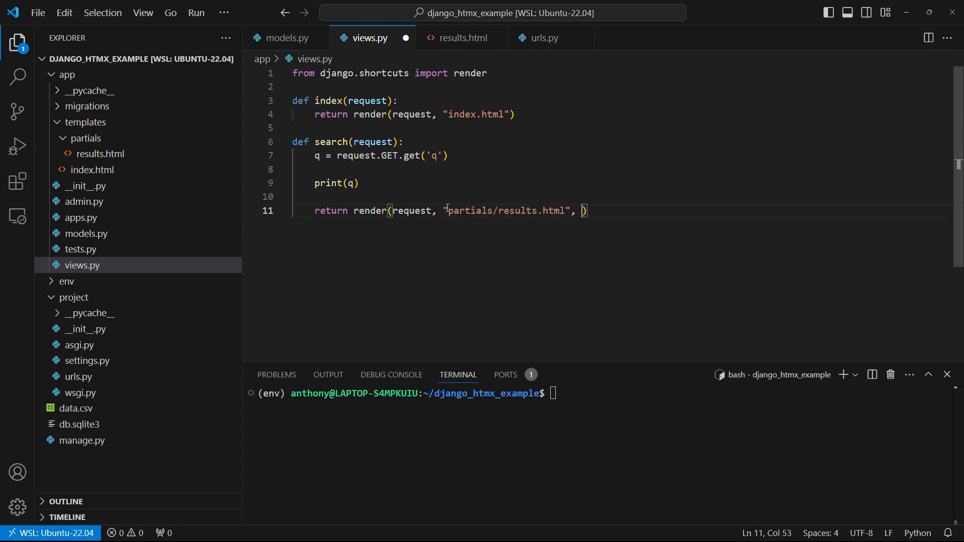
text({})
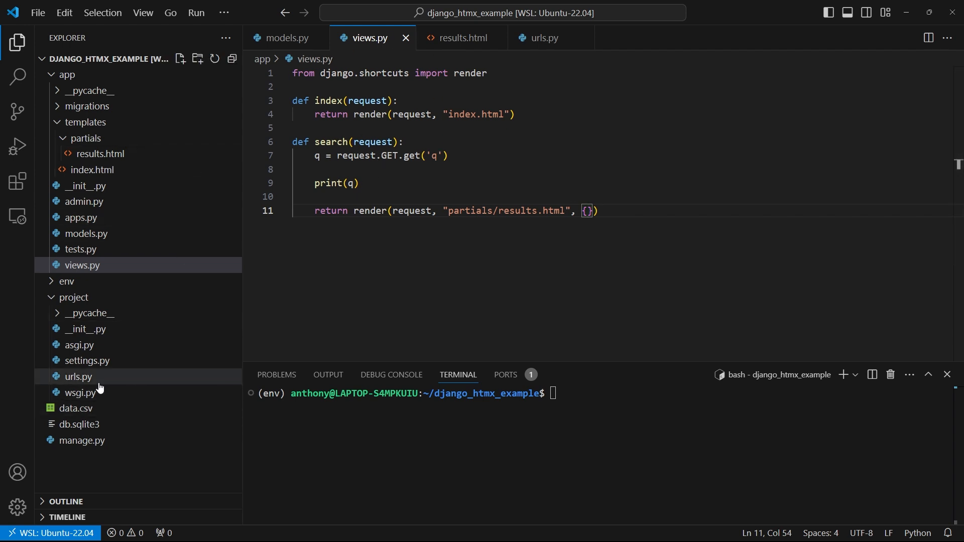
- Import search in urls.py, route 'search/' to it named search, and run runserver
click(78, 377)
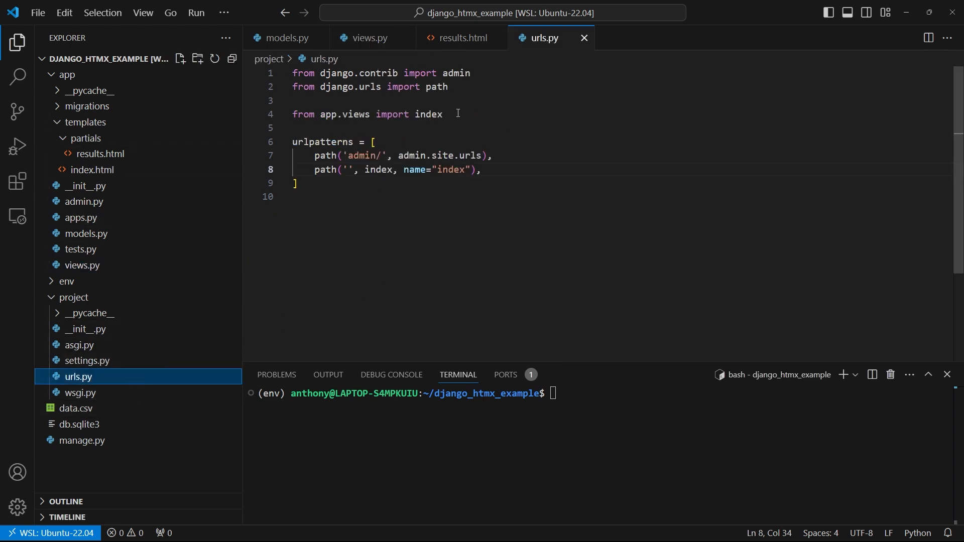
text(,)
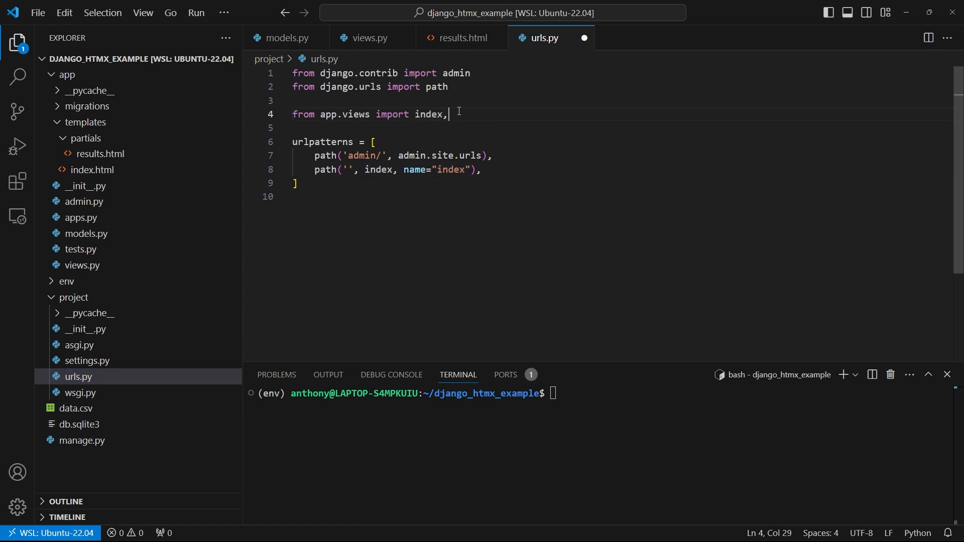
text(search)
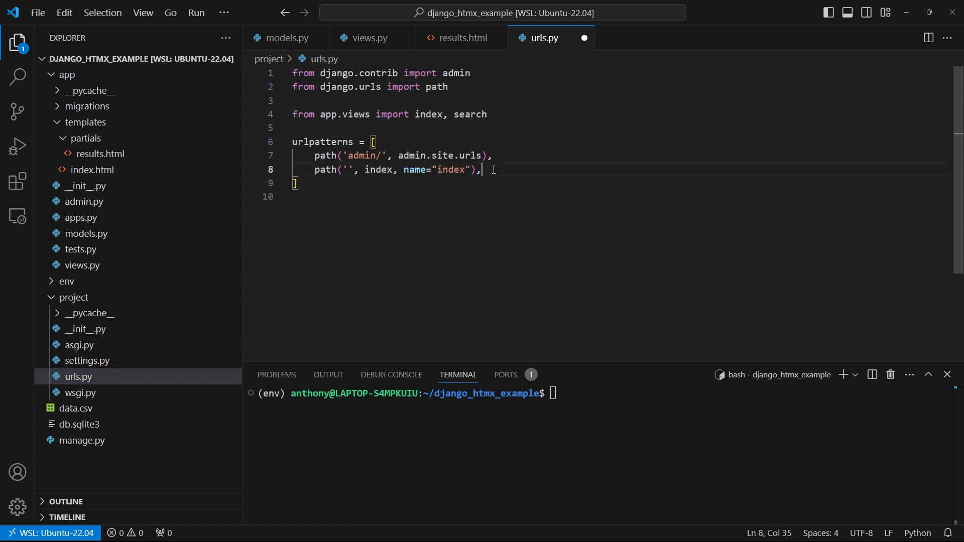
text(path(""))
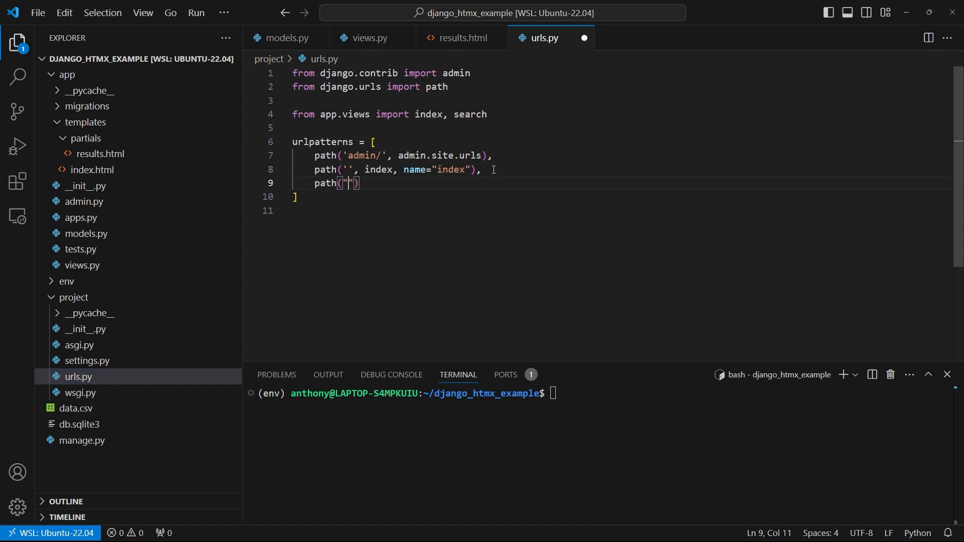
text(searc)
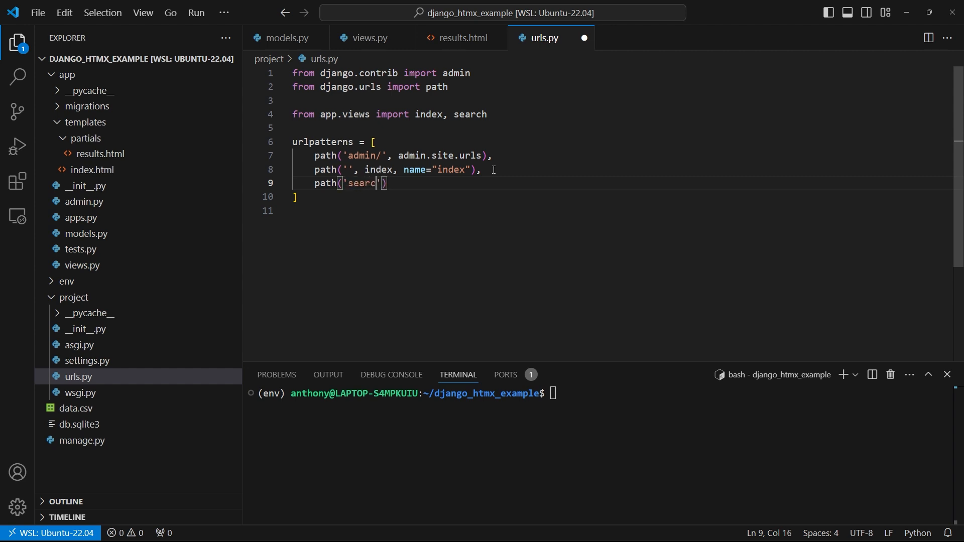
text(/', search, name="s)
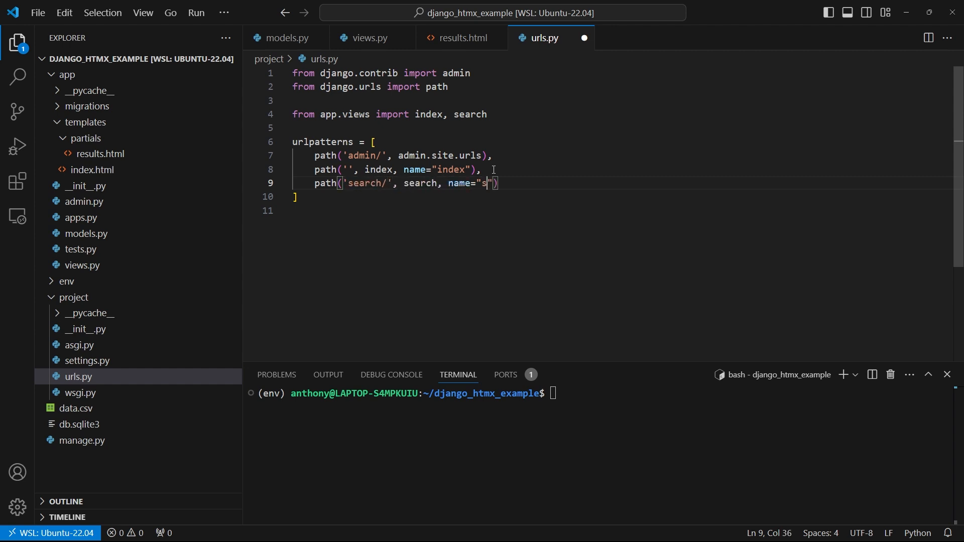
text(earch)
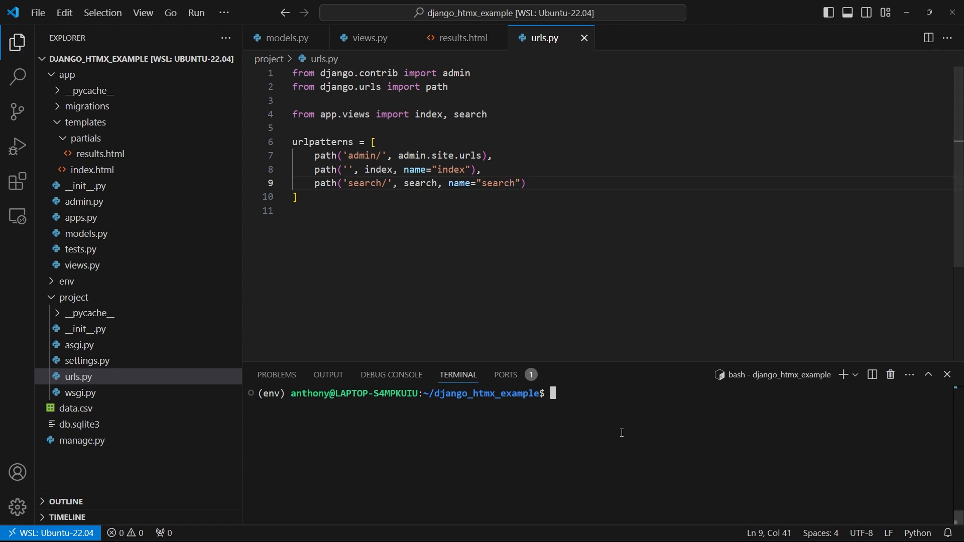
text(python manage.py)
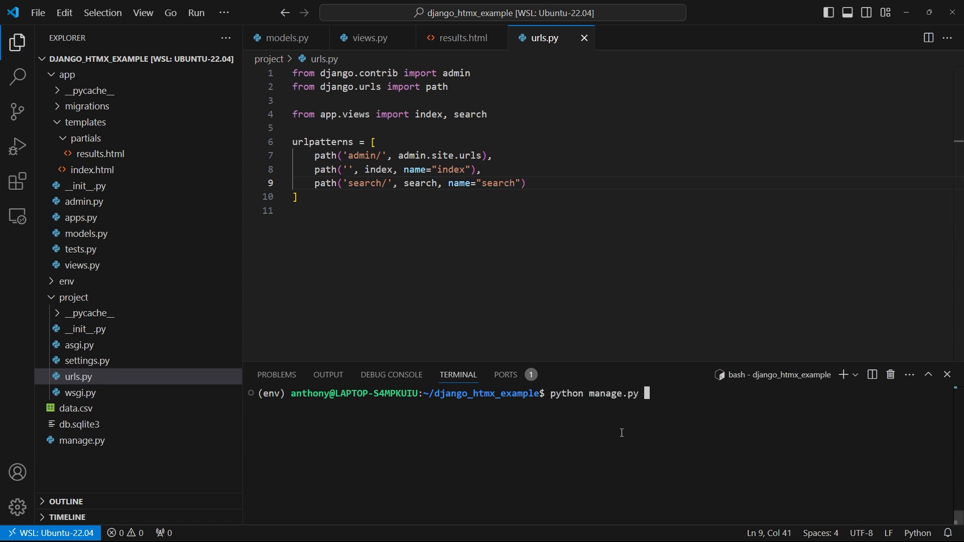
text(runserver)
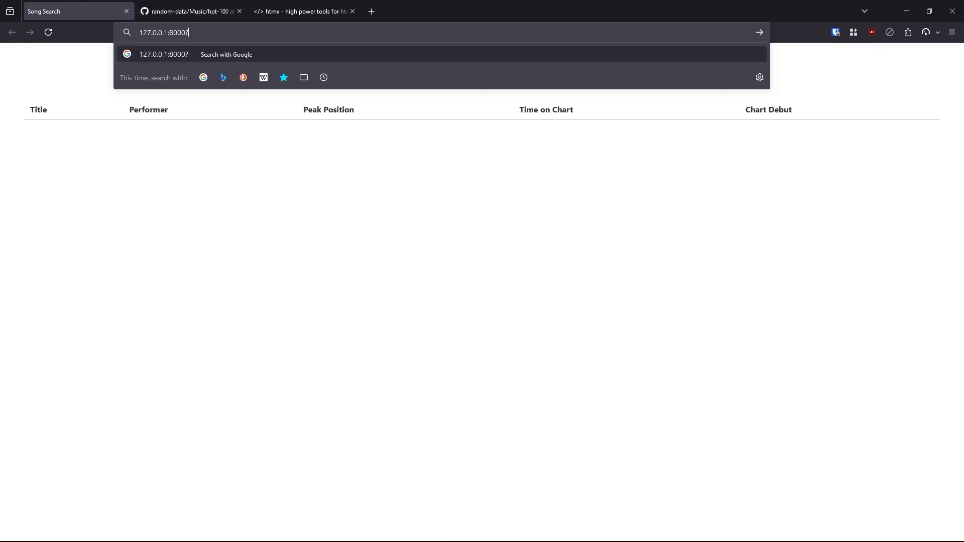
- Load 127.0.0.1:8000/search/?q=anthony in the browser
key(Backspace)
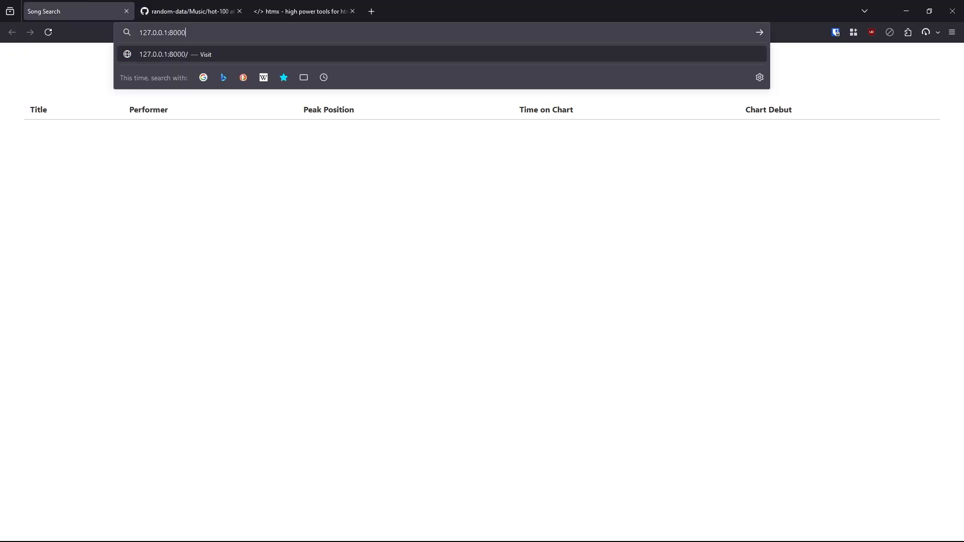
text(/search/)
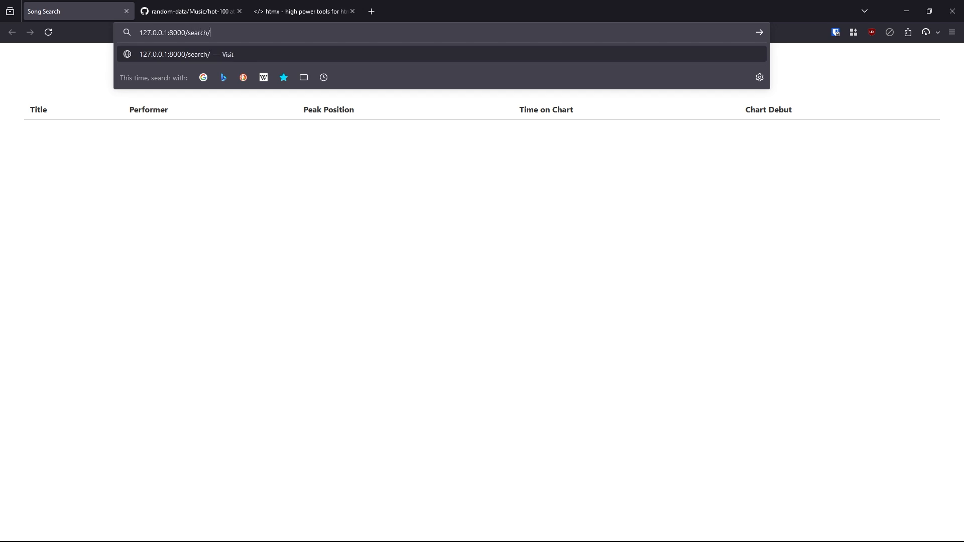
text(?q)
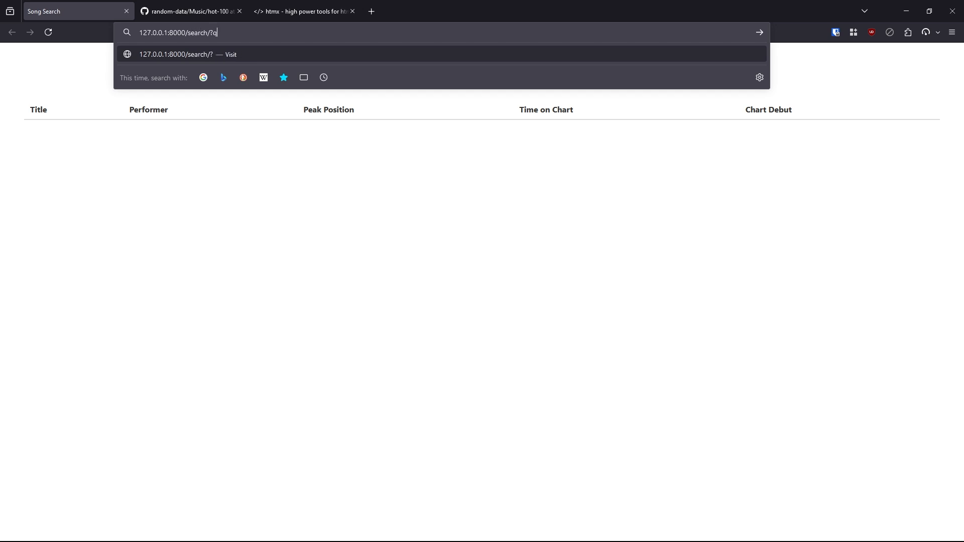
text(=ant)
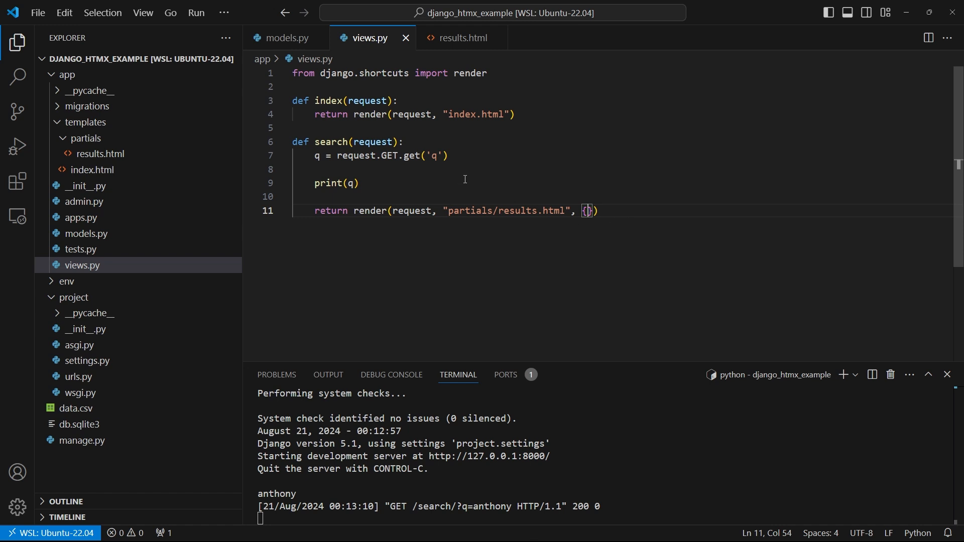
- Import Song from app.models and Q from django.db.models at the top of views.py
click(350, 183)
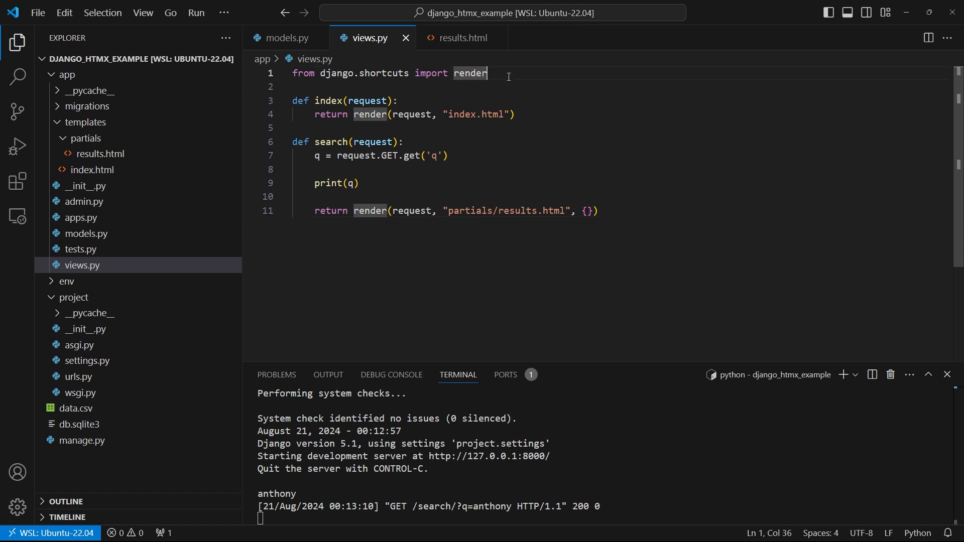
text(from app)
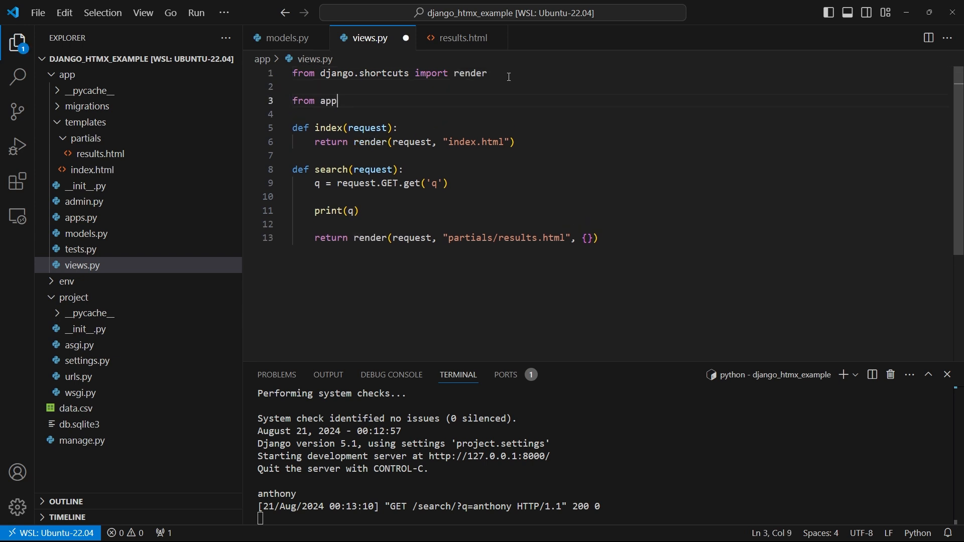
text(.models imp)
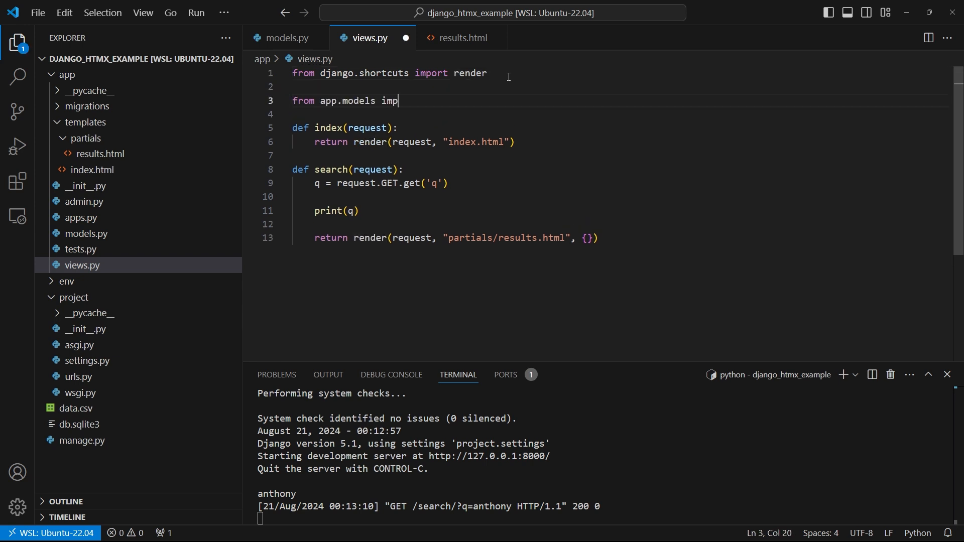
text(ort Song)
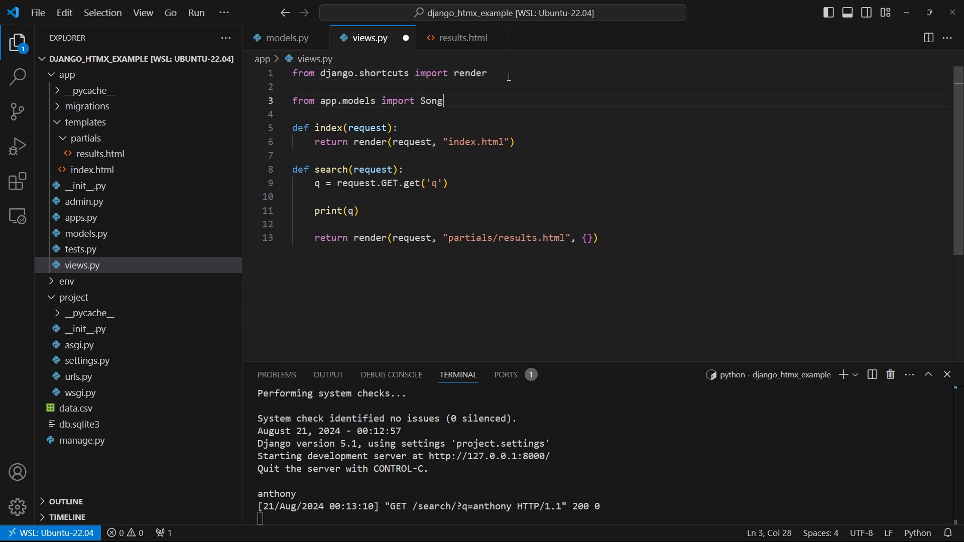
key(ctrl+s)
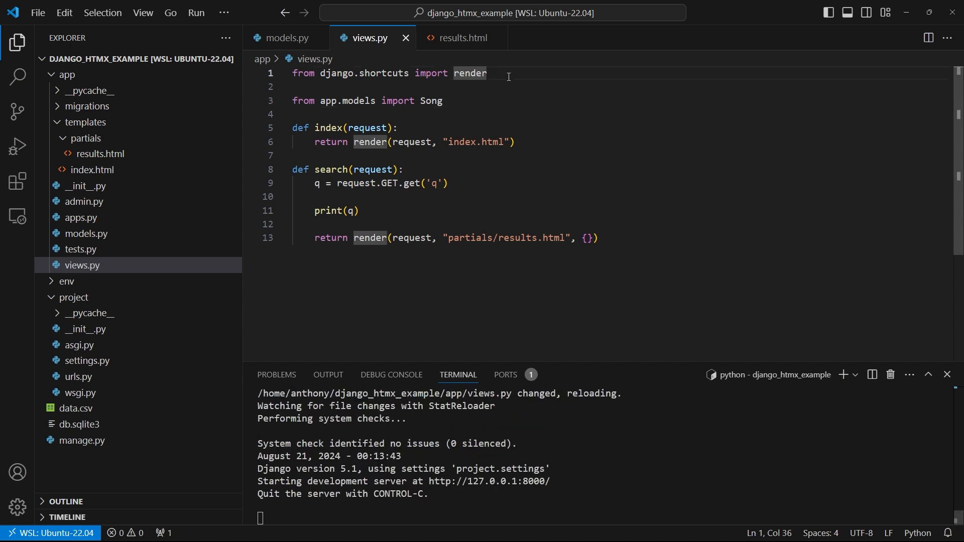
text(from d)
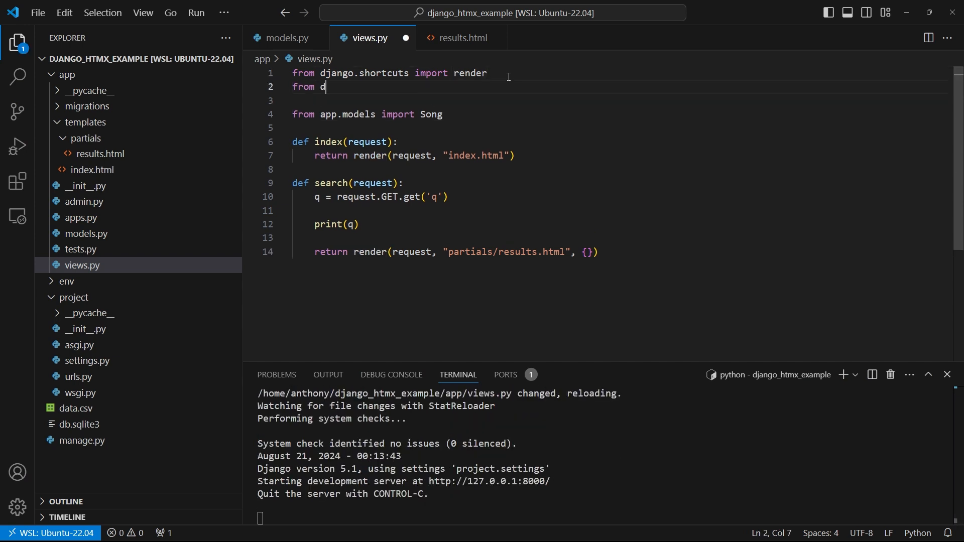
text(jango.db.mo)
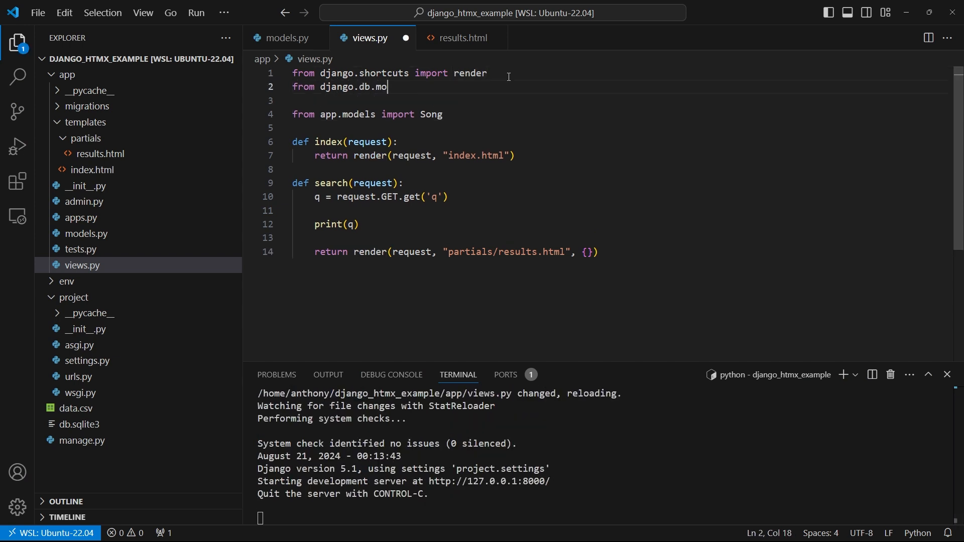
text(dels)
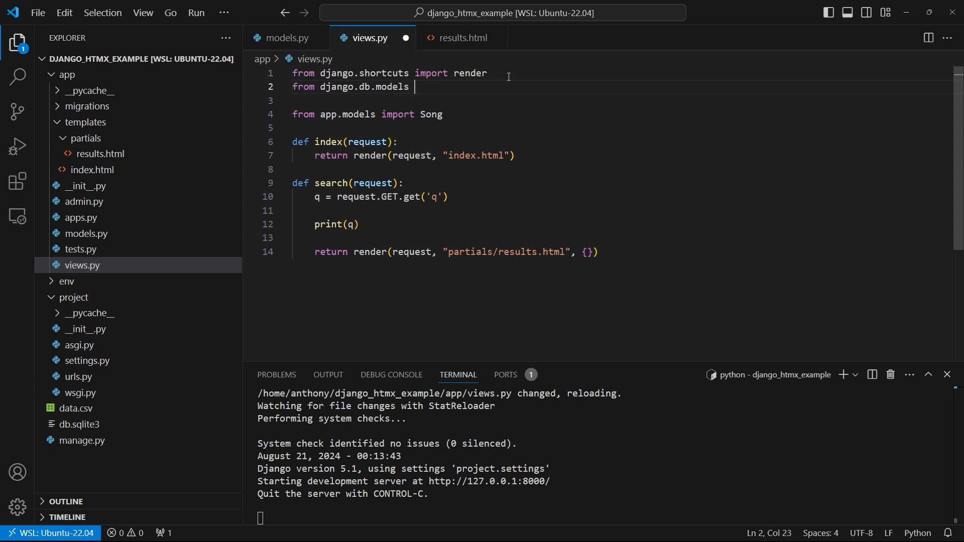
text(import Q)
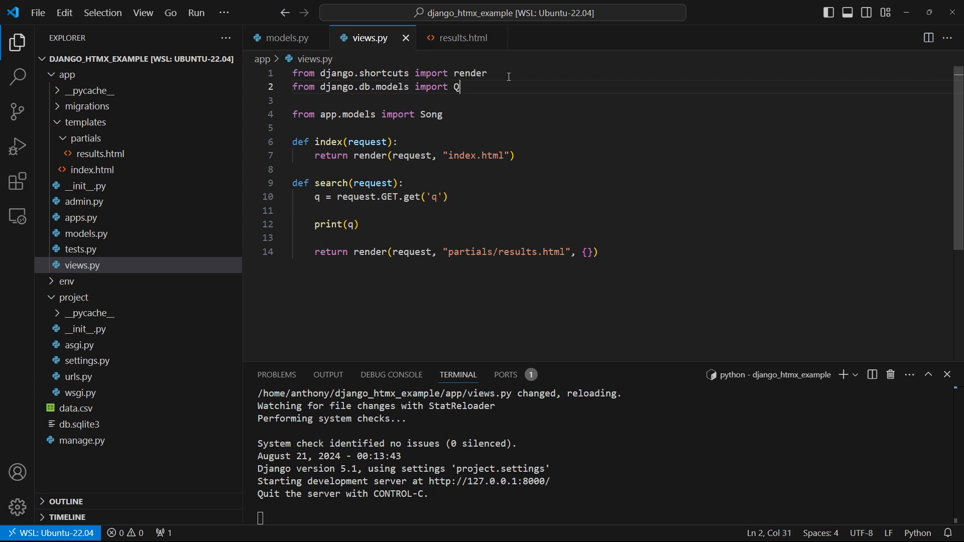
- Add an 'if q:' branch after print(q), with results = [] in the else branch, and save
click(359, 224)
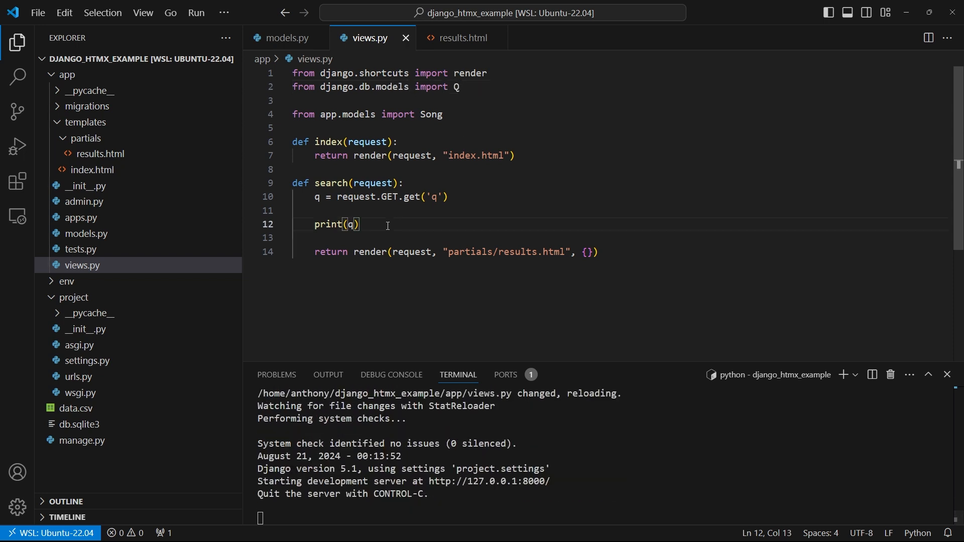
key(Enter)
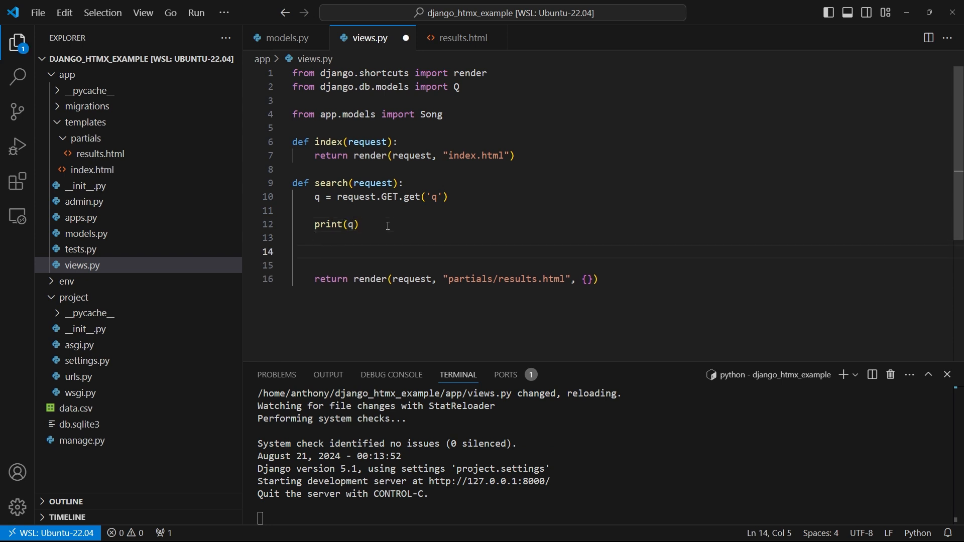
text(if q:)
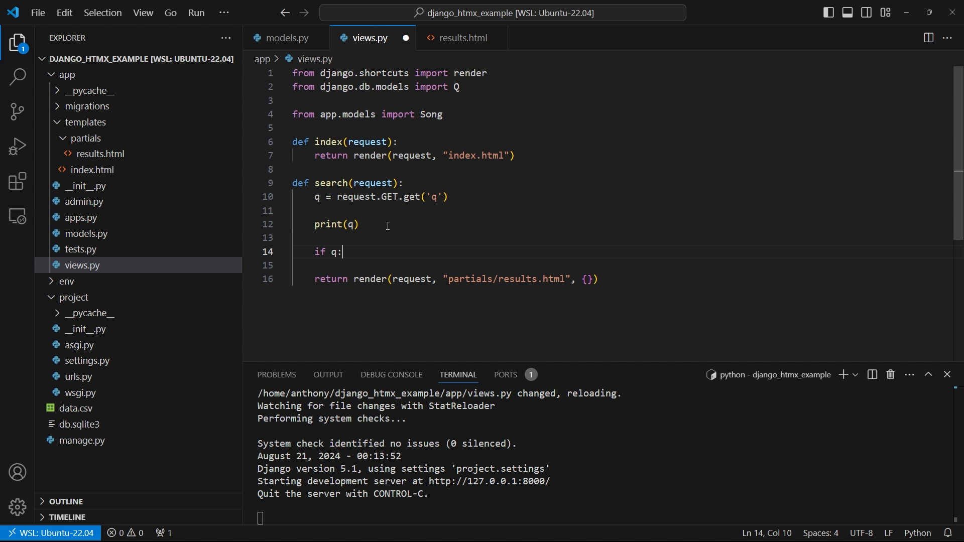
text(results =)
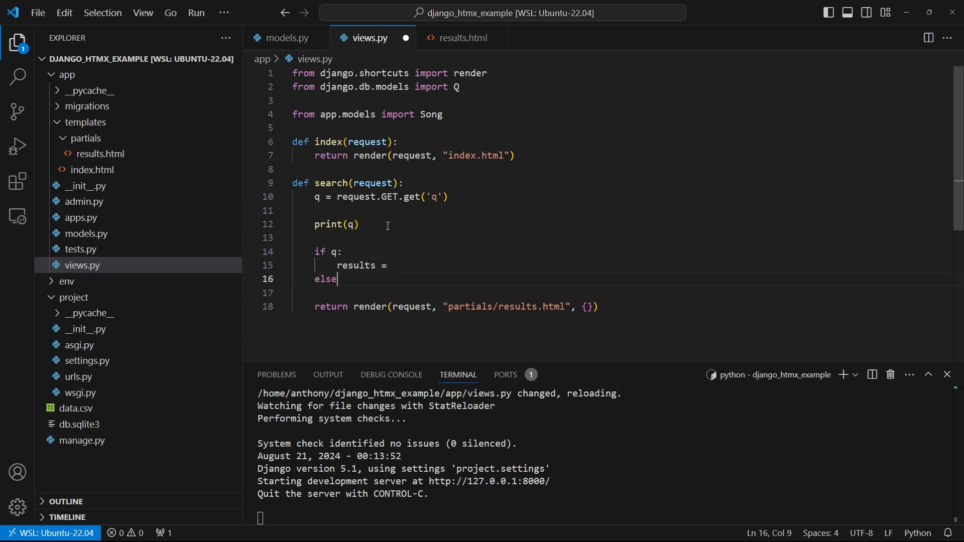
key(enter)
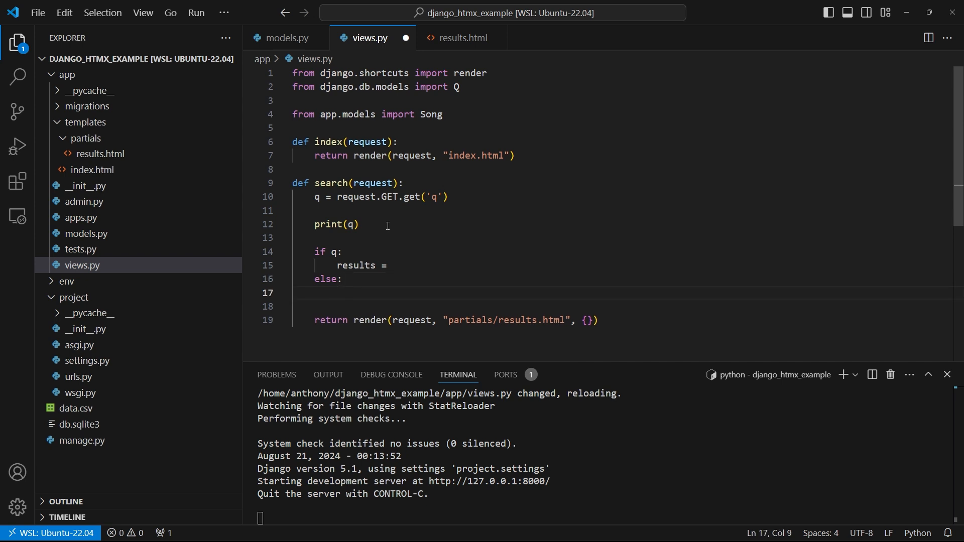
text(results)
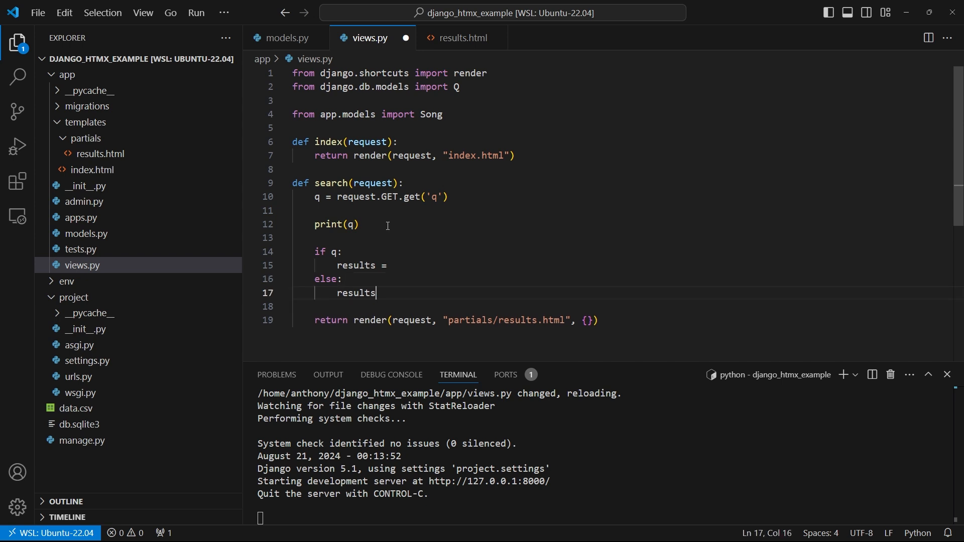
text(= [])
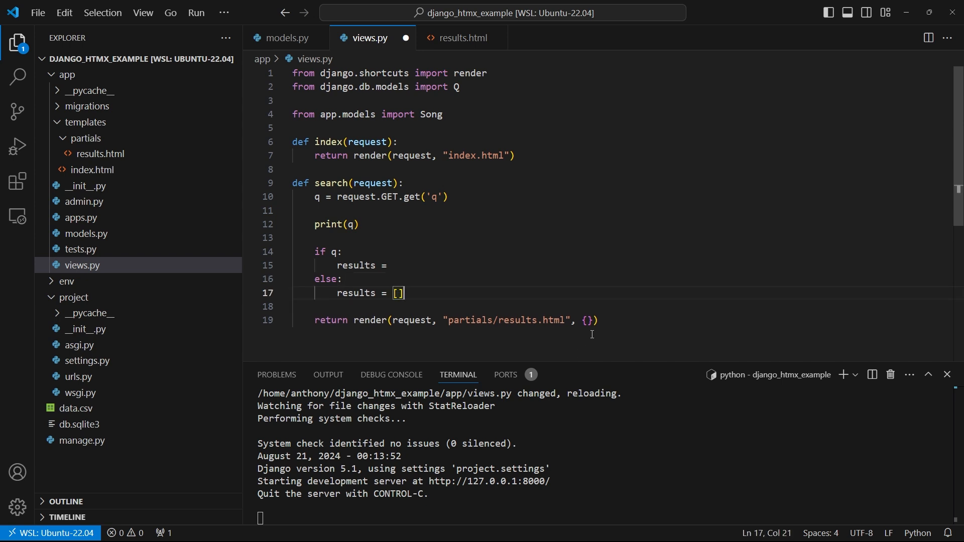
text(results": results)
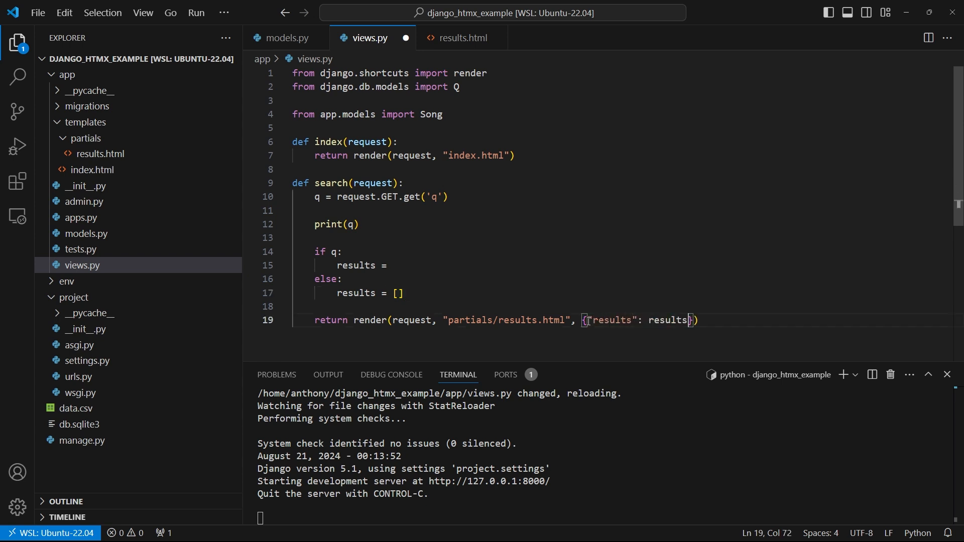
key(ctrl+s)
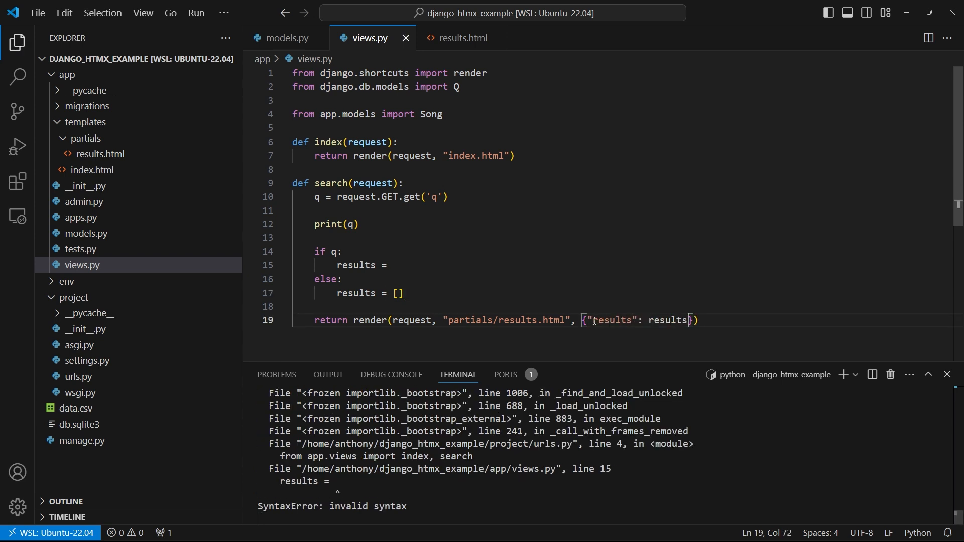
- Start results = Song.objects.filter() after confirming the performer field name in models.py
click(392, 265)
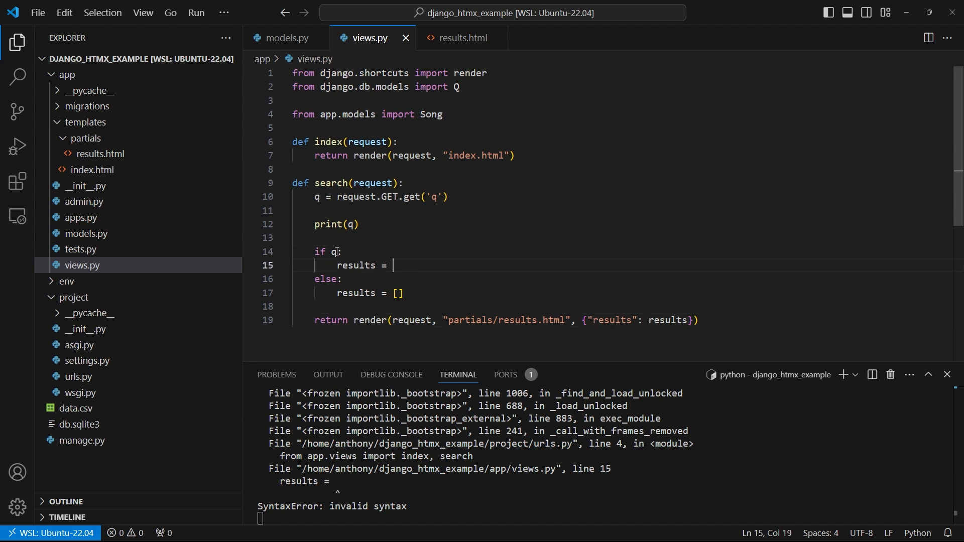
mouse_move(598, 276)
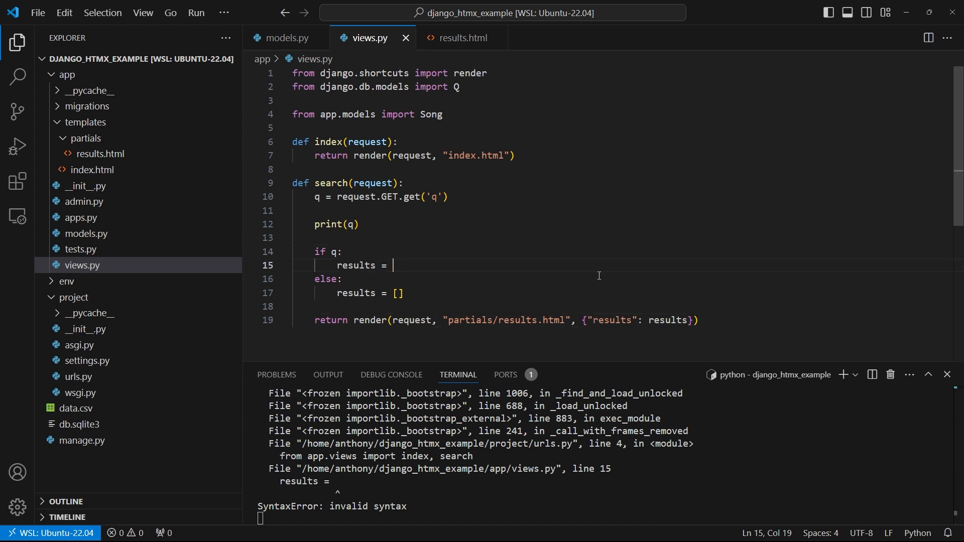
text(Song)
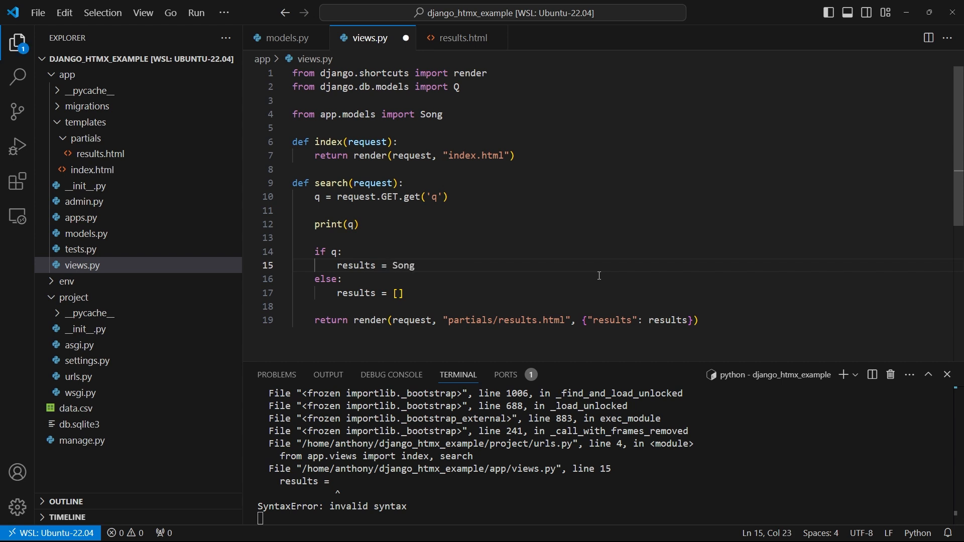
text(.objects.filter)
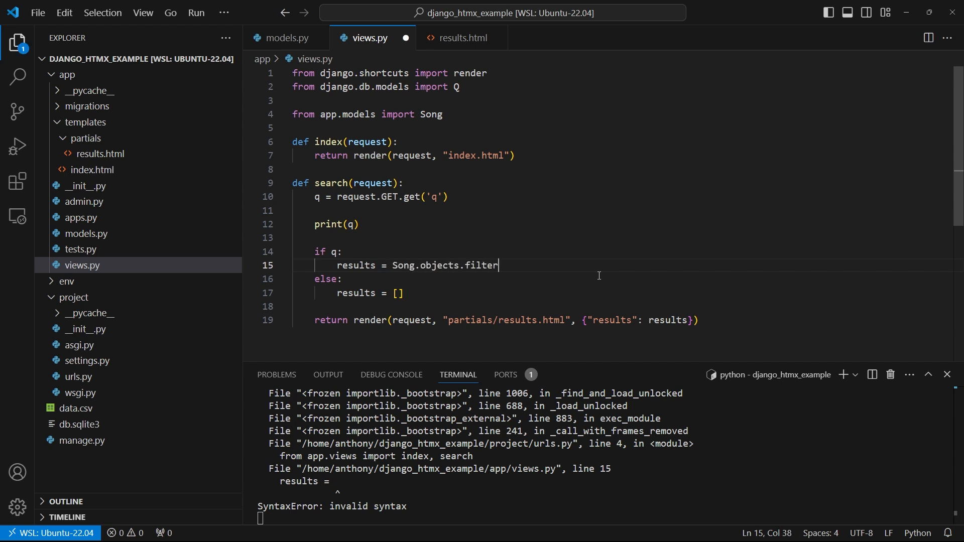
text(())
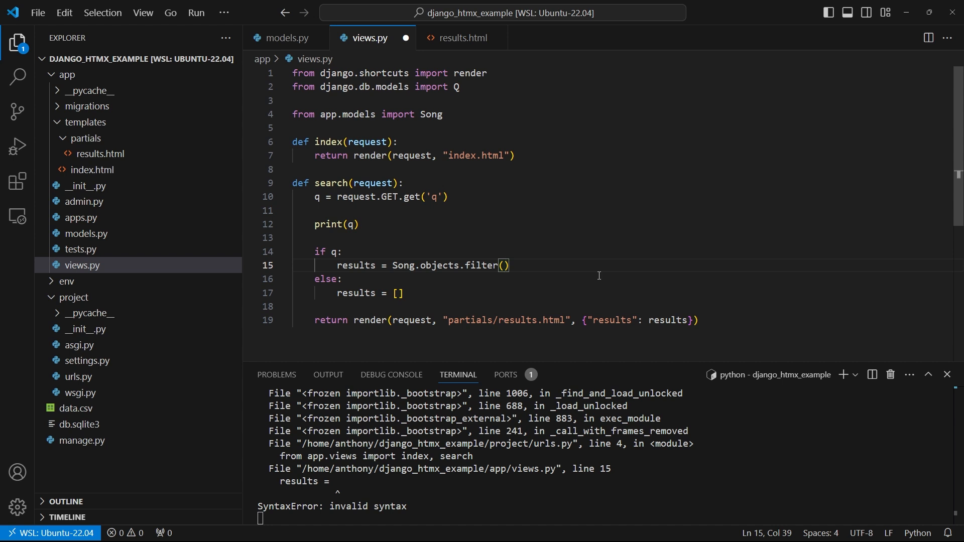
click(286, 38)
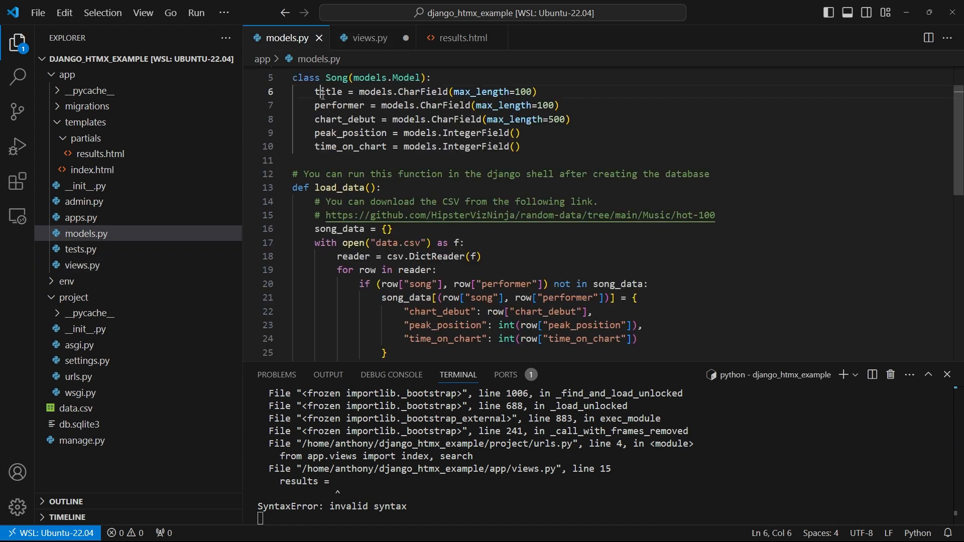
double_click(339, 105)
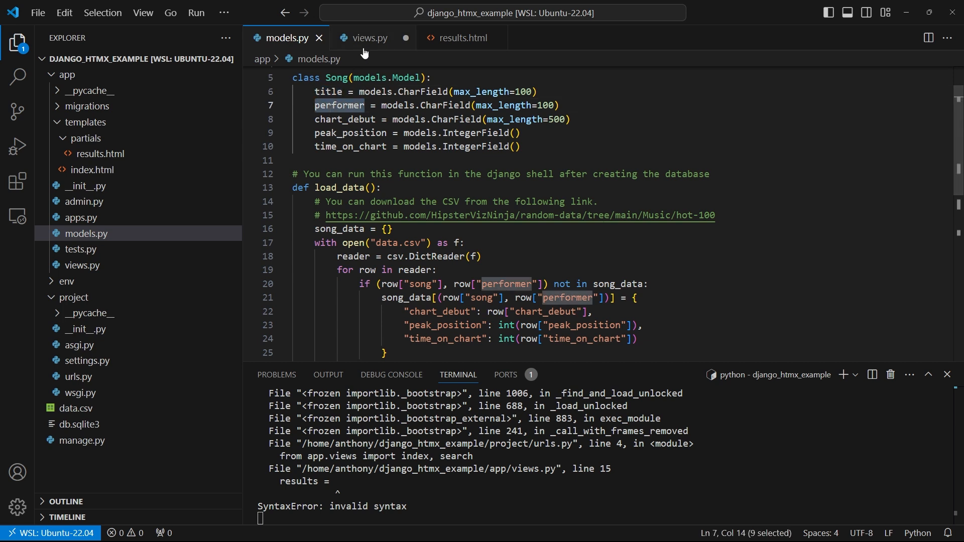
click(368, 38)
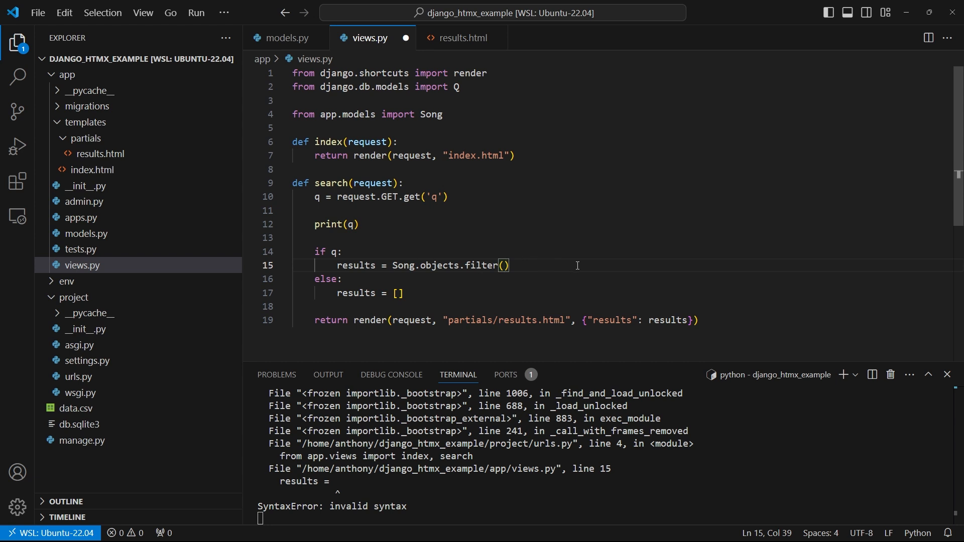
- Fill the filter with Q(title__icontains=q) | Q(performer__icontains=q)
text(Q()
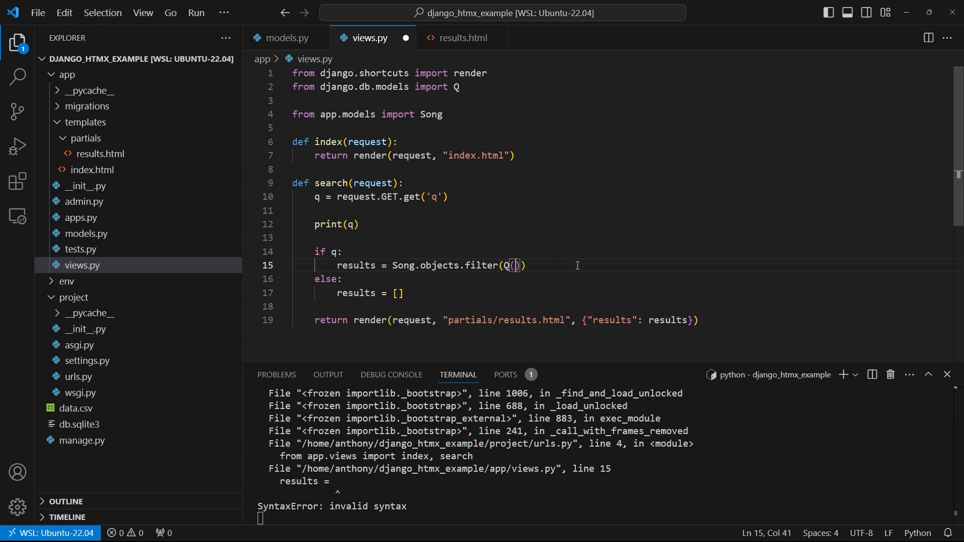
text(title__icontains)
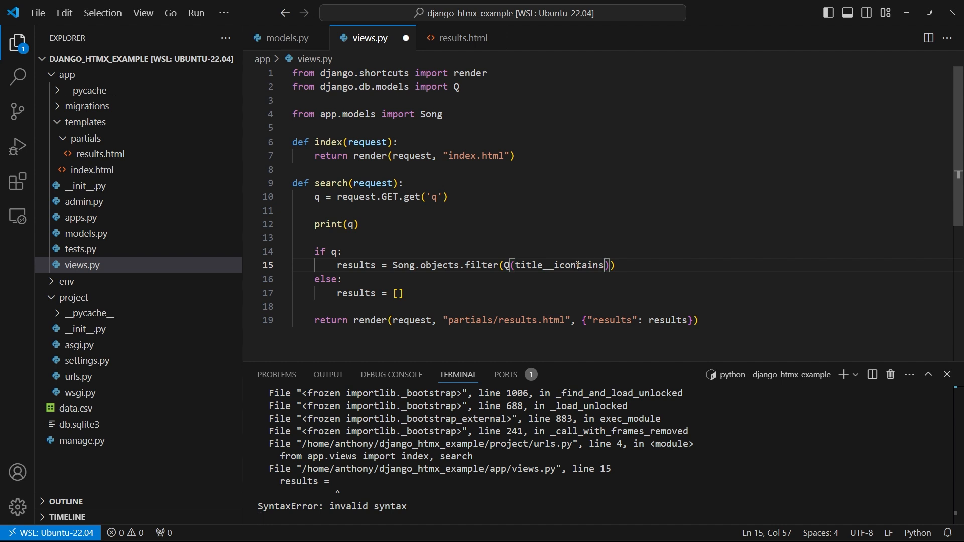
text(=q)
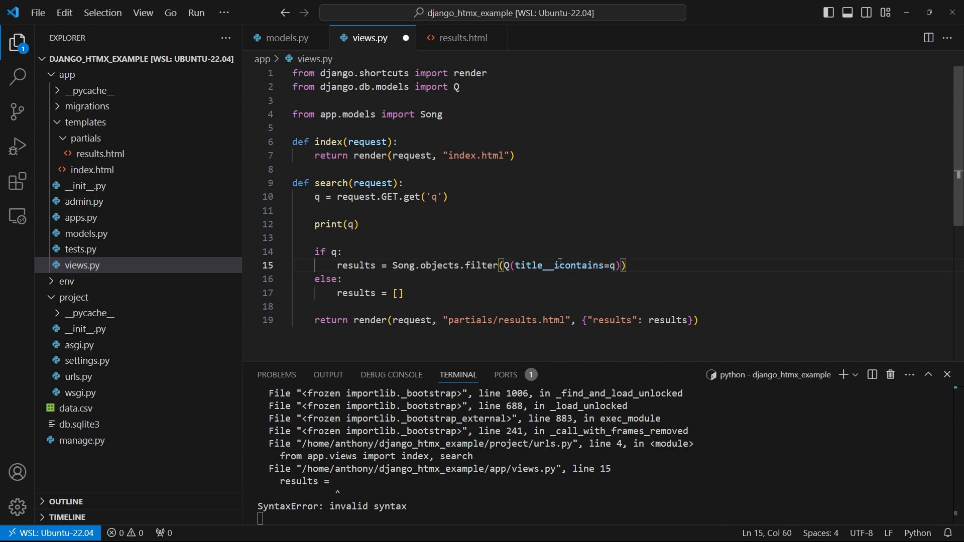
text(|)
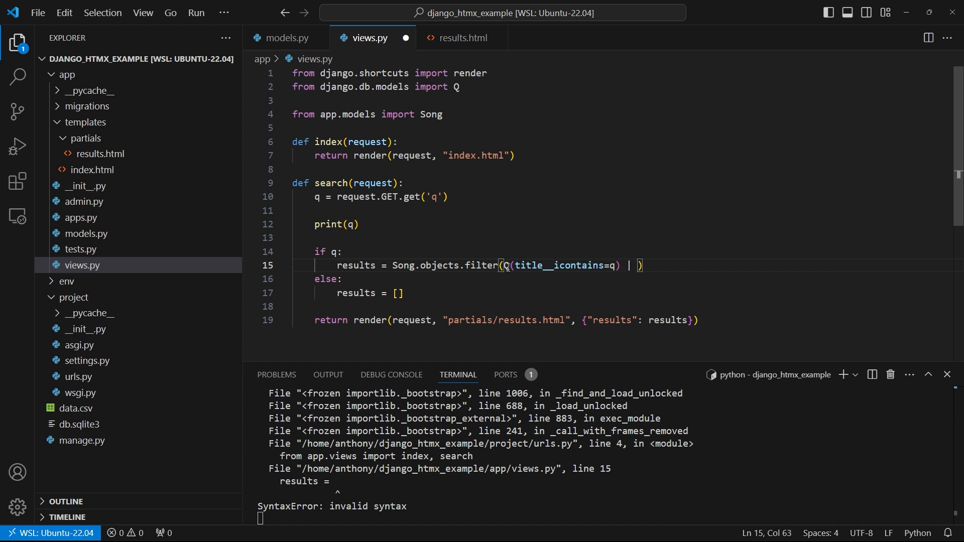
text(Q(performer)
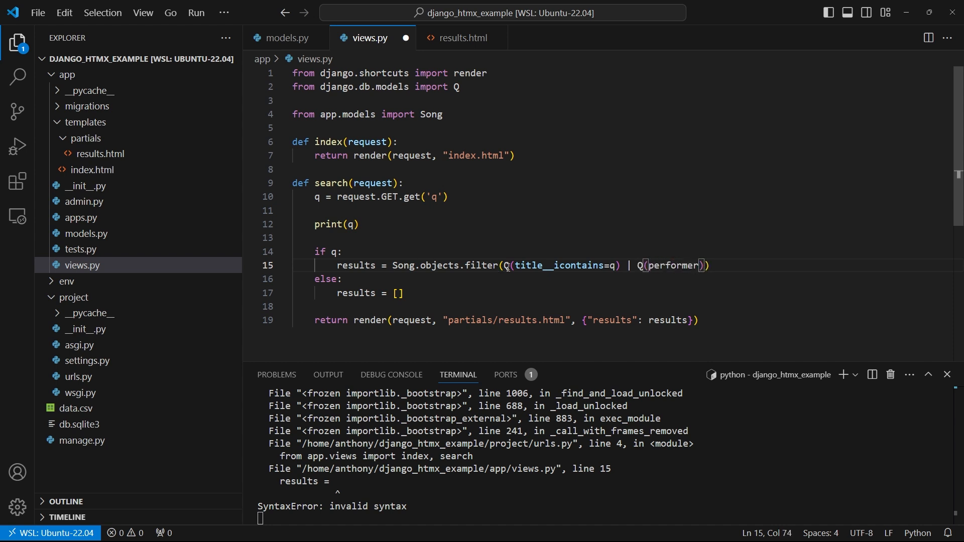
text(__icontains)
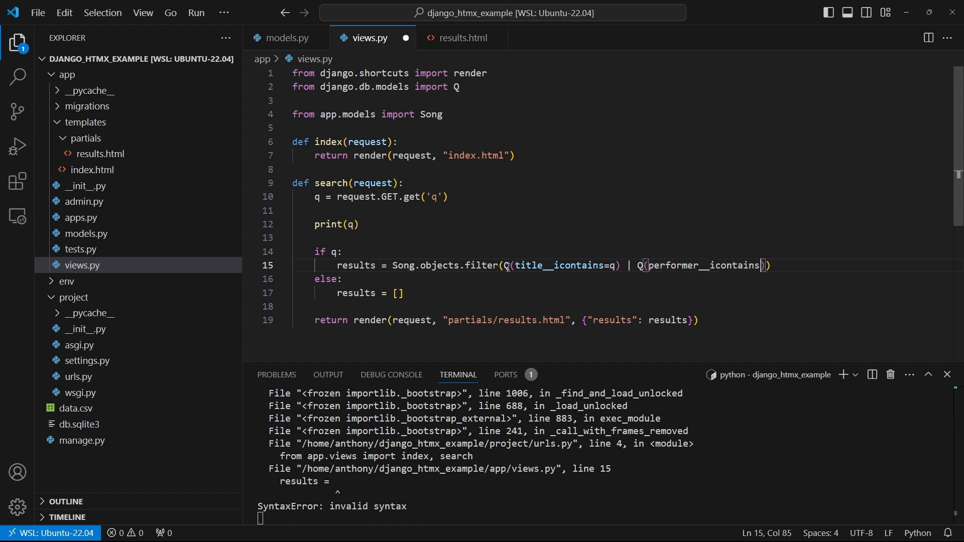
text(=q)
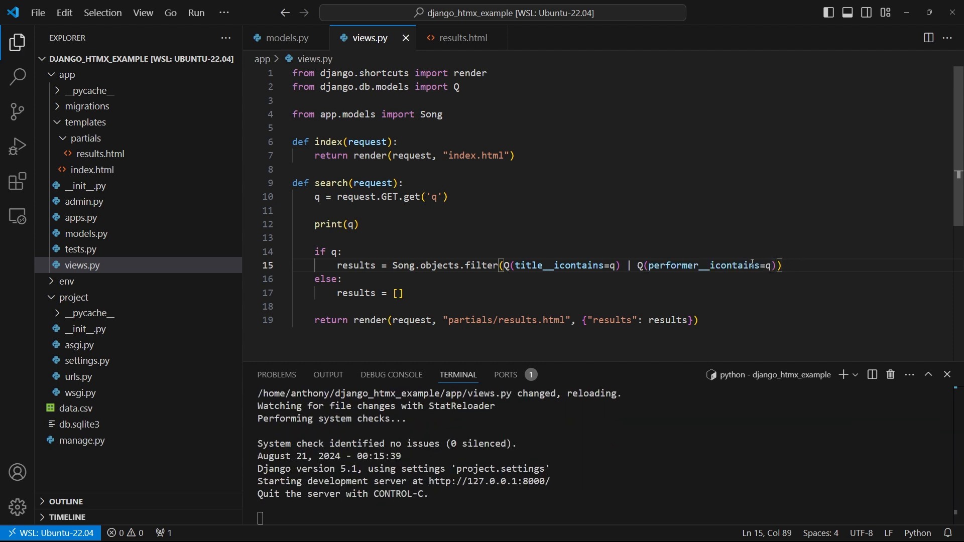
- Order the search query by peak position, then by -chart_debut
text(\)
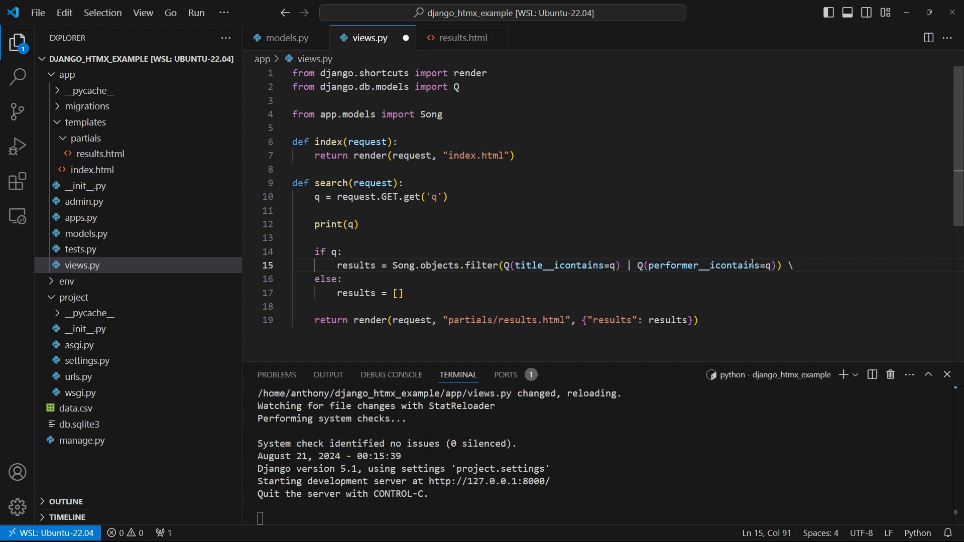
key(enter)
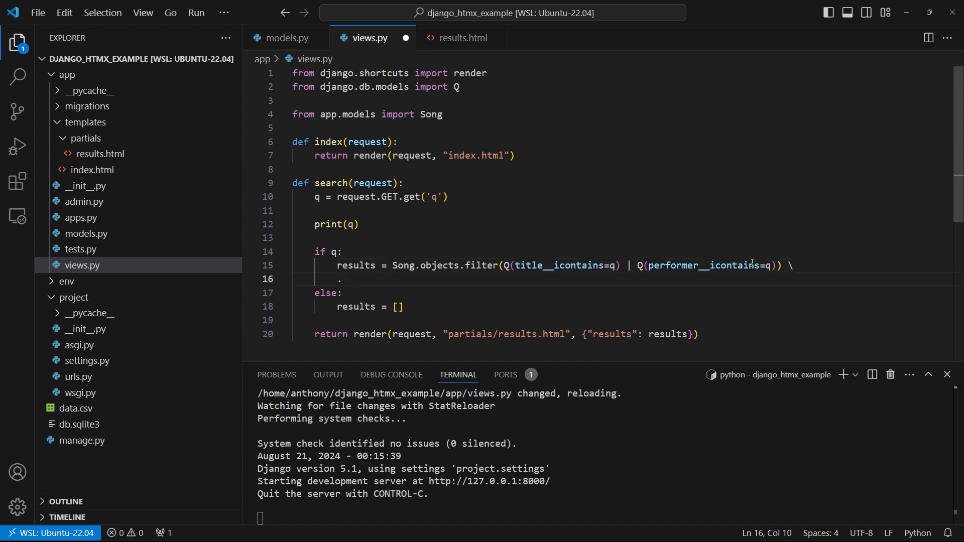
text(order-)
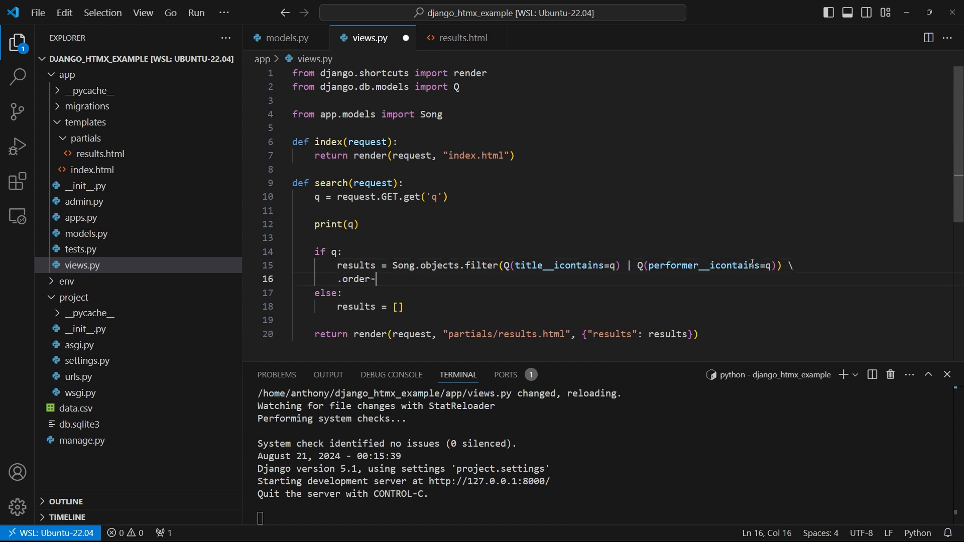
text(_by(''))
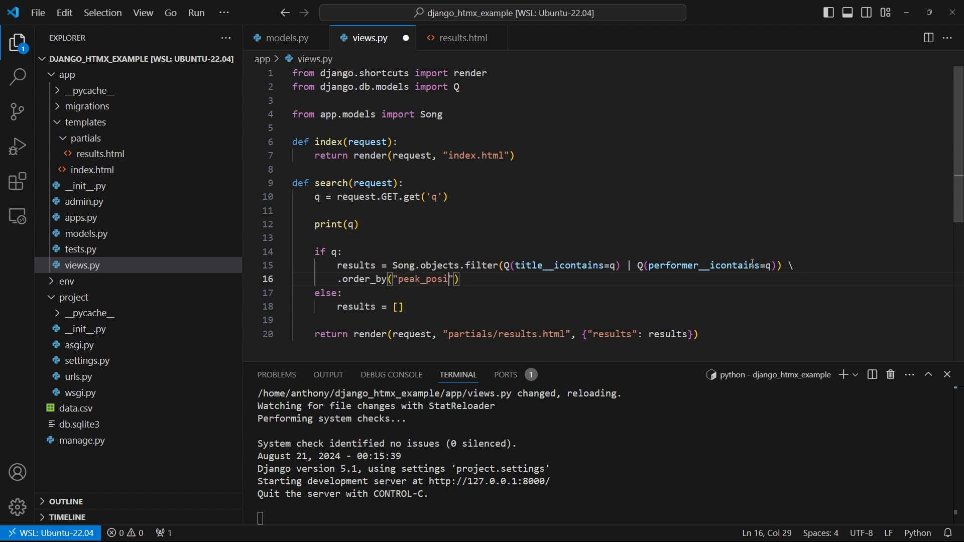
text(tion)
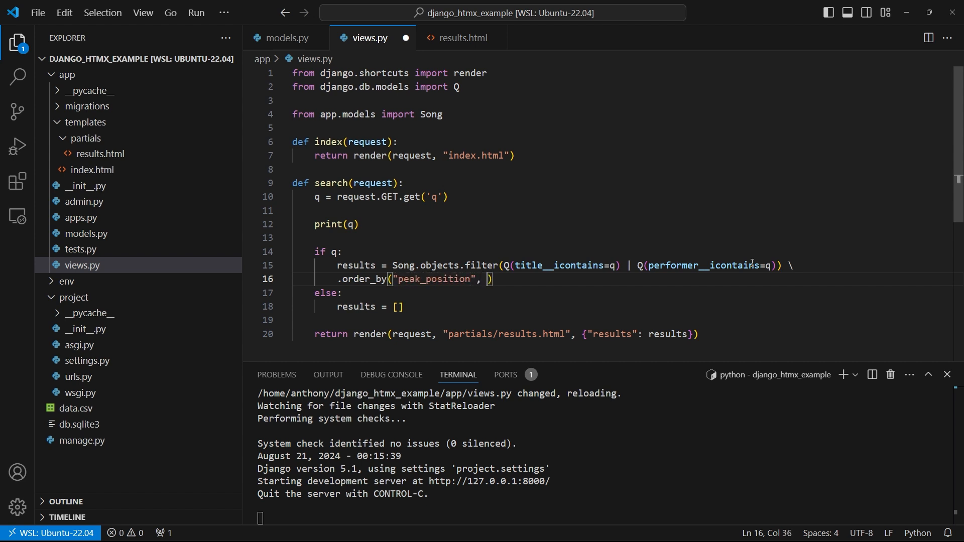
text("-char)
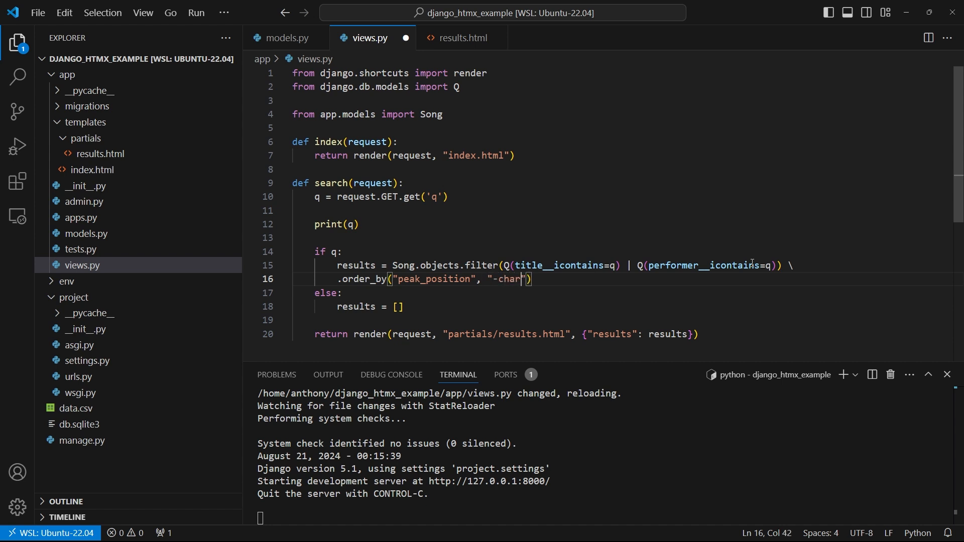
text(t)
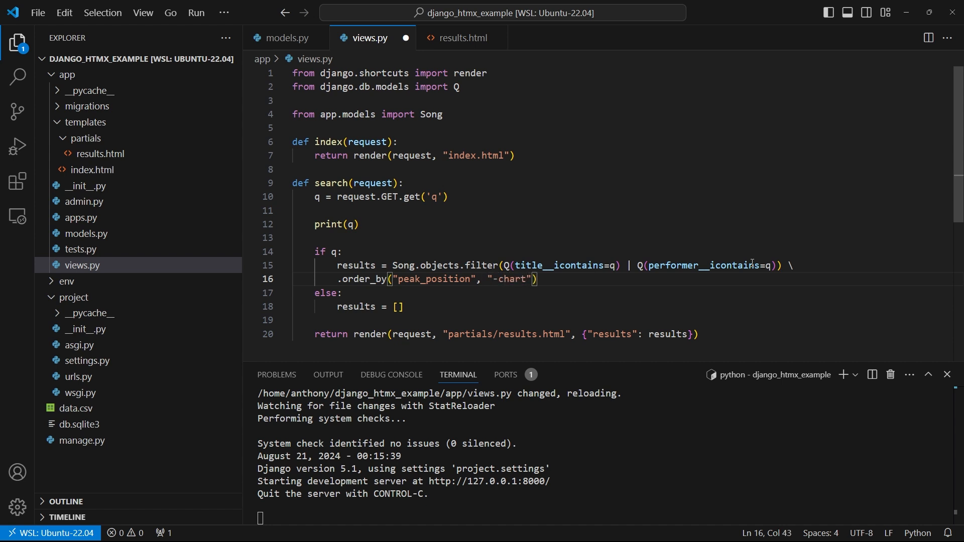
text(_debut)
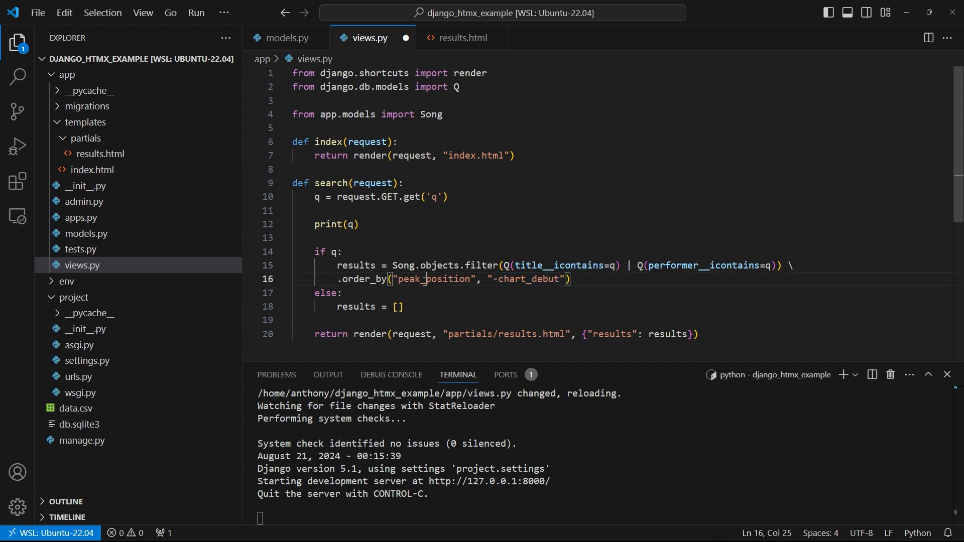
- Append the slice [0:100] to the ordered query
double_click(433, 279)
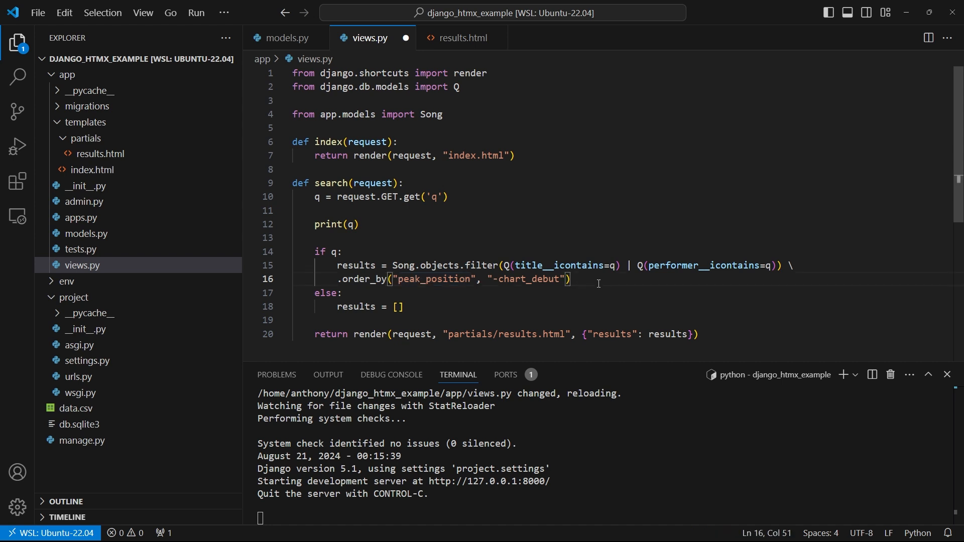
text([])
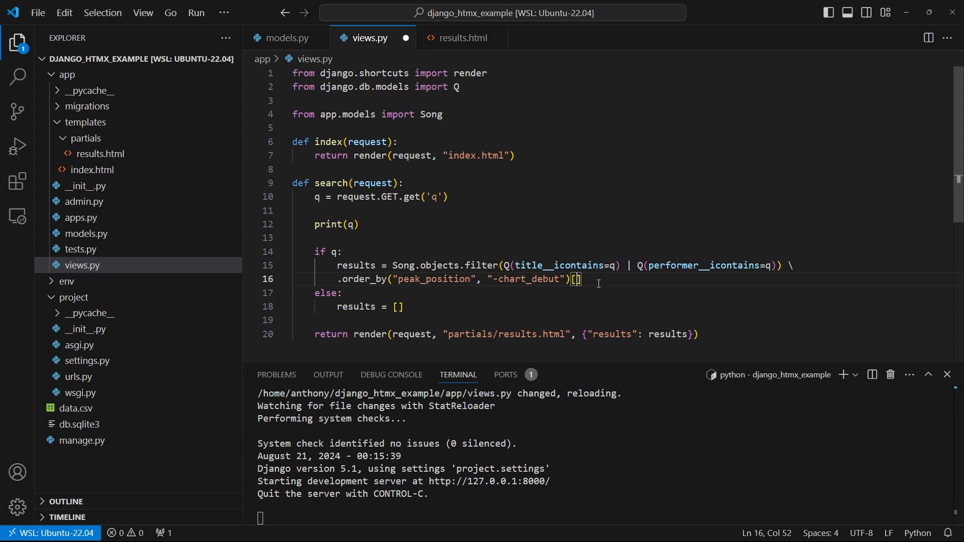
text(0:10)
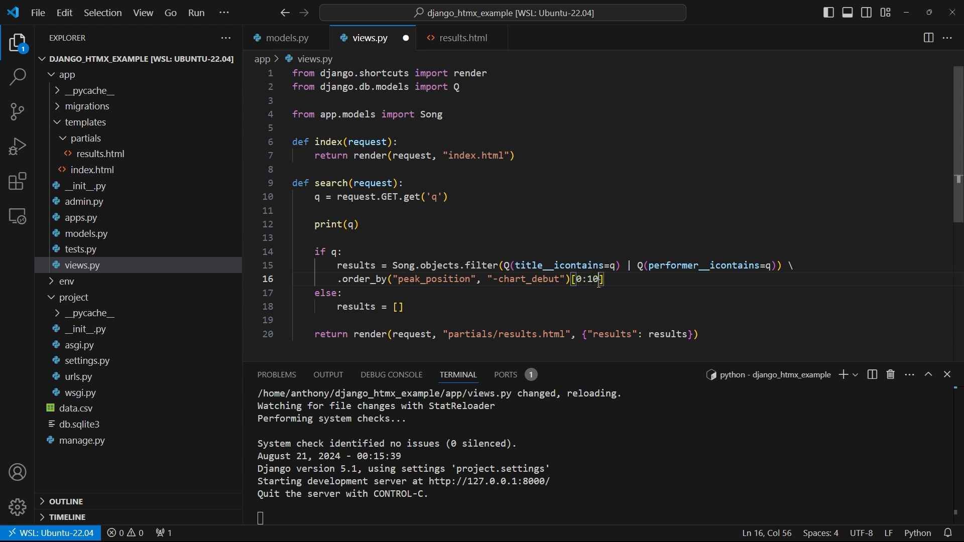
text(0)
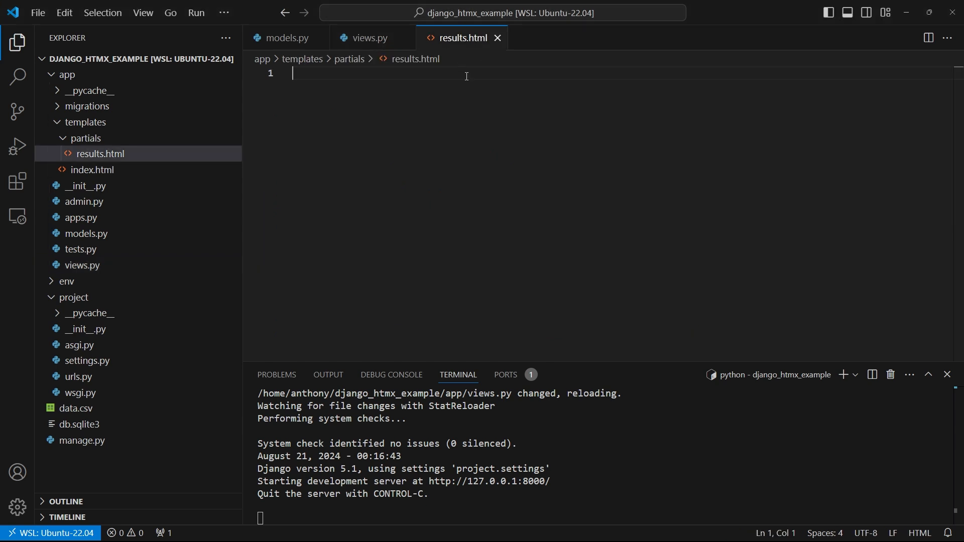
- Write a {% for %} loop in results.html rendering result title, performer, peak position, time on chart and debut cells
text({% f})
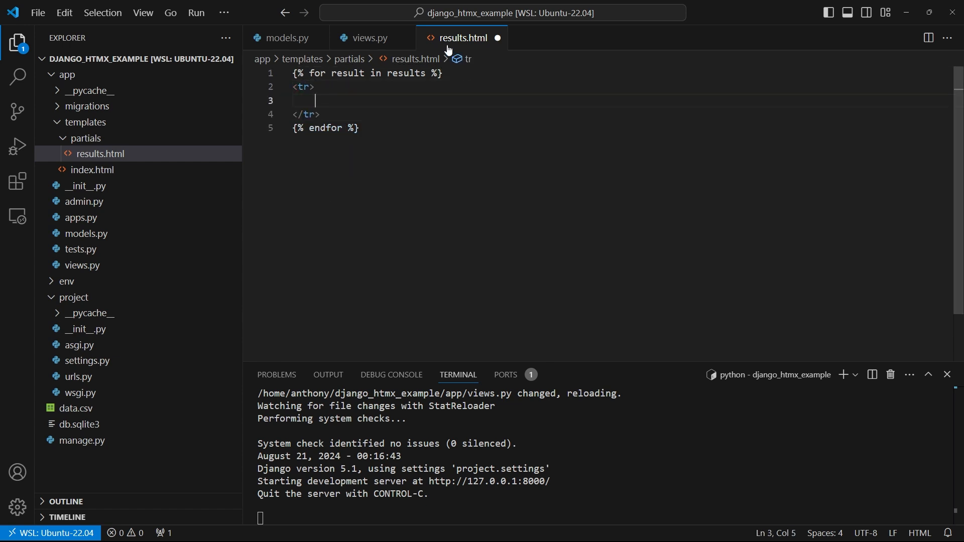
click(92, 169)
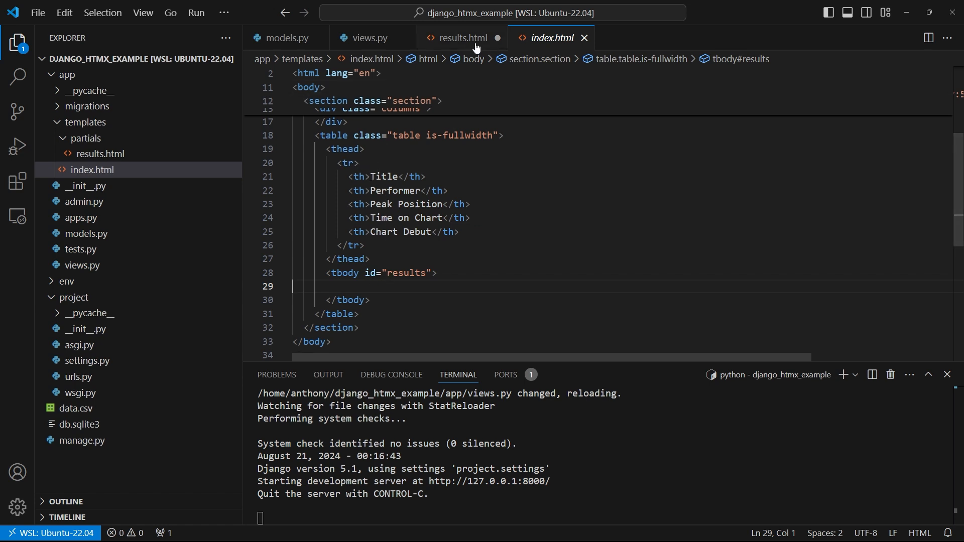
click(461, 37)
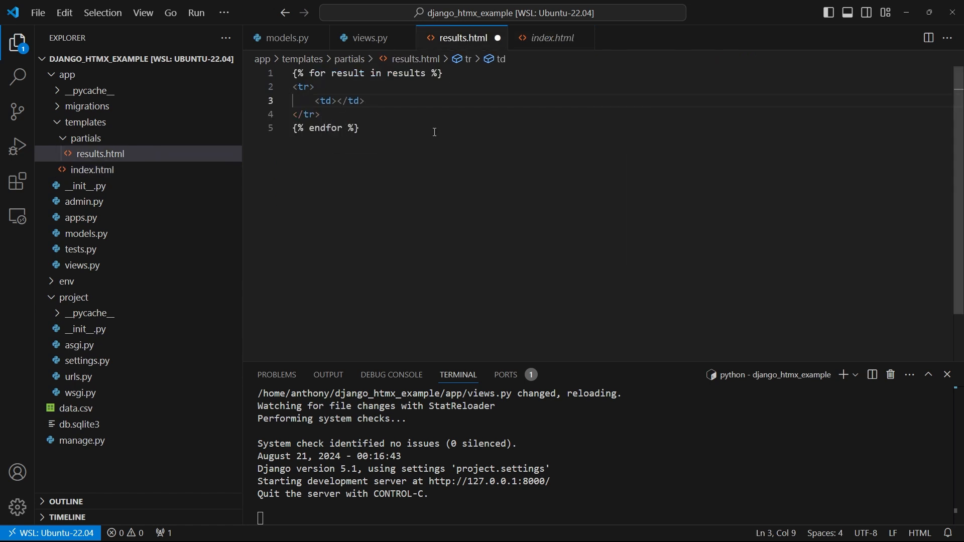
text({{)
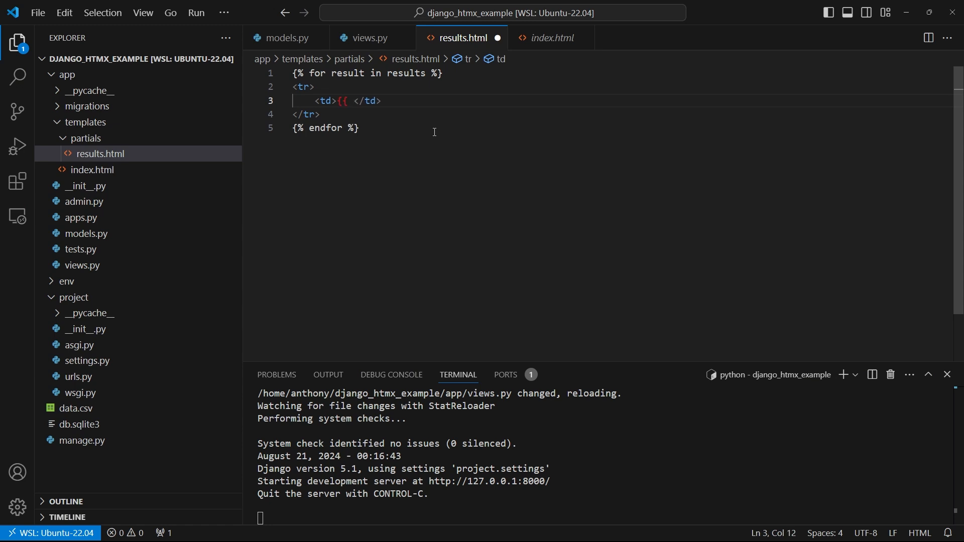
text(result.title)
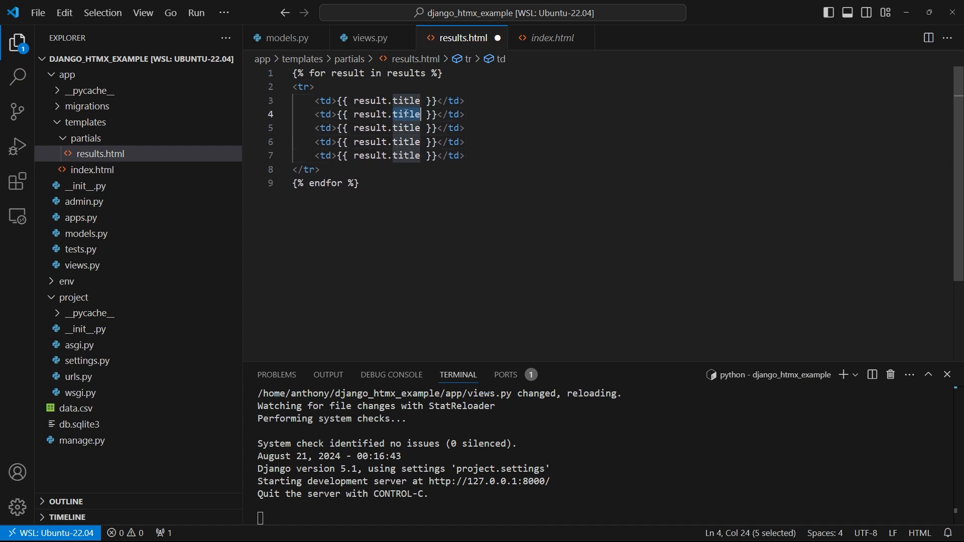
text(performer)
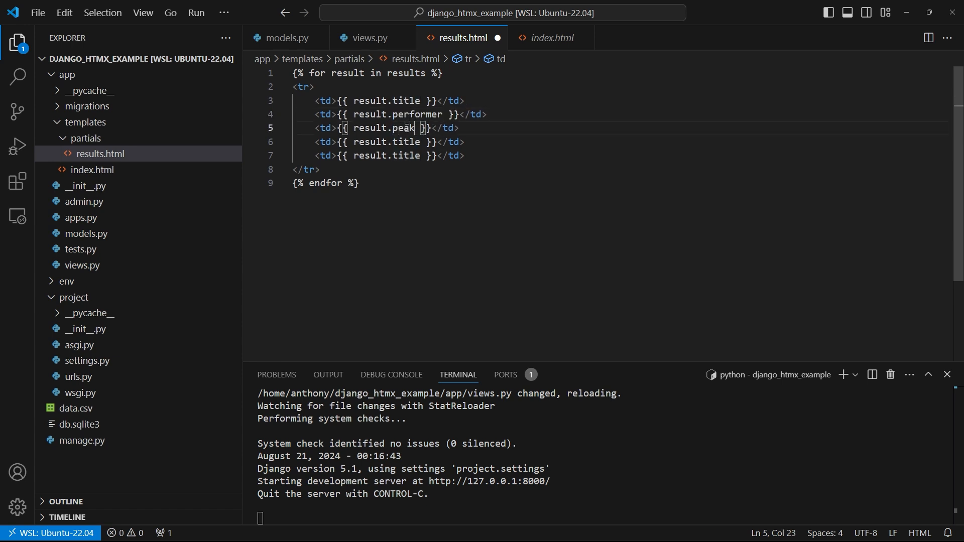
text(_position)
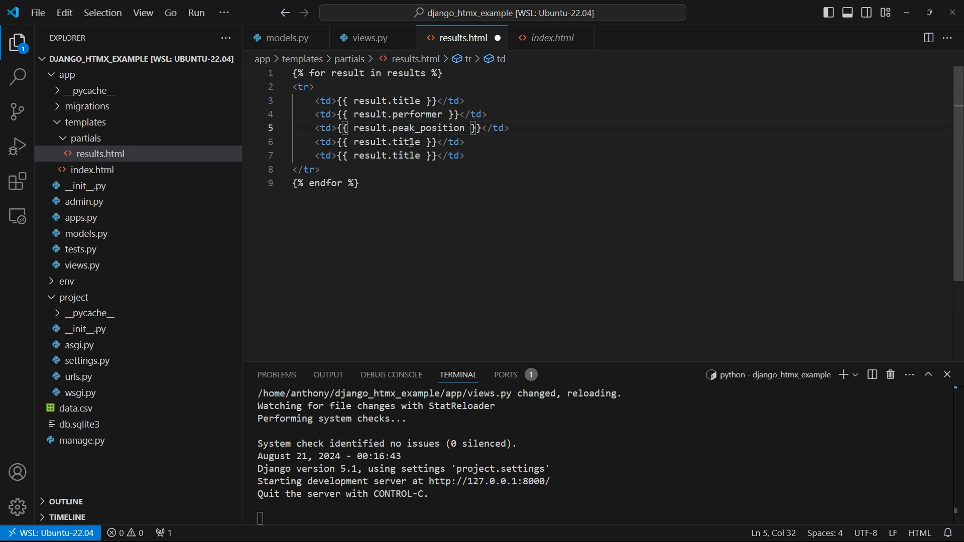
double_click(404, 142)
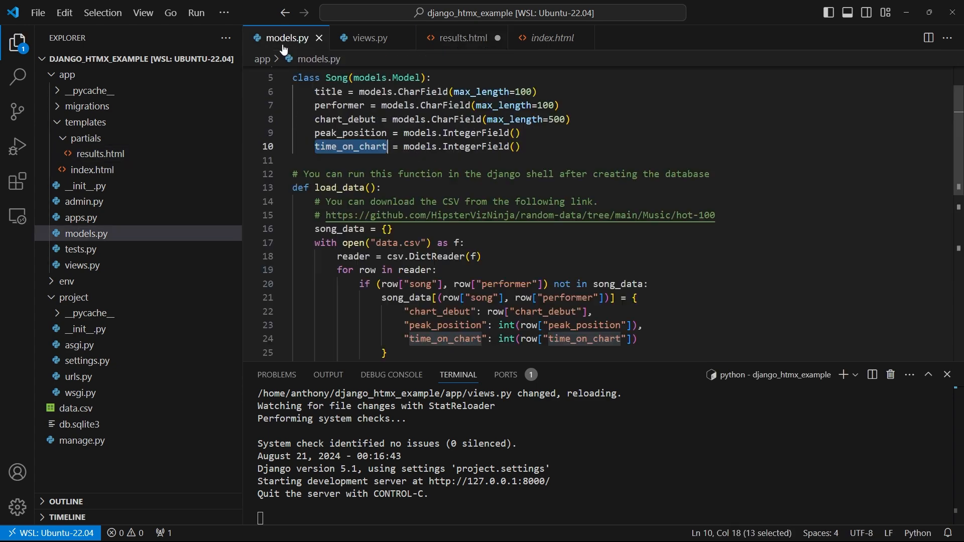
click(458, 38)
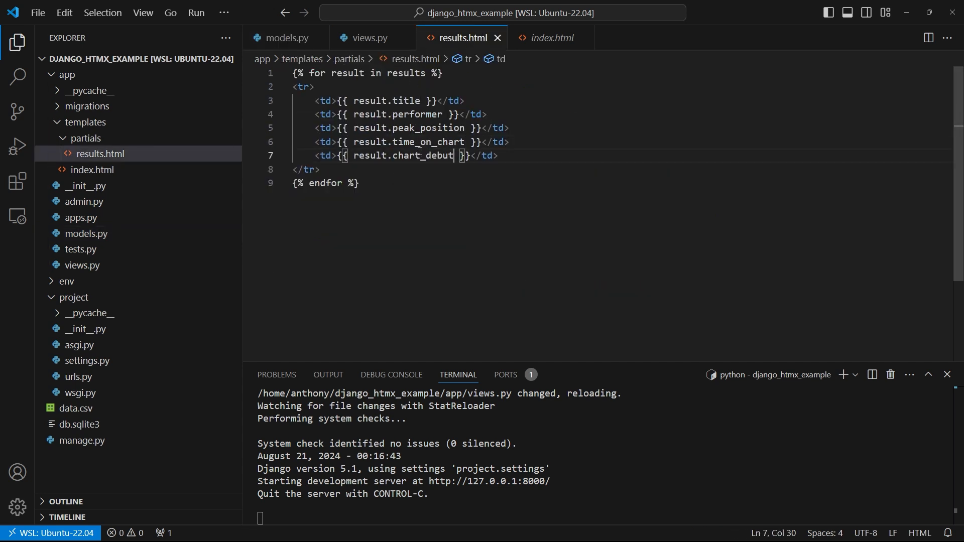
click(368, 38)
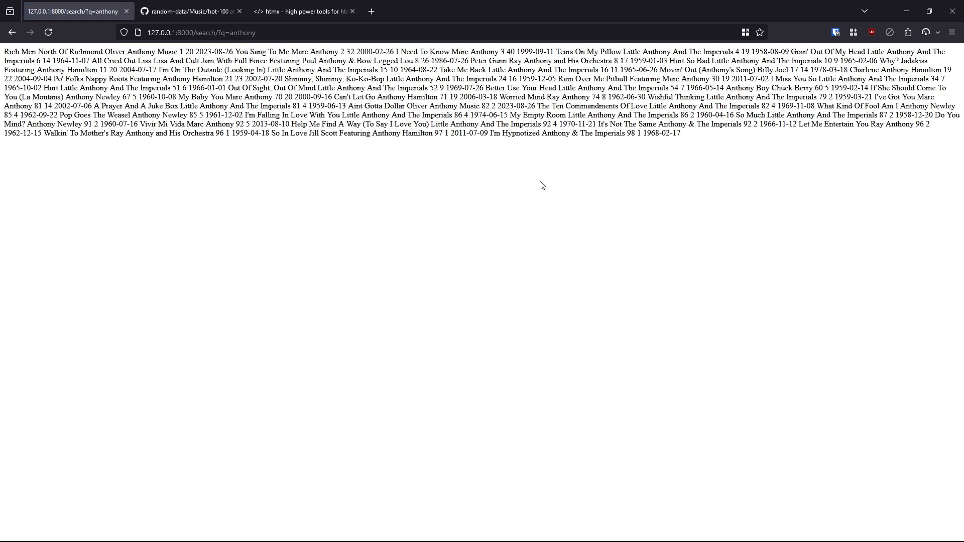
mouse_move(426, 162)
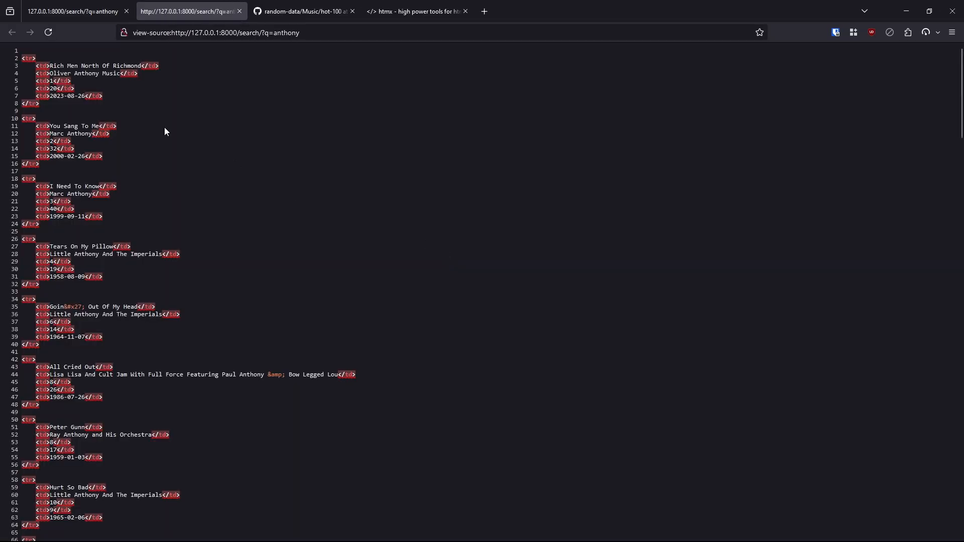
mouse_move(213, 163)
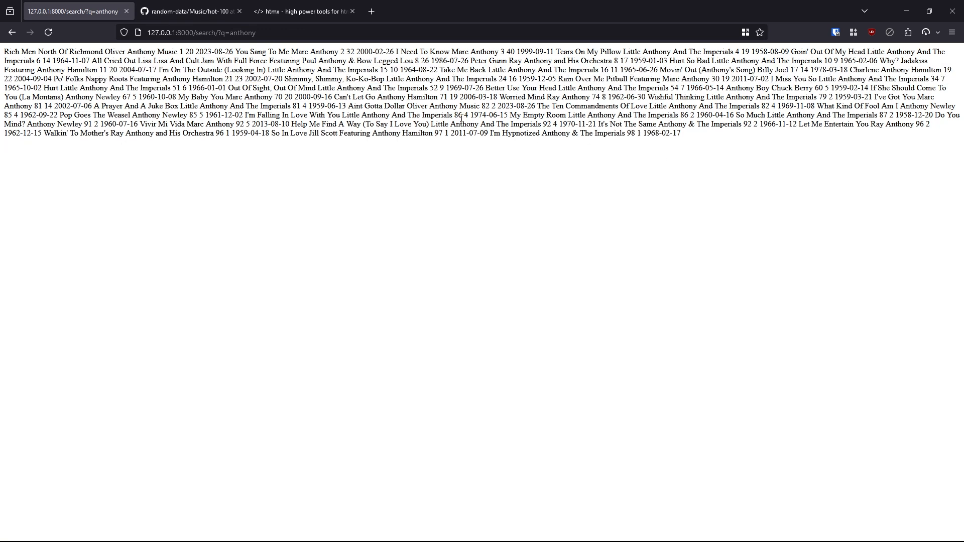
mouse_move(388, 174)
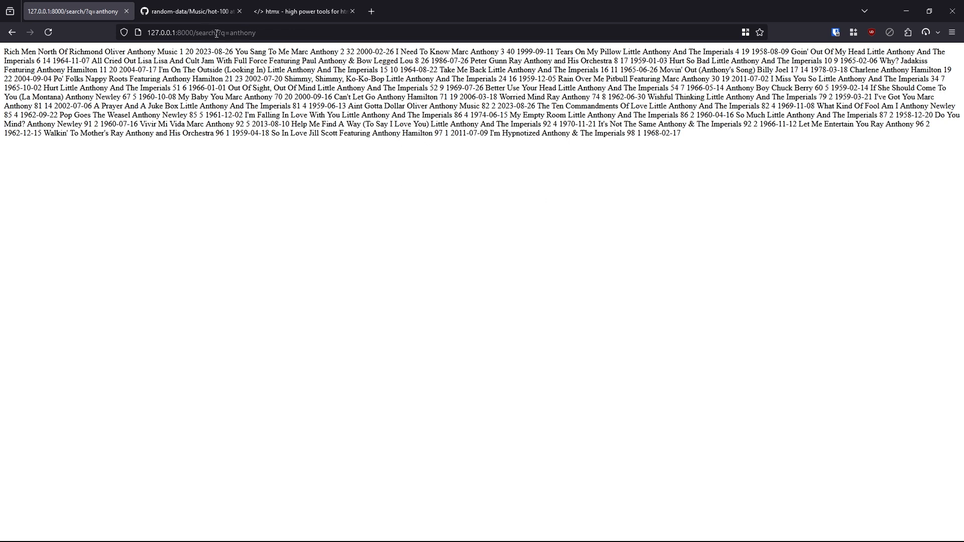
- Go to 127.0.0.1:8000, focus the song search box, then switch to htmx.org
click(209, 32)
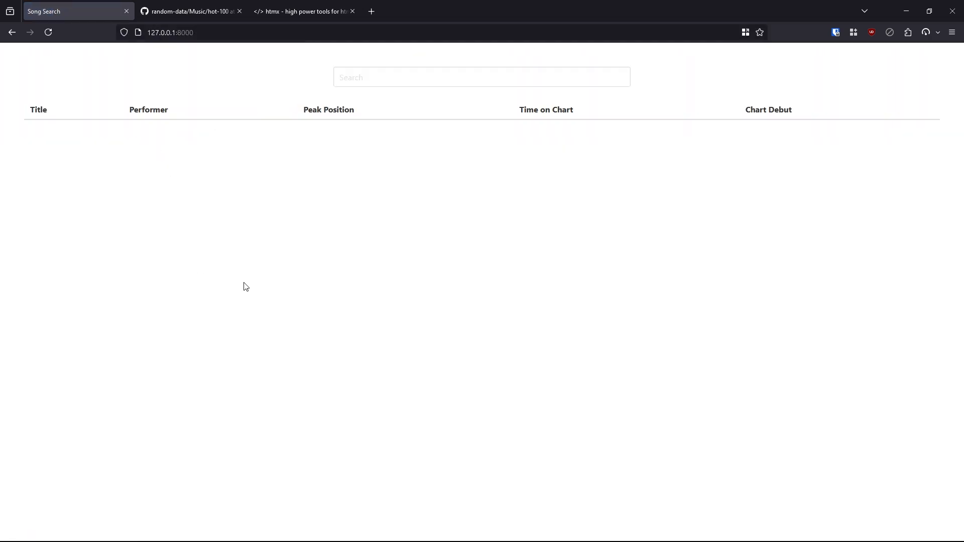
click(482, 77)
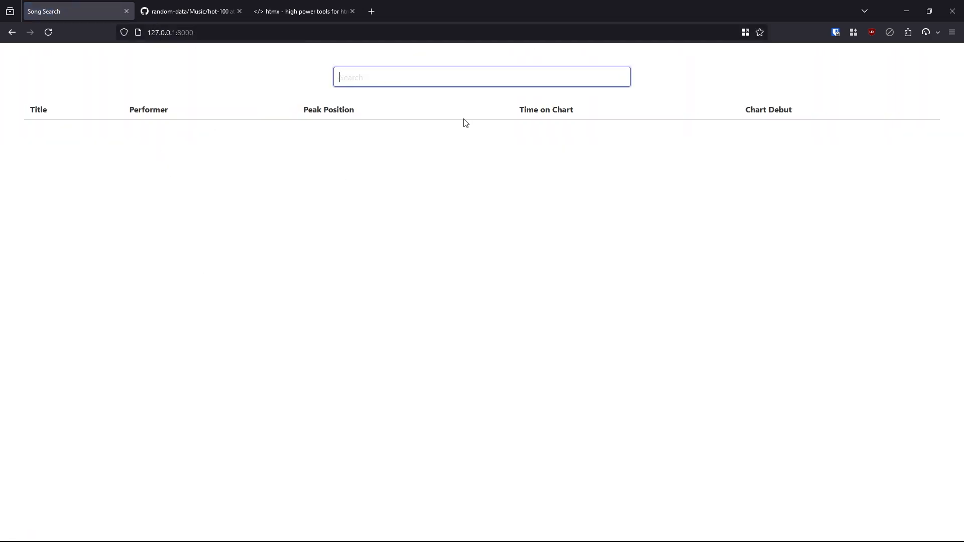
mouse_move(551, 311)
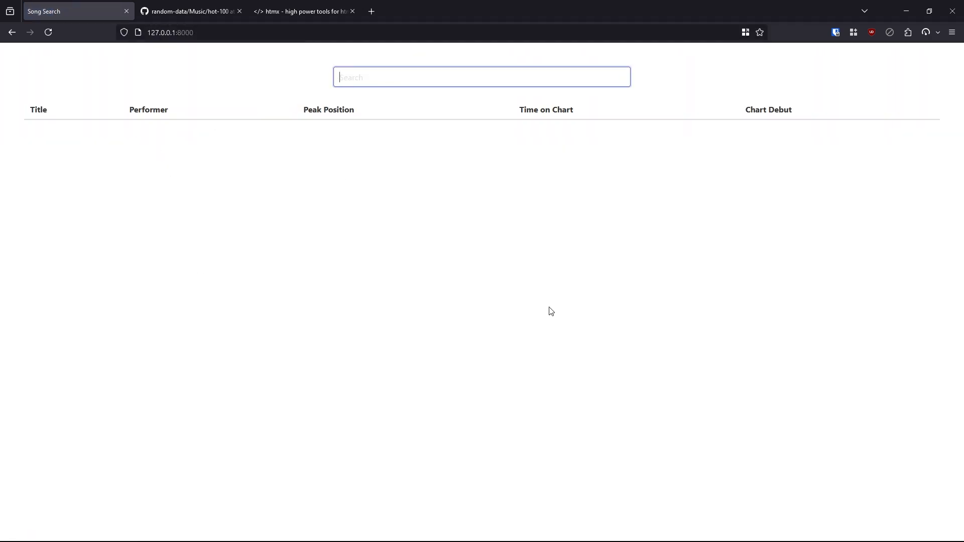
click(302, 11)
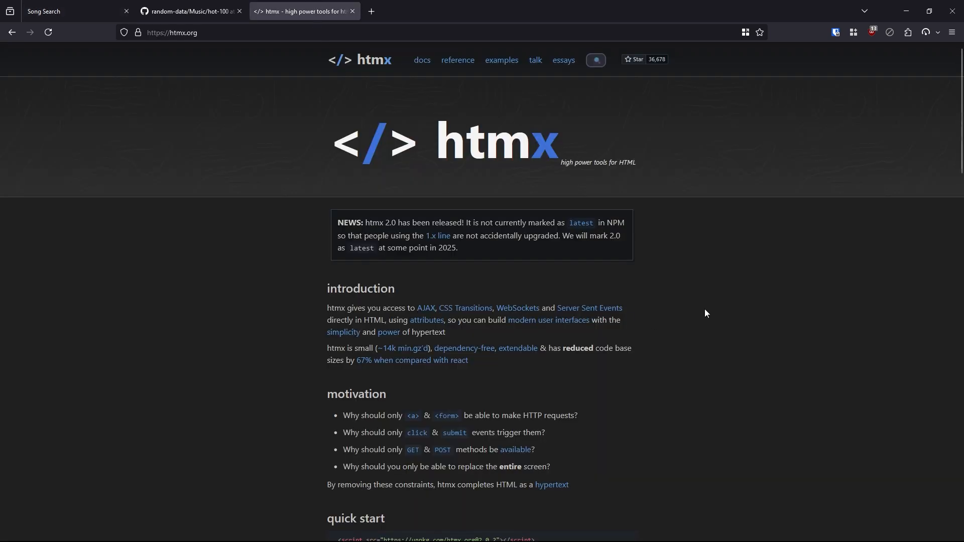
- Scroll the htmx homepage down to the quick start script tag
scroll(down, 3)
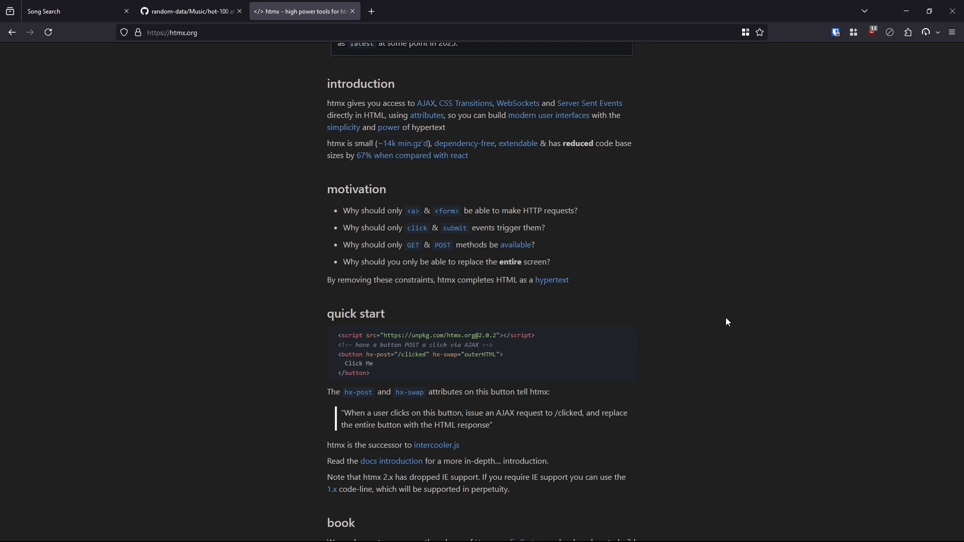
mouse_move(560, 345)
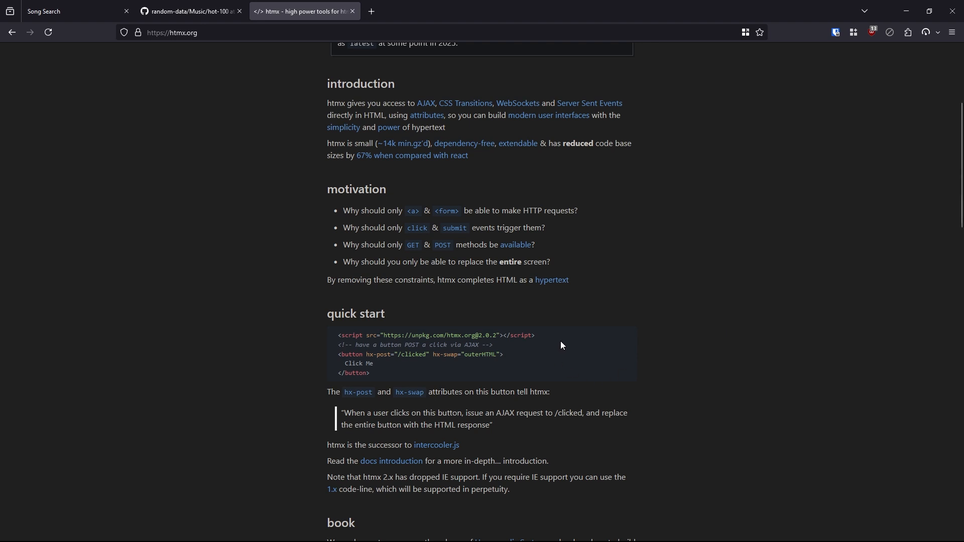
mouse_move(557, 338)
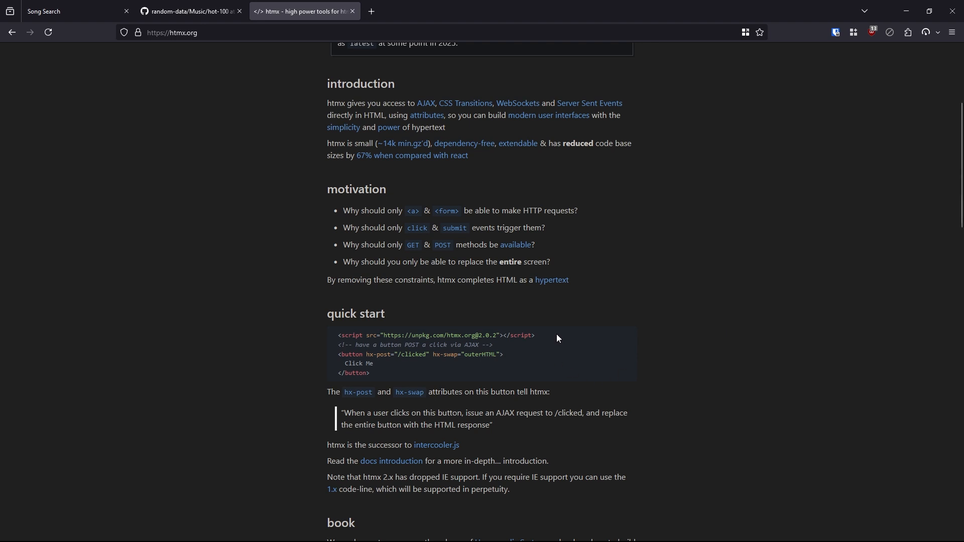
mouse_move(566, 341)
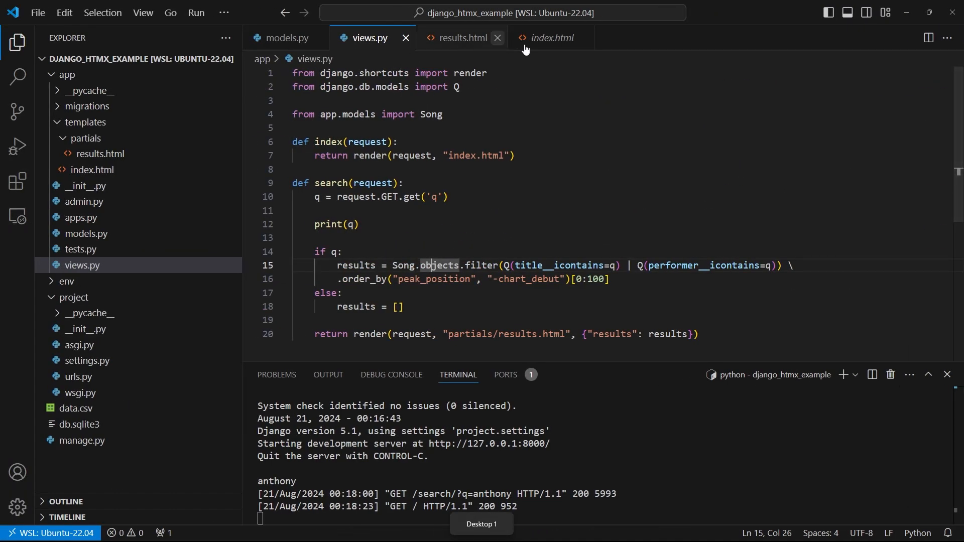
- Insert the unpkg htmx 2.0.2 script tag into index.html and select the search input
click(551, 38)
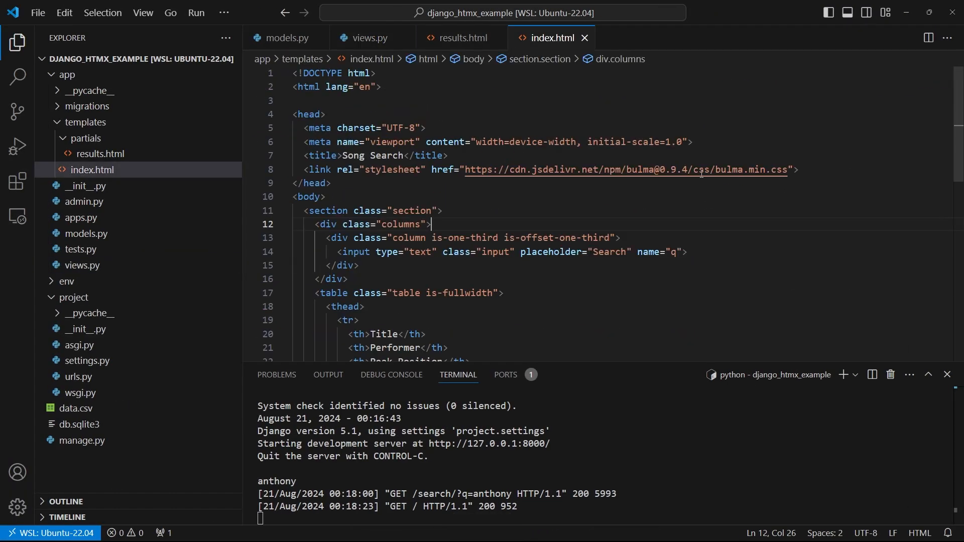
text(<script src="https://unpkg.com/htmx.org@2.0.2"></script>)
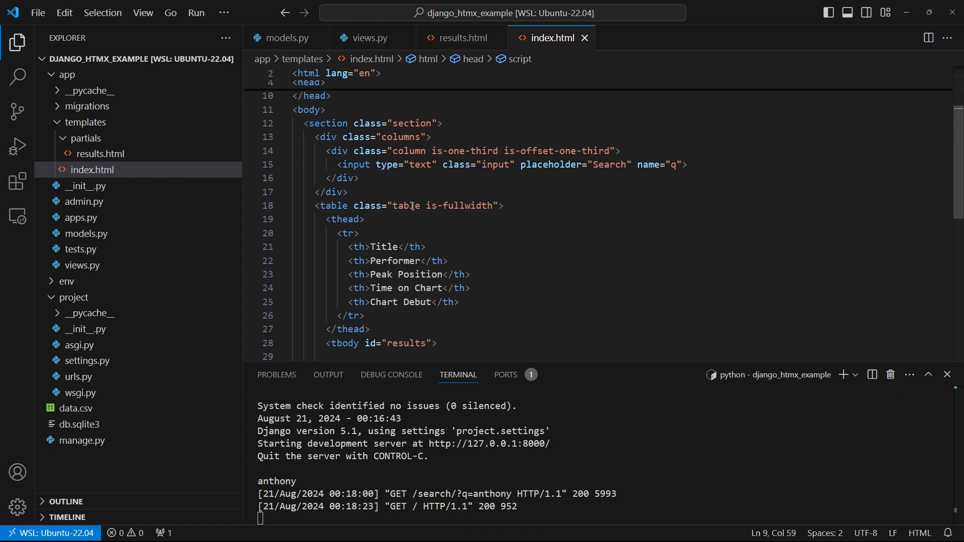
double_click(354, 164)
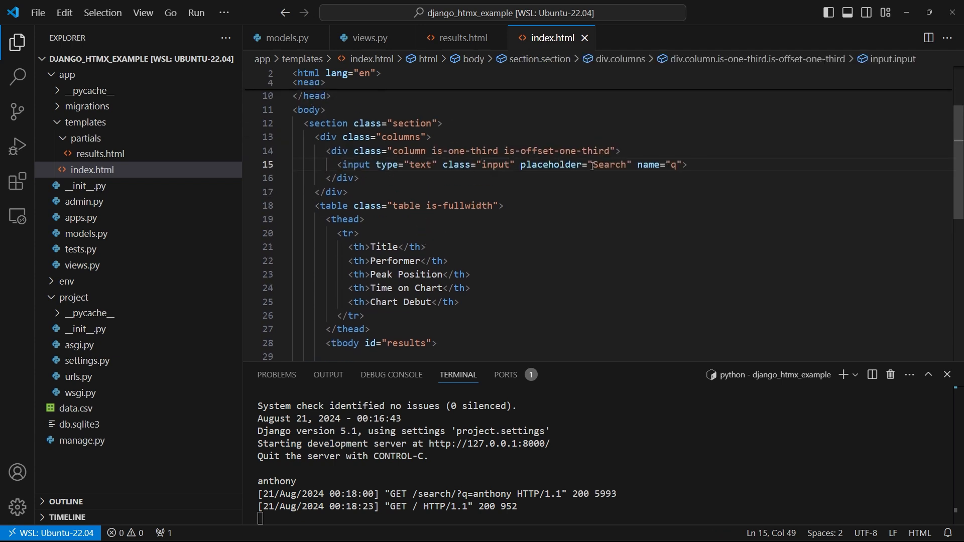
double_click(675, 164)
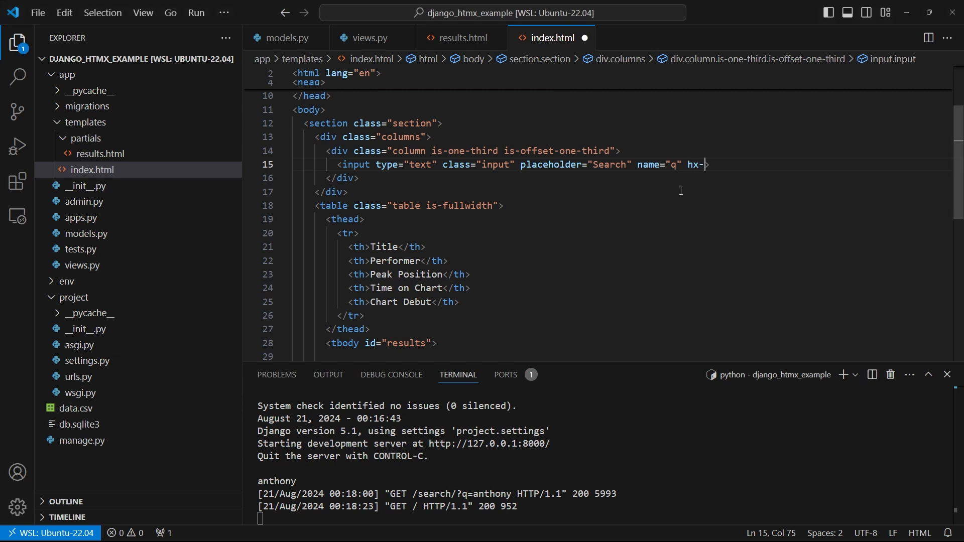
- Give the search input hx-get="/search/" and hx-trigger="keyup changed delay:500ms"
text(g)
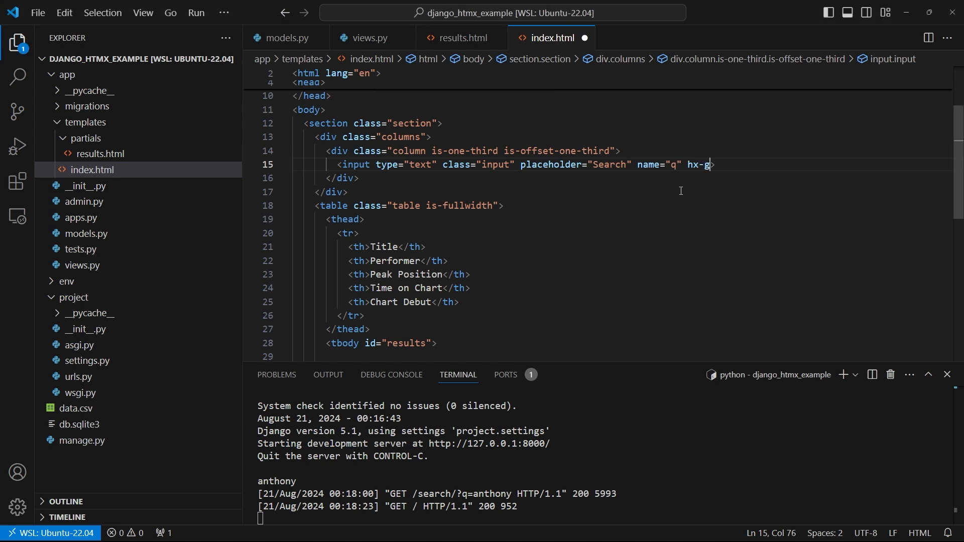
text(et="")
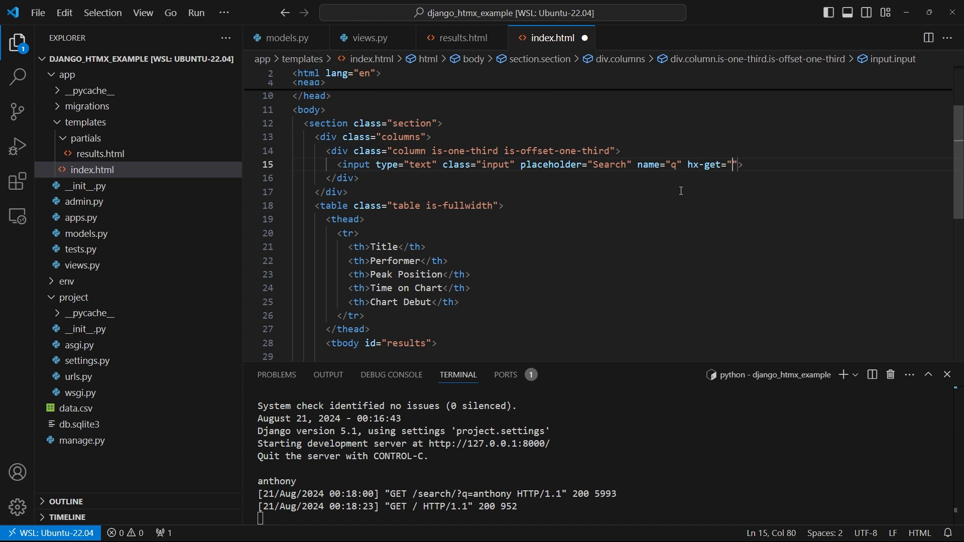
text(/search/)
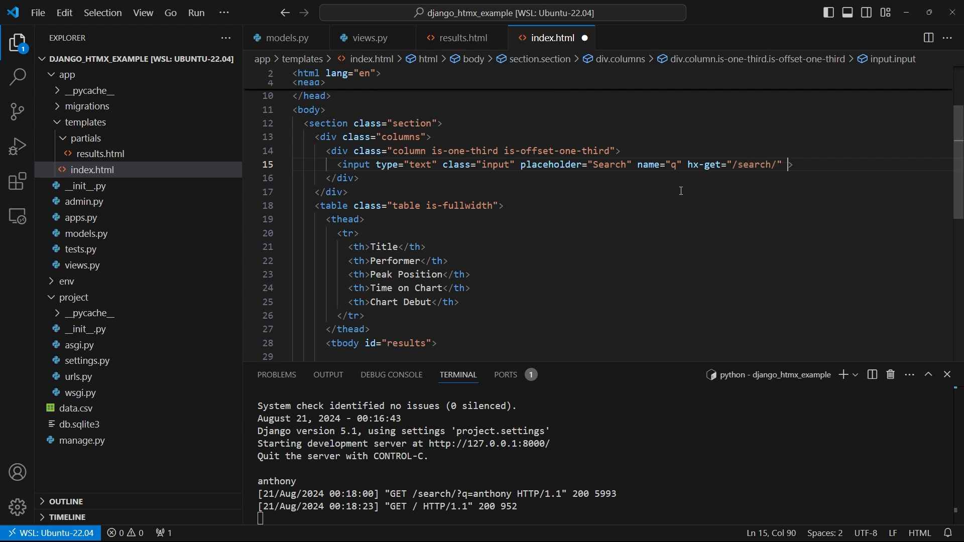
text(hx-trigger)
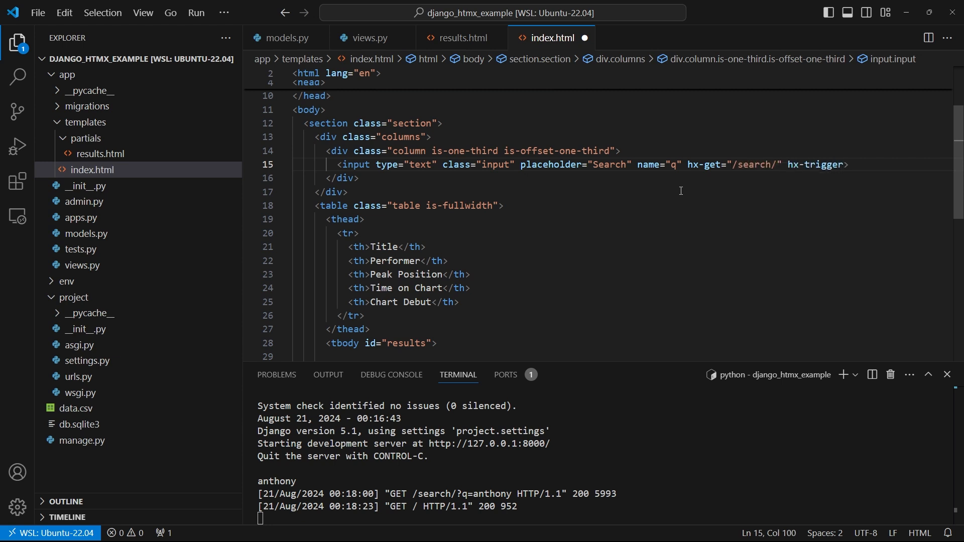
text(=")
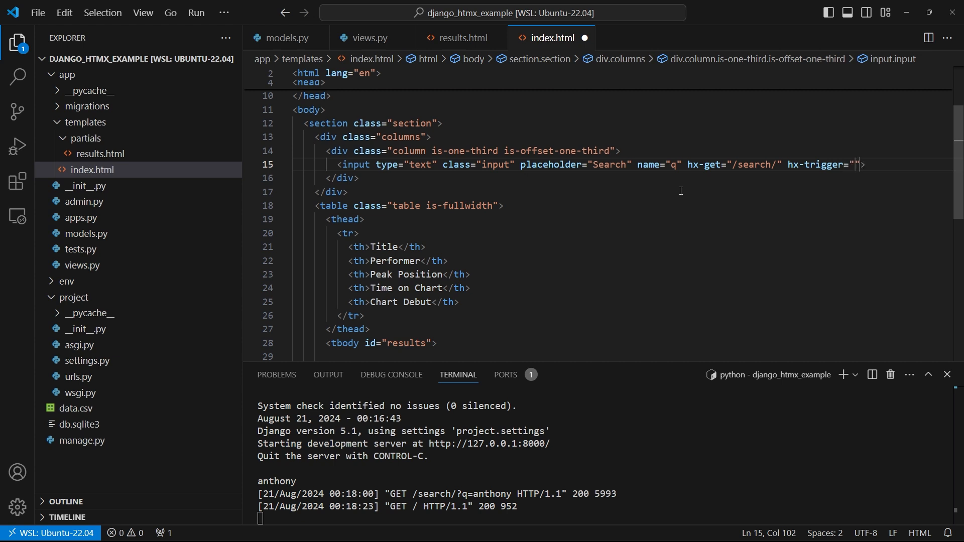
text(keyup)
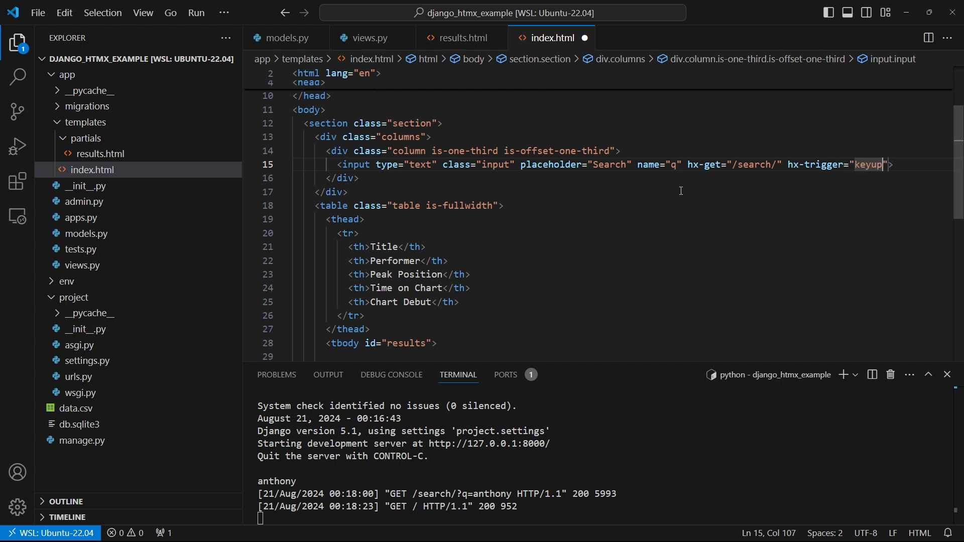
text(" ")
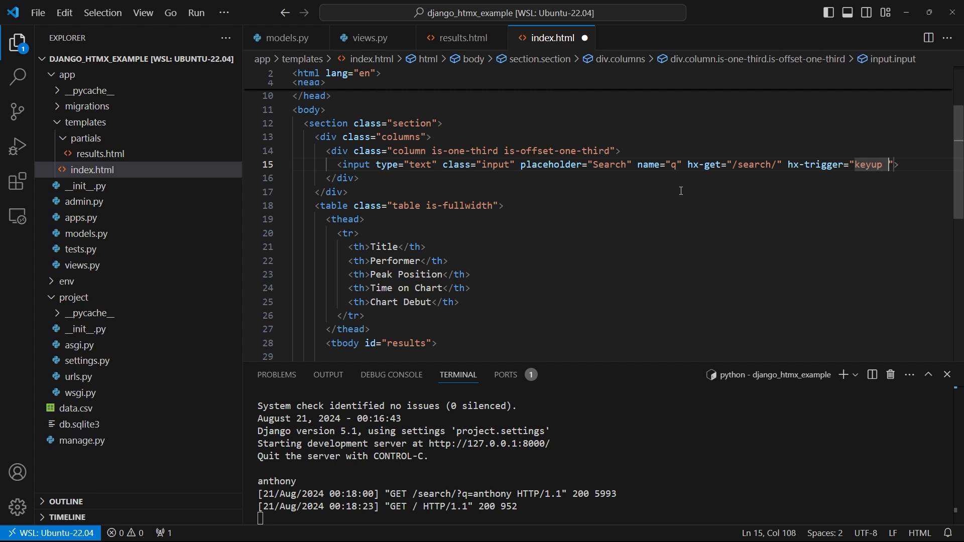
text(changed delay:500ms)
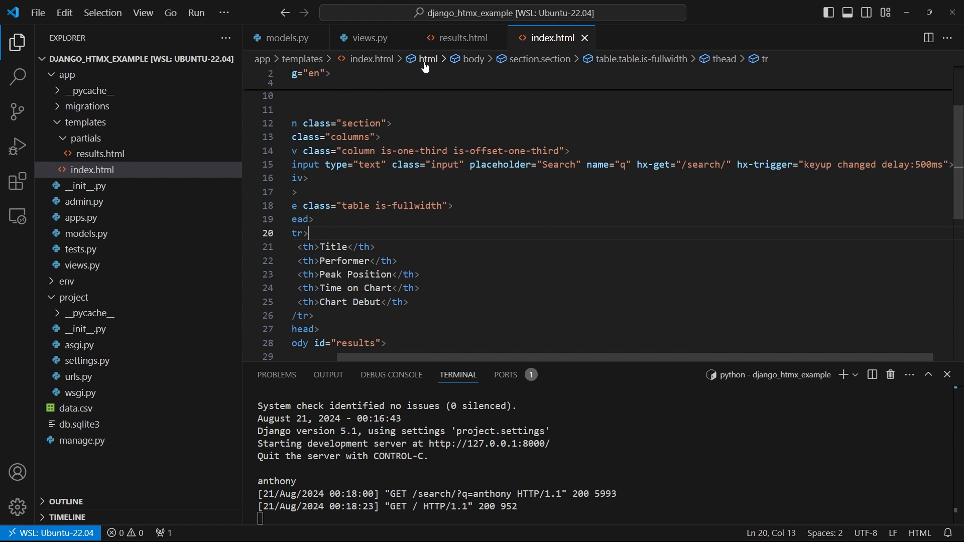
click(368, 37)
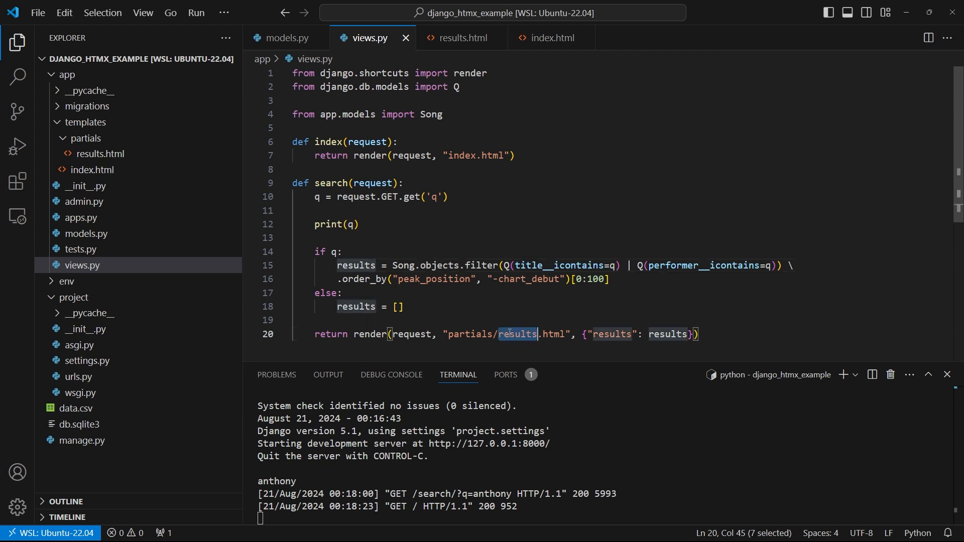
mouse_move(547, 37)
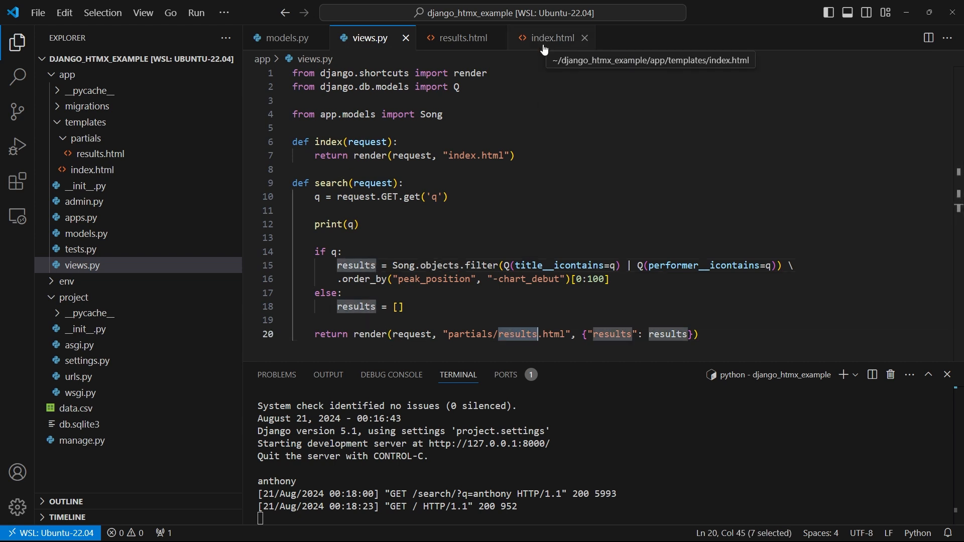
- Add hx-target="#results" to the search input and confirm the table body's results id
click(547, 37)
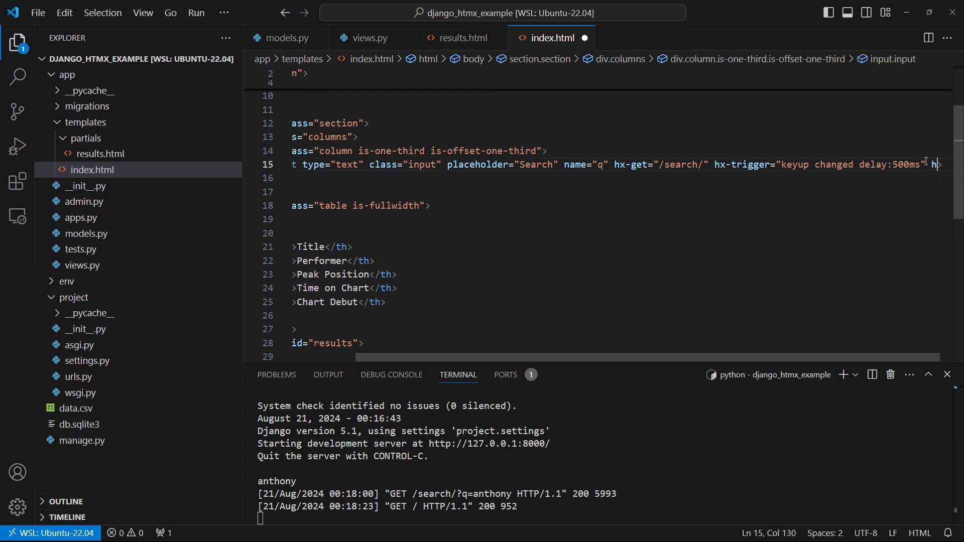
text(hx-target=")
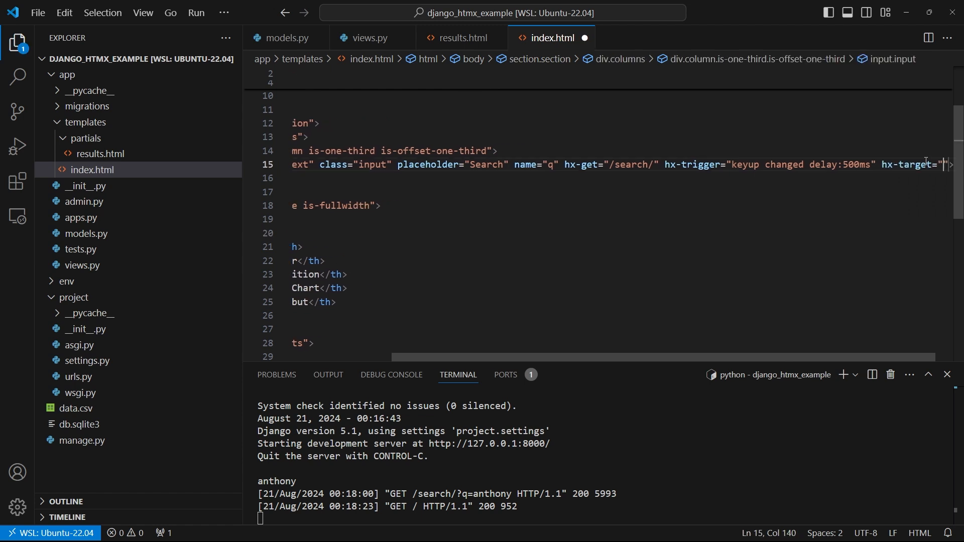
text(#results)
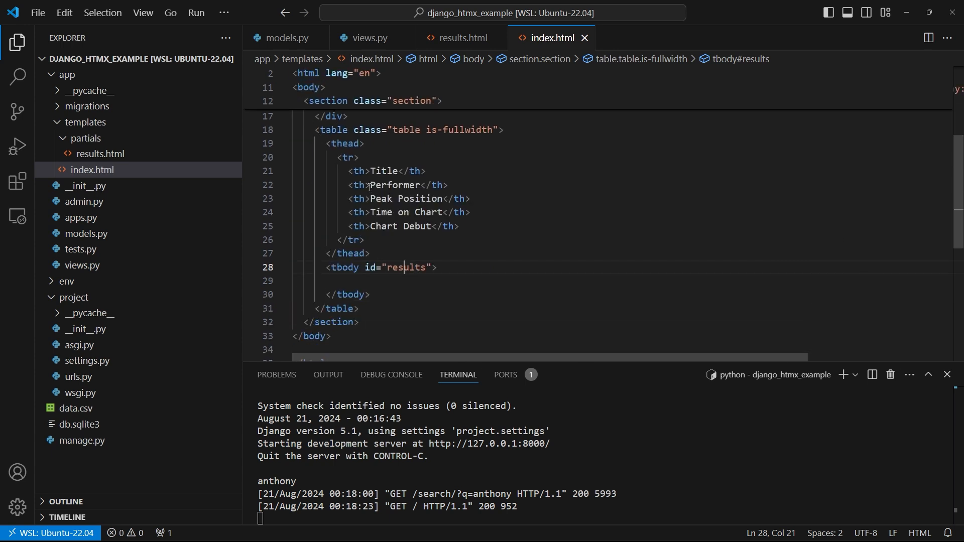
click(373, 281)
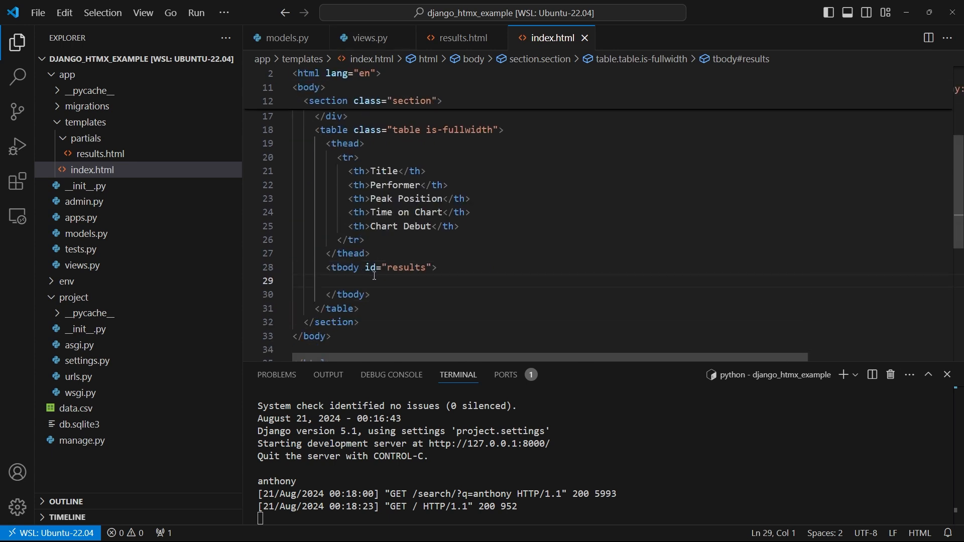
mouse_move(620, 234)
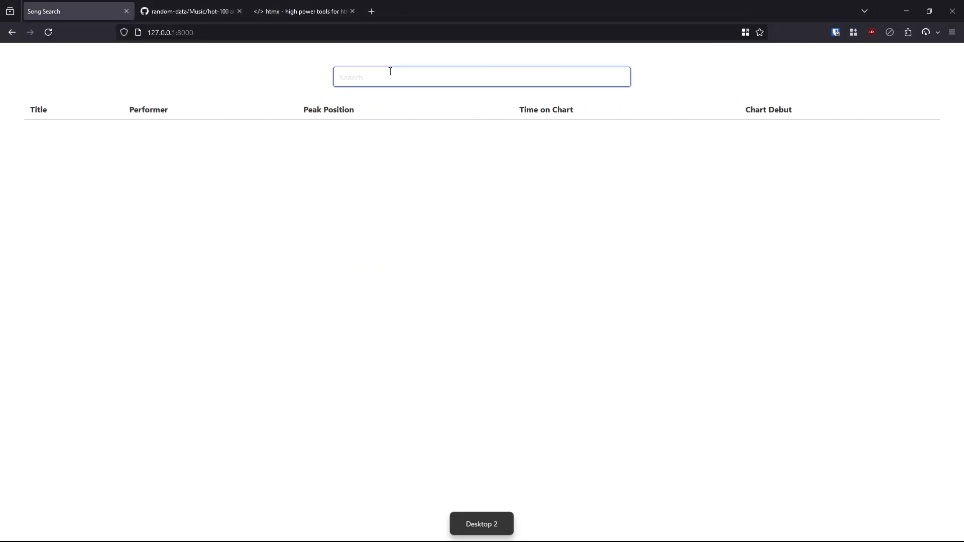
- Type anthony into the search box and highlight the 1986-07-26 chart debut
text(anthony)
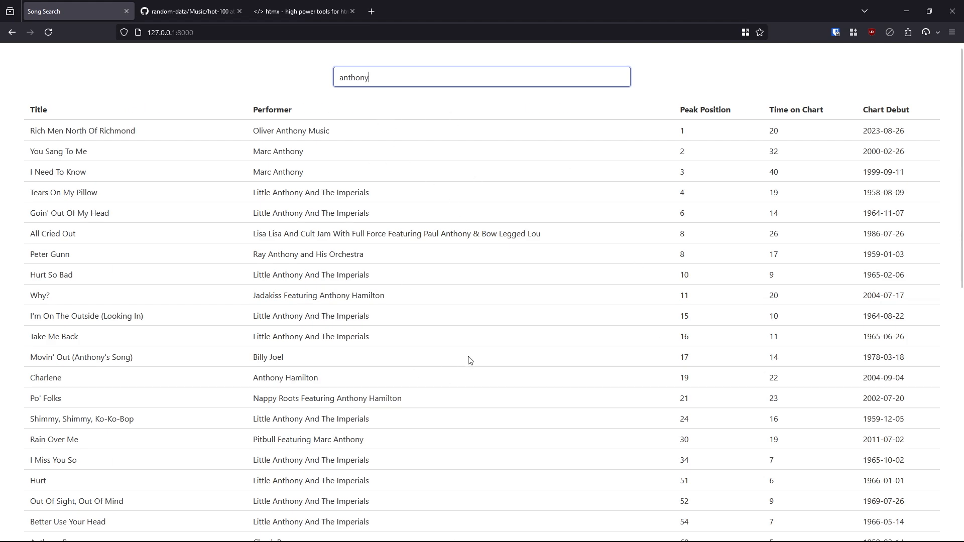
mouse_move(684, 127)
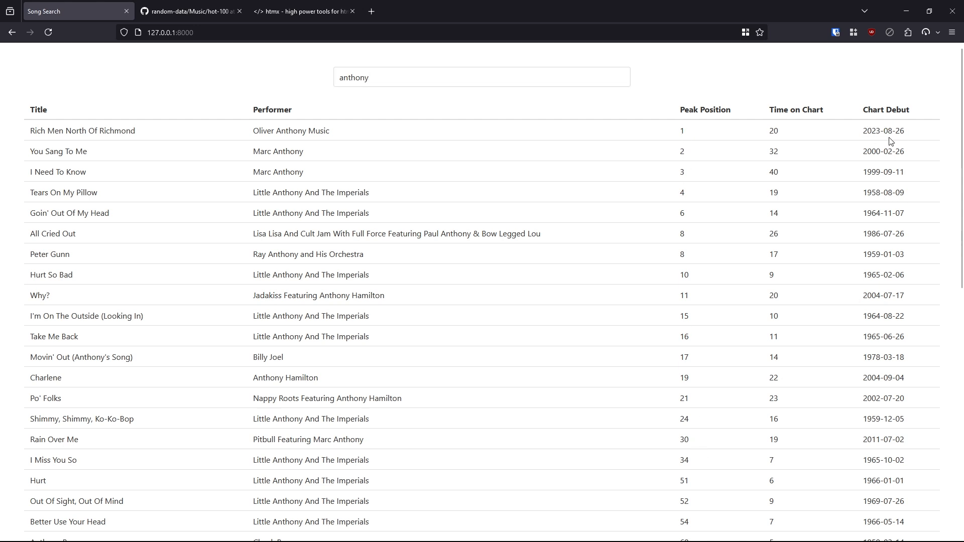
mouse_move(888, 399)
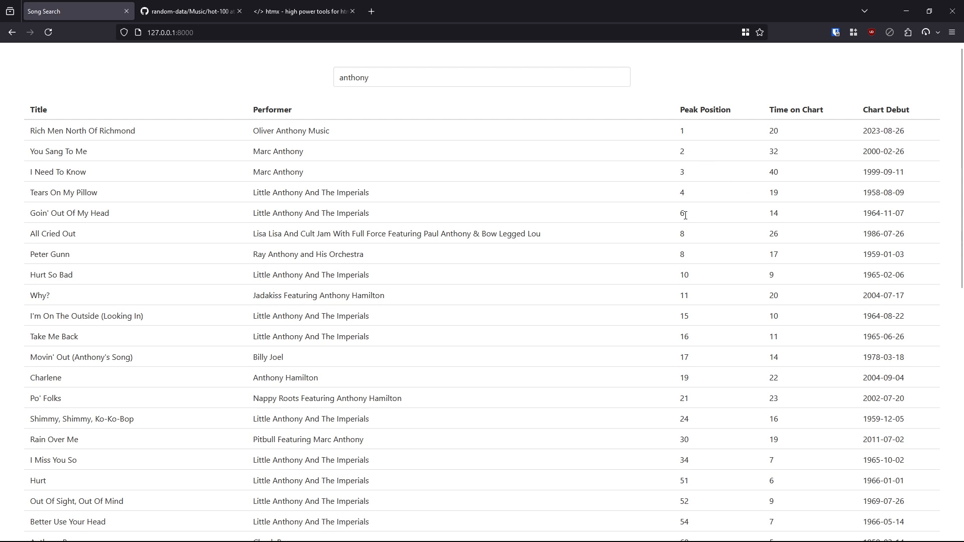
mouse_move(871, 233)
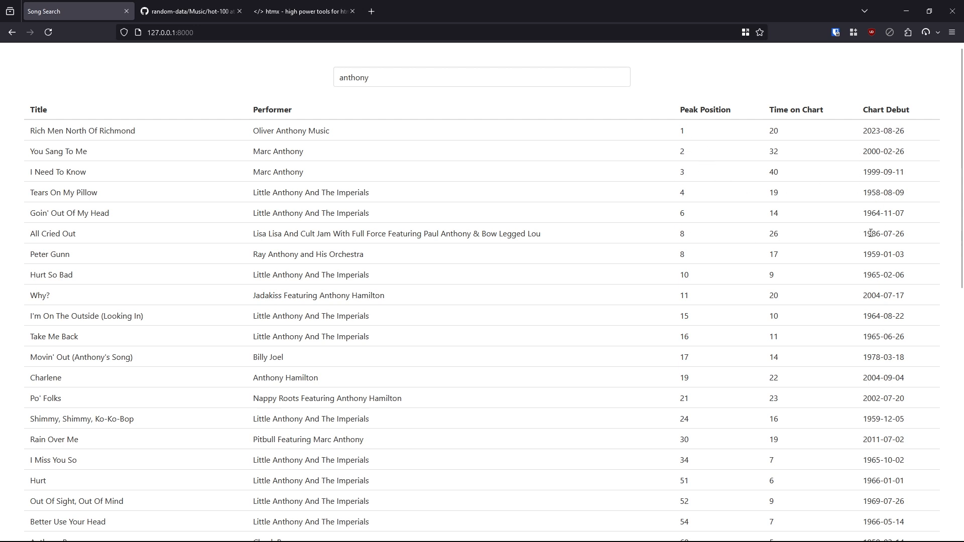
double_click(883, 233)
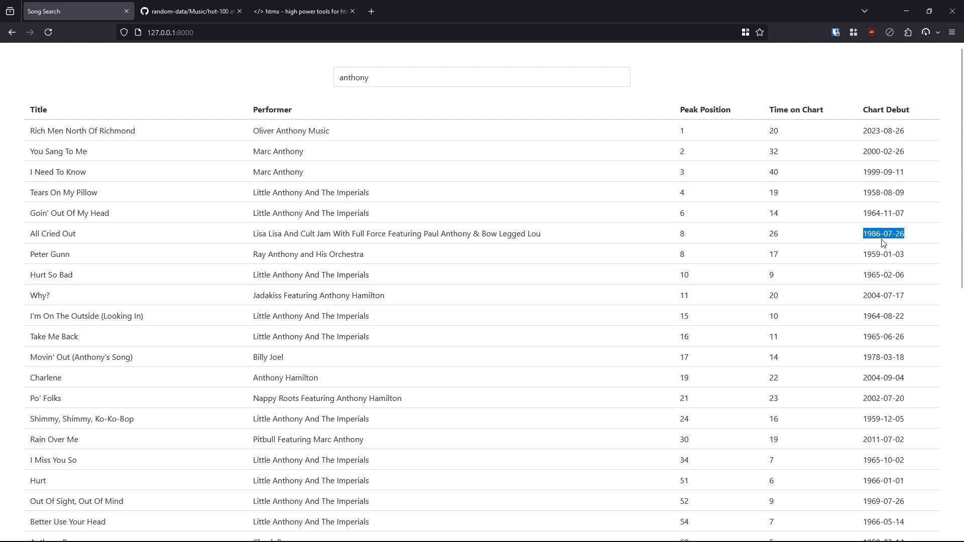
mouse_move(685, 238)
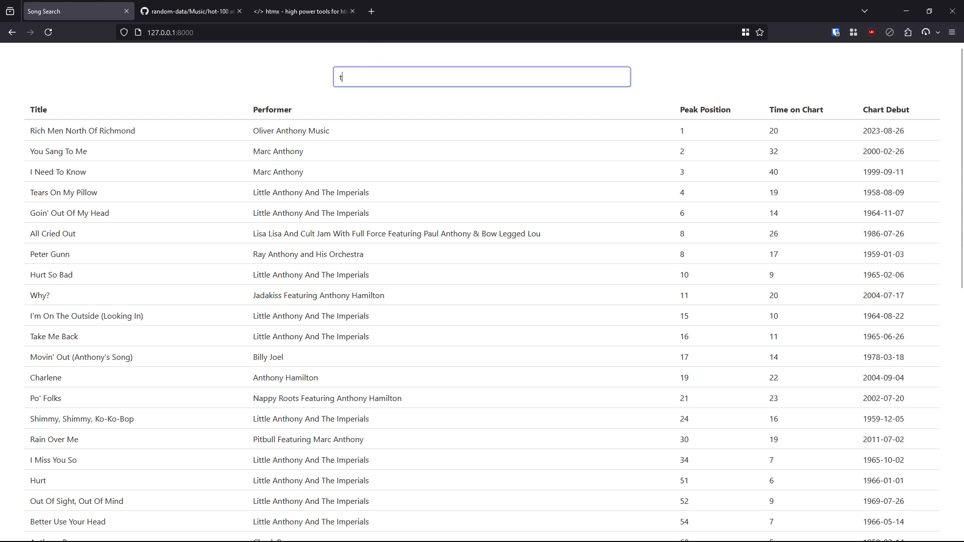
- Search songs for 'taylor', listing Taylor Swift and other Taylor tracks
text(aylor)
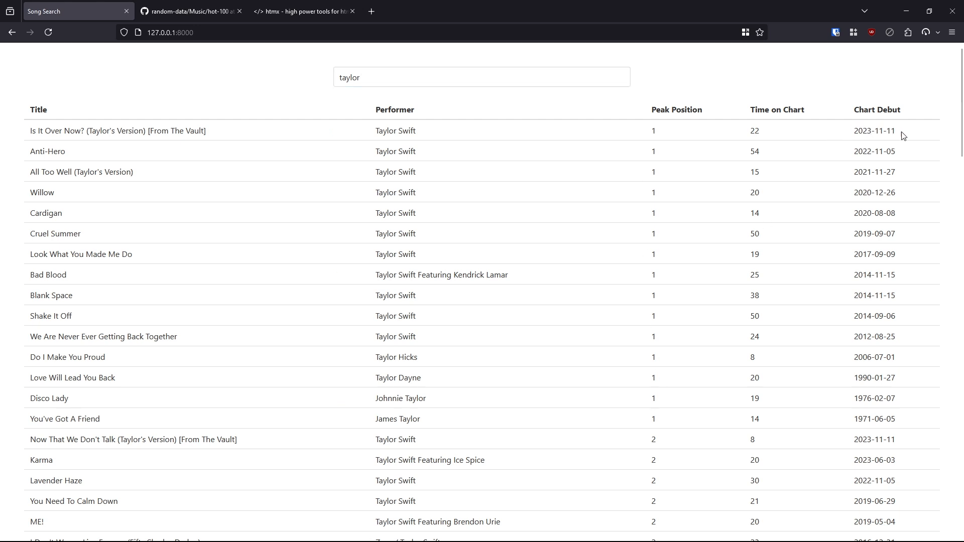
mouse_move(879, 131)
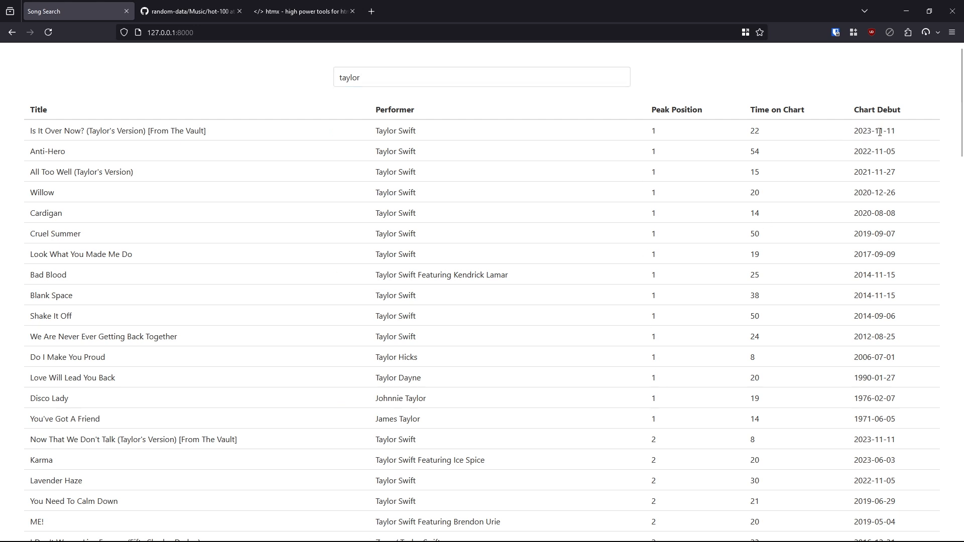
mouse_move(863, 144)
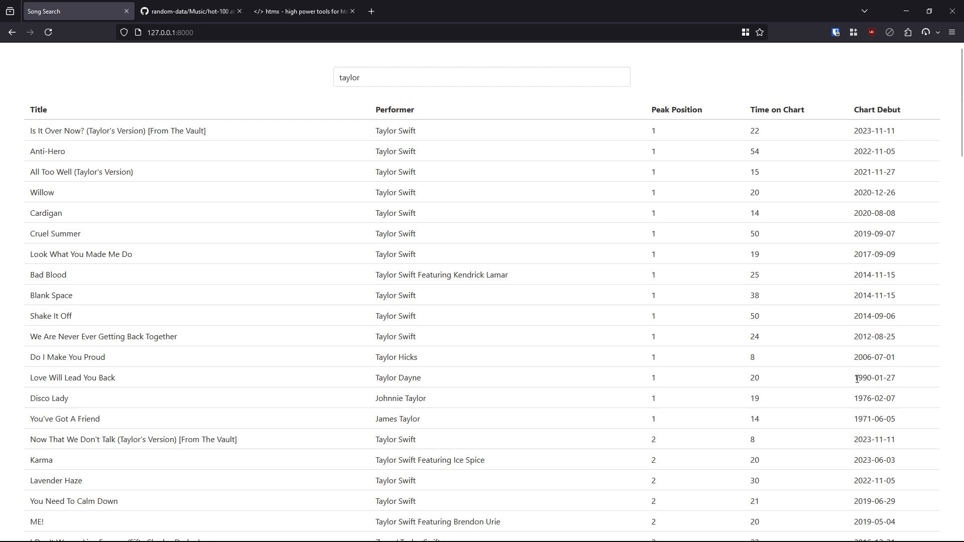
mouse_move(559, 356)
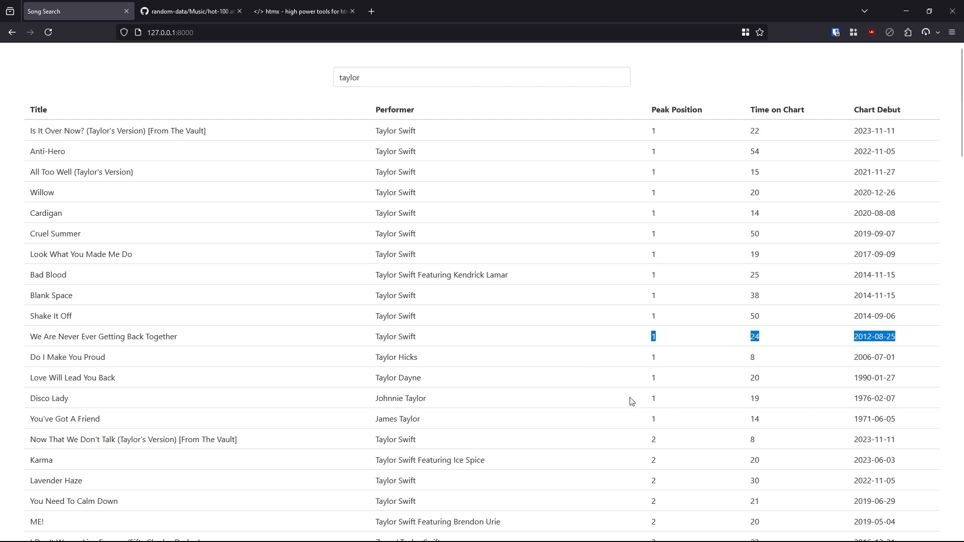
mouse_move(602, 421)
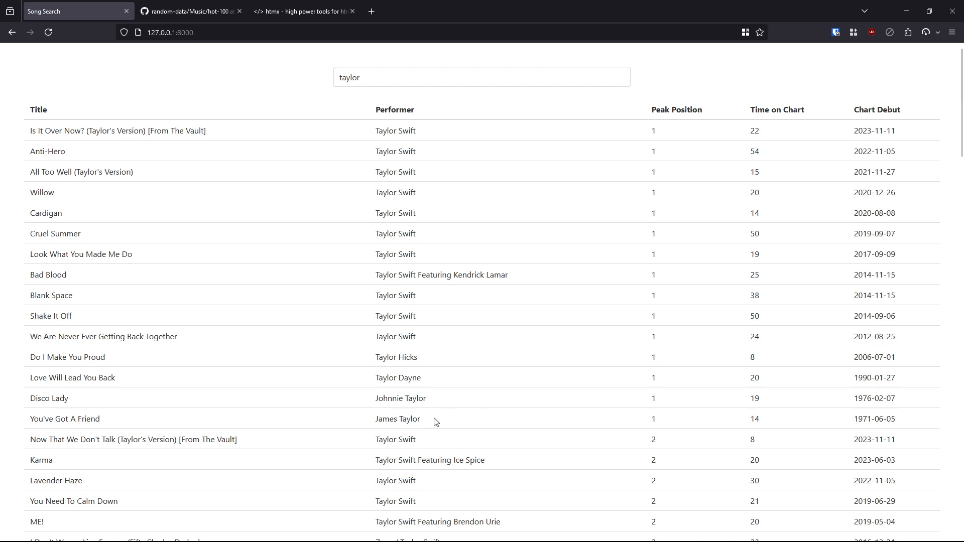
mouse_move(850, 418)
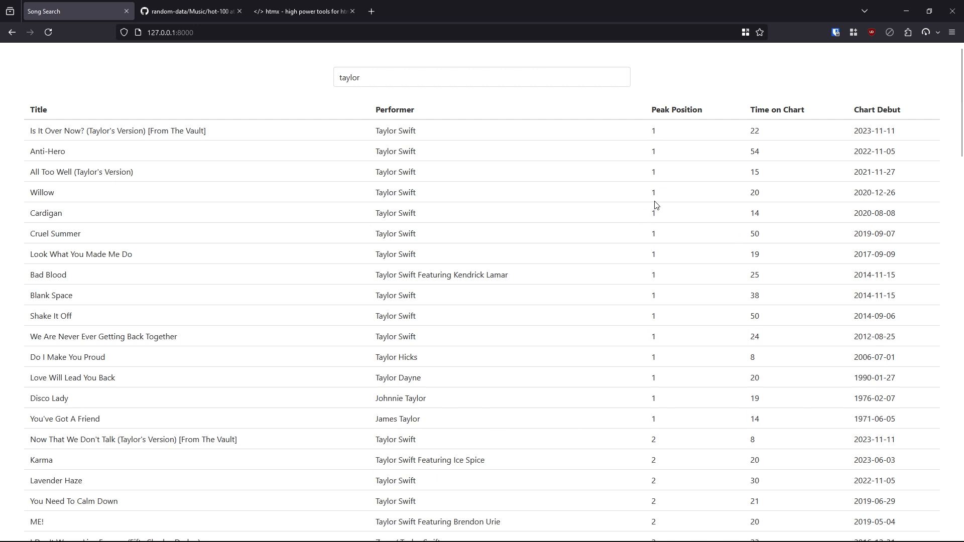
click(481, 77)
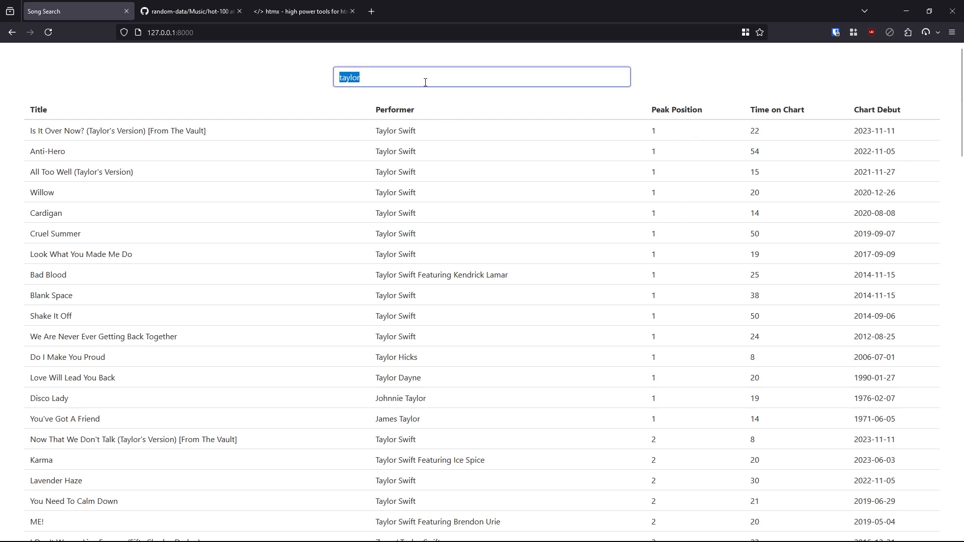
- Search for 'hello' to list songs by Adele, Lionel Richie, The Doors and others
text(hello)
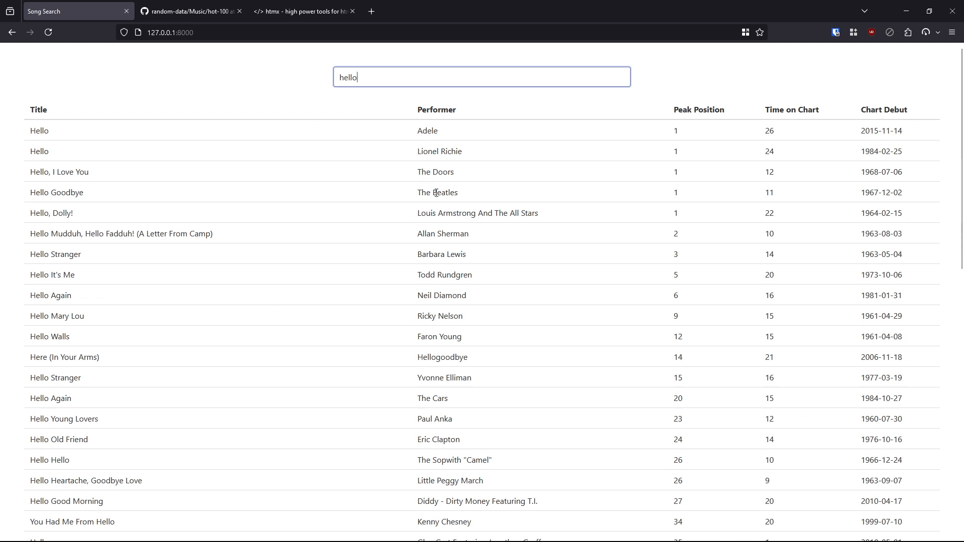
mouse_move(560, 246)
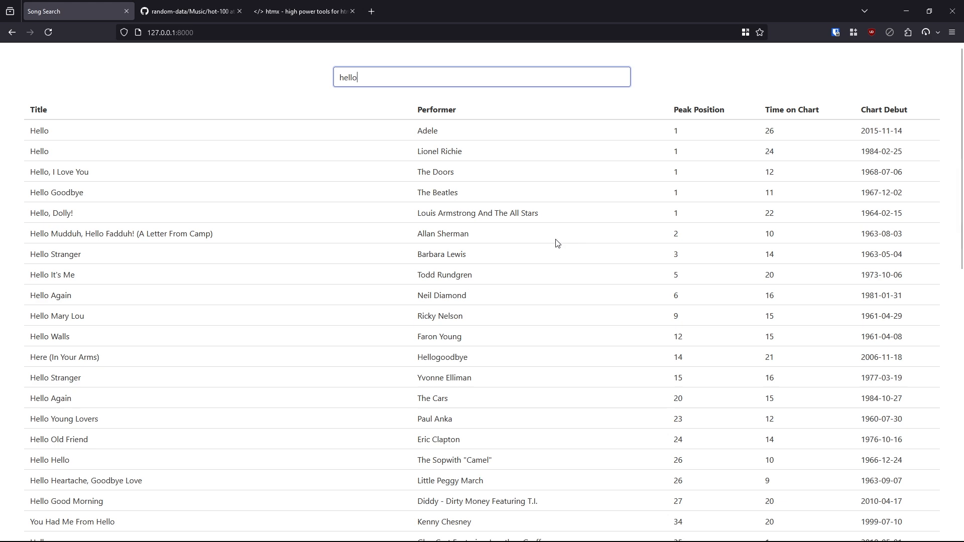
mouse_move(553, 240)
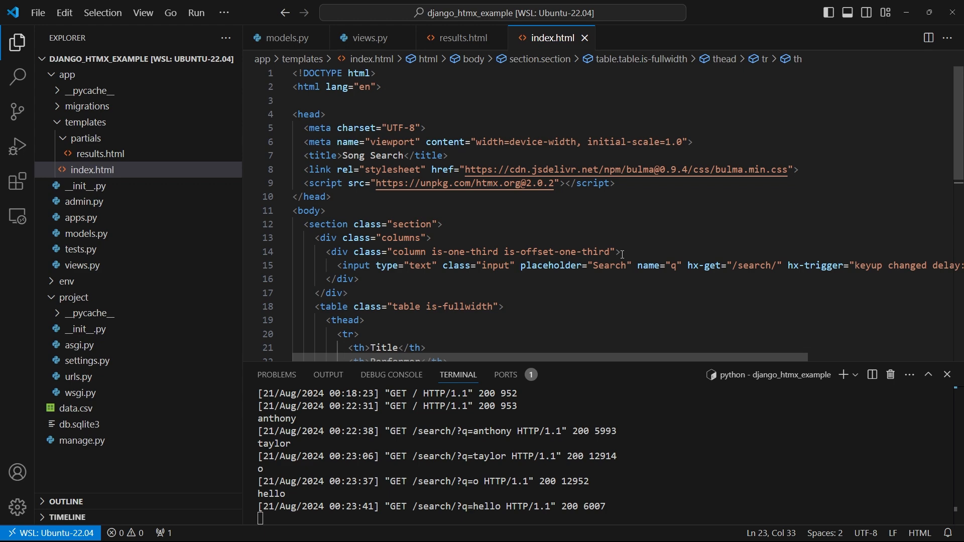
mouse_move(605, 241)
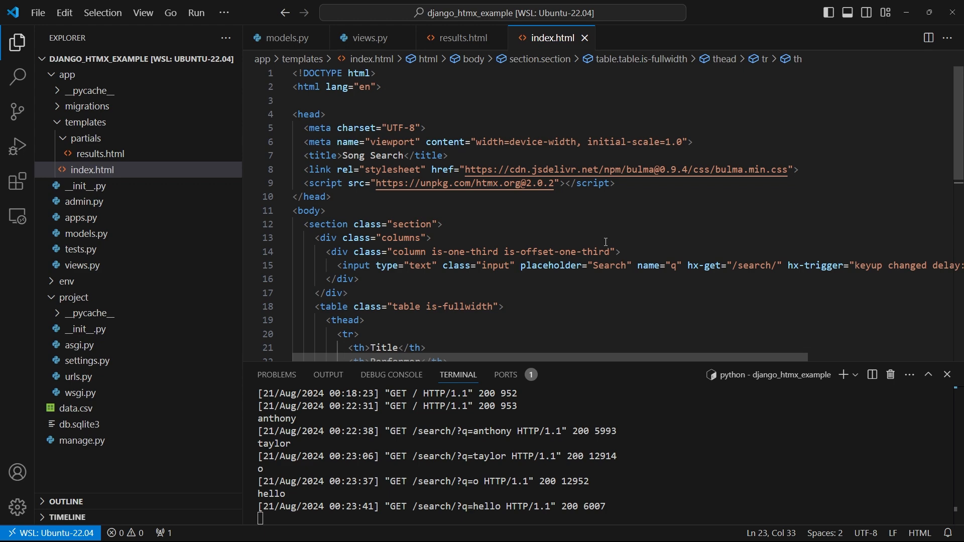